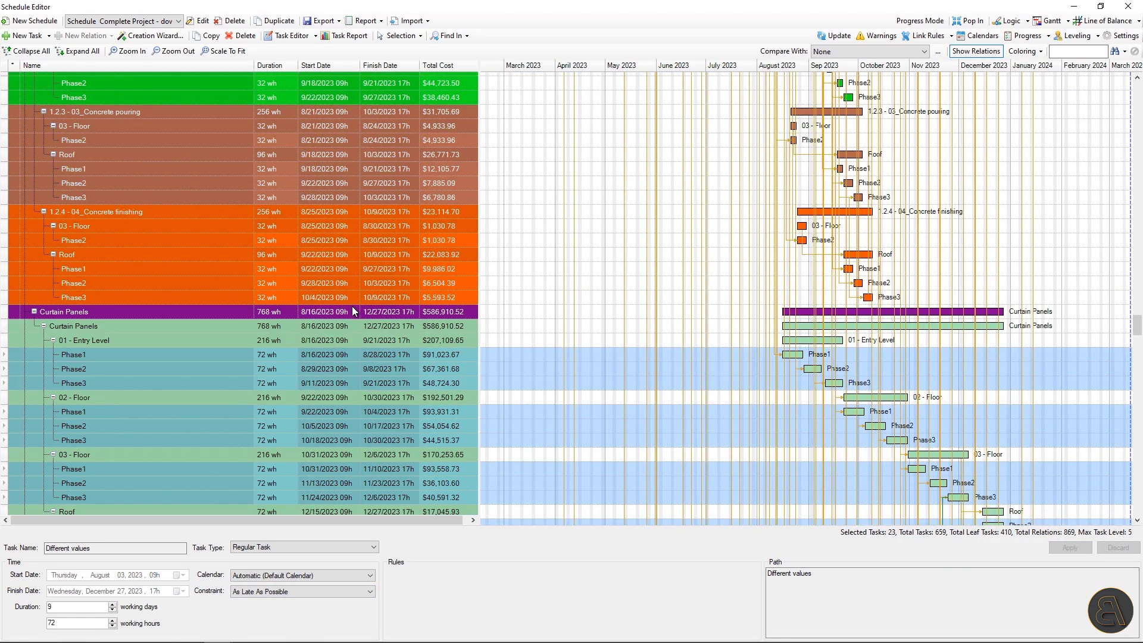
- Play Animation 03 with tasks displayed until 30 November 2023 (about 32% complete), then pause it
scroll(down, 3)
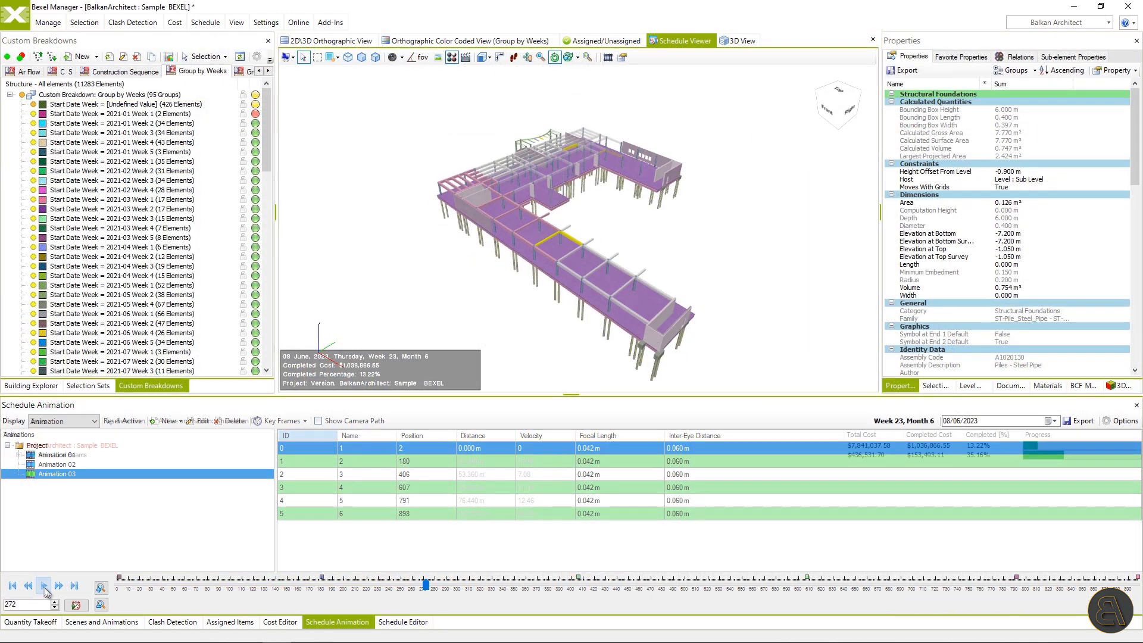
click(43, 585)
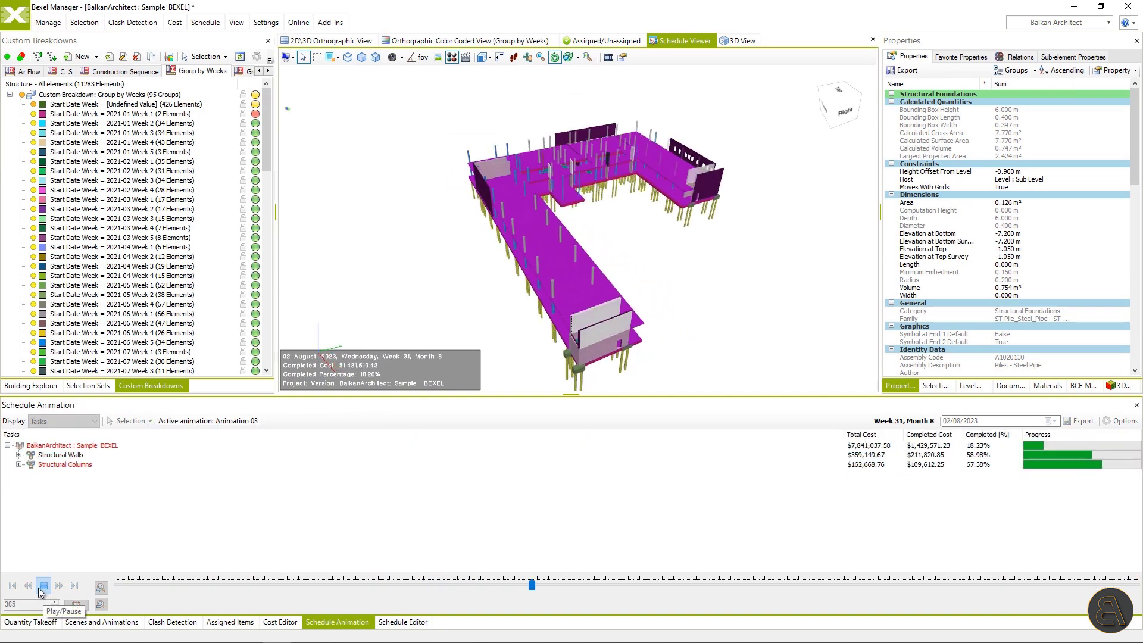
click(43, 586)
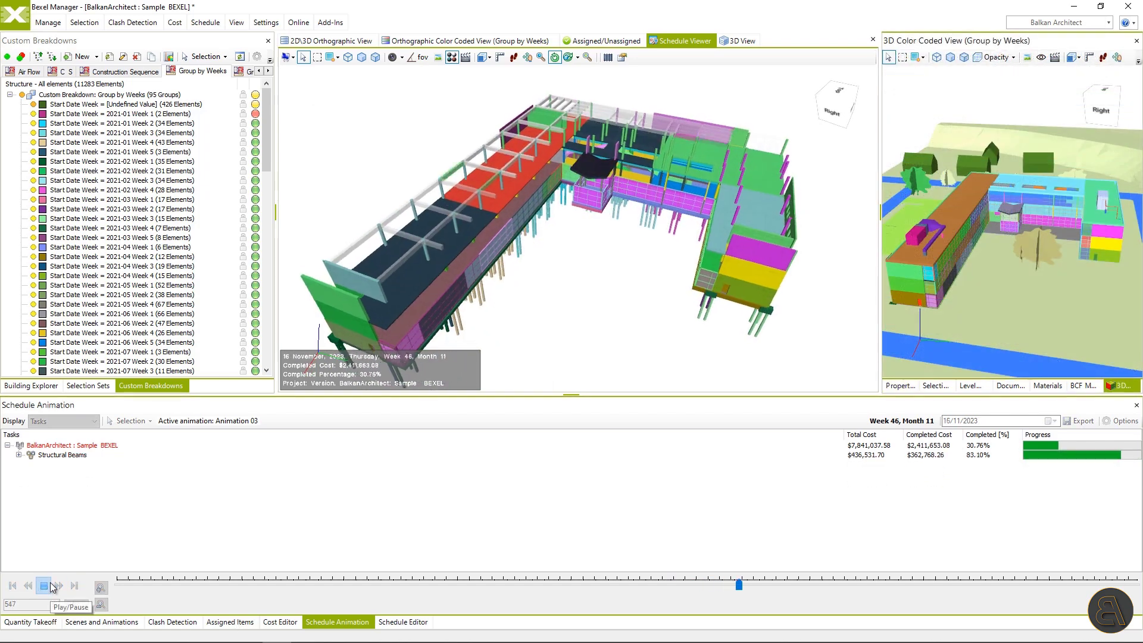
click(45, 585)
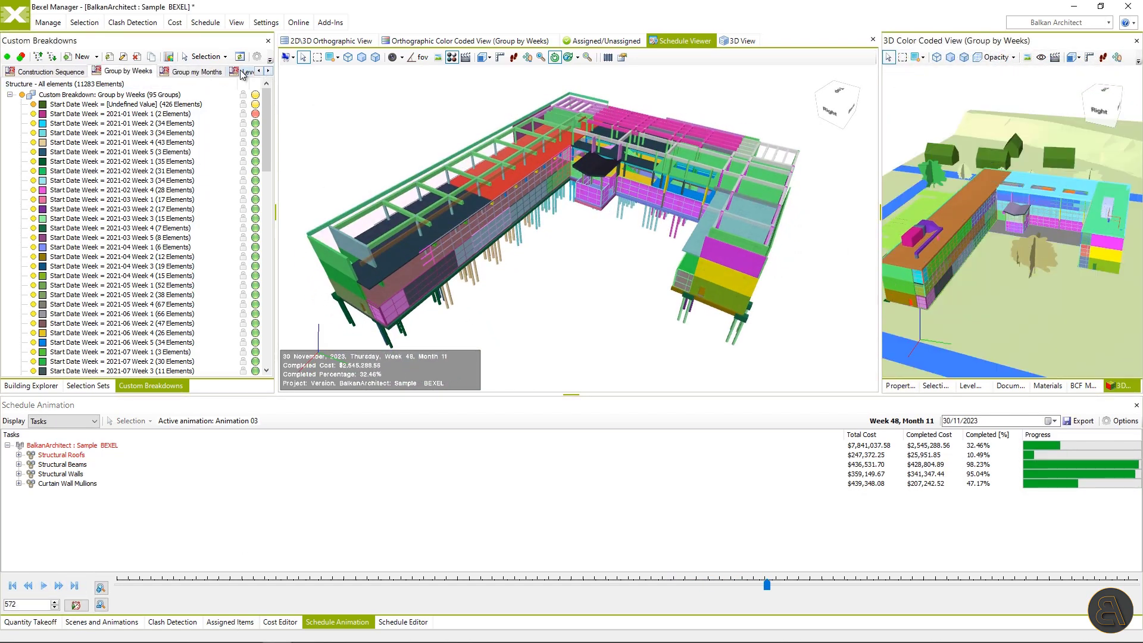
click(196, 71)
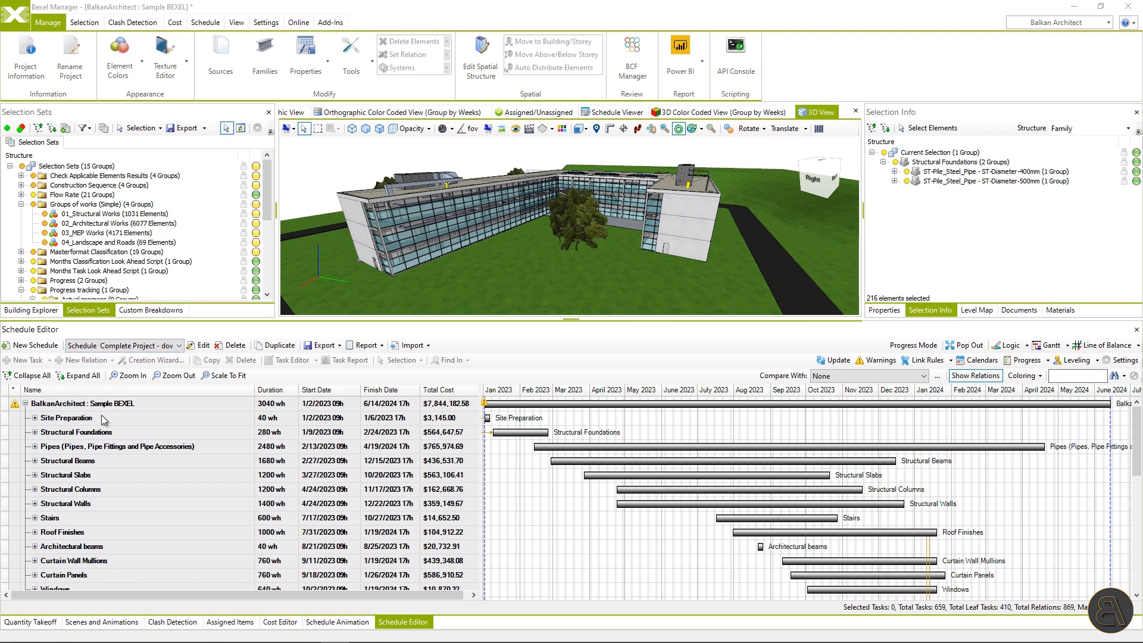
mouse_move(173, 429)
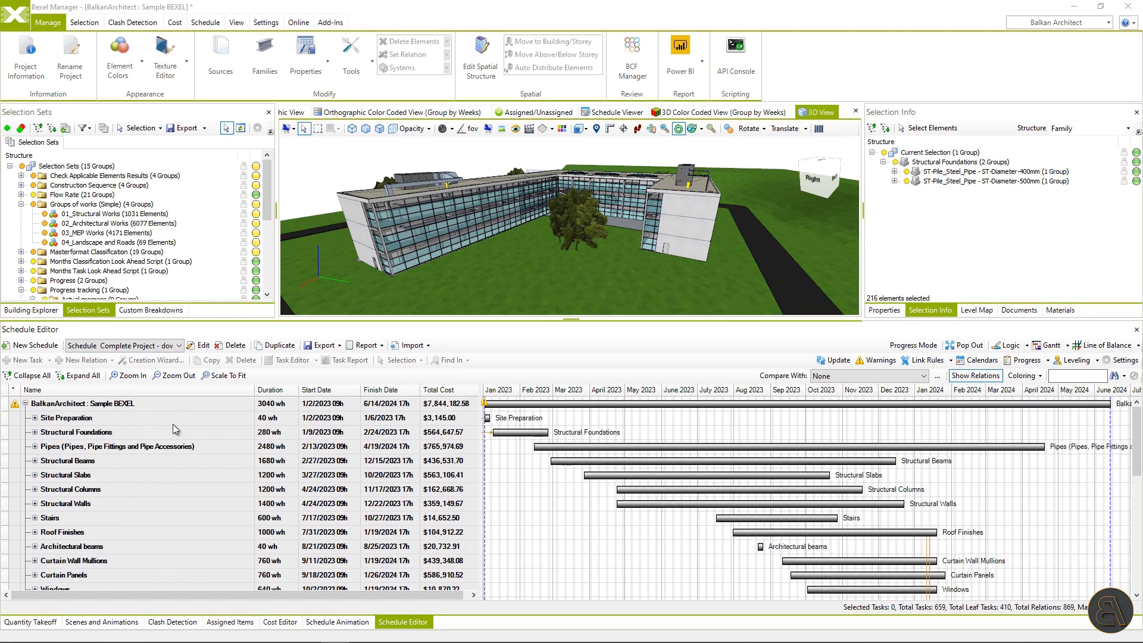
- Expand all schedule tasks and colour the rows and Gantt bars by task colour
click(82, 375)
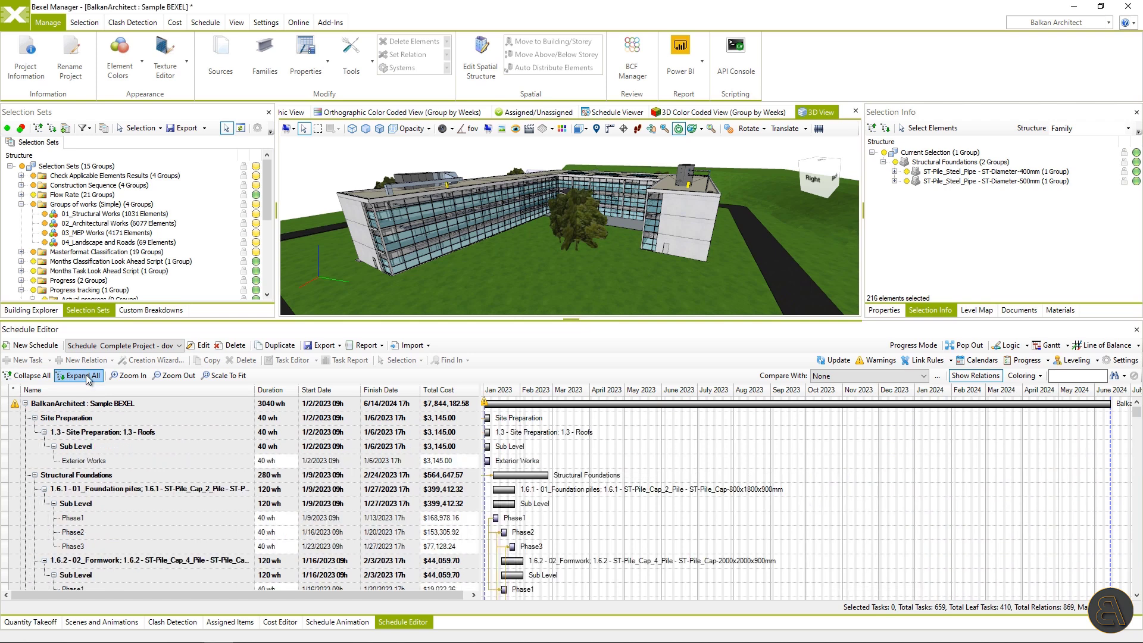
click(1038, 375)
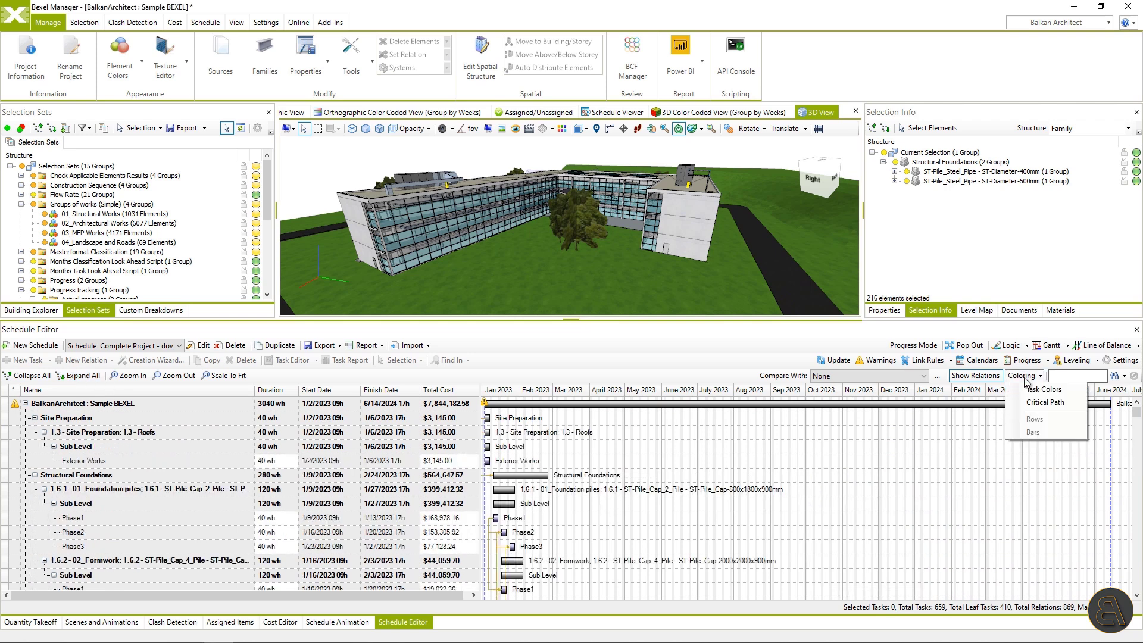
click(1045, 390)
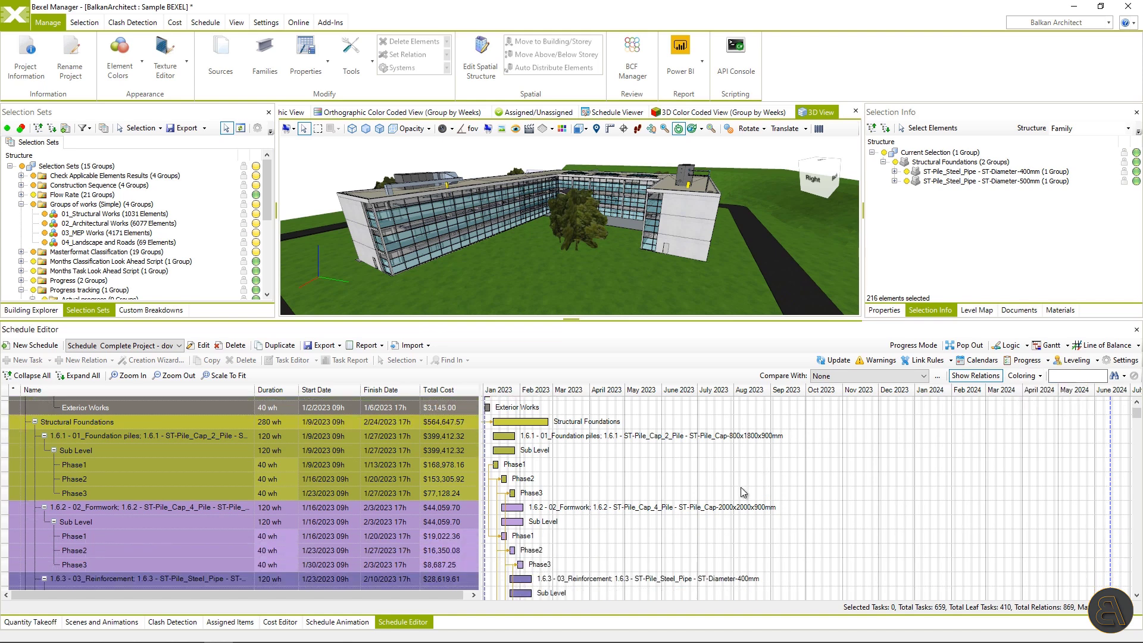
scroll(down, 3)
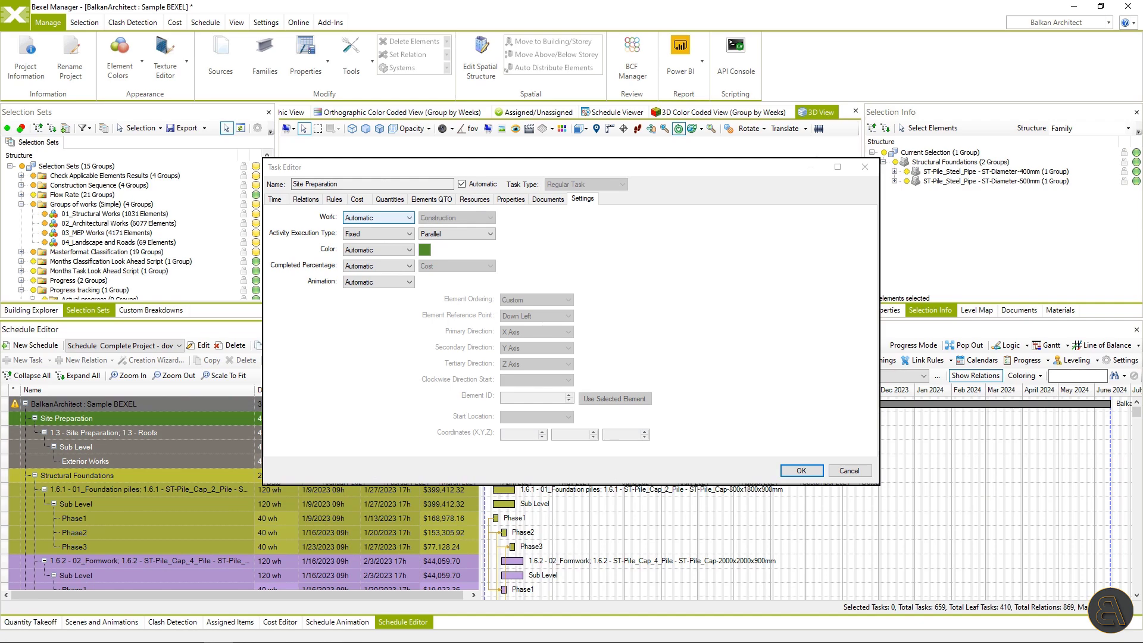
- Close the Site Preparation task settings and review the cumulative cost report, then close it
click(801, 470)
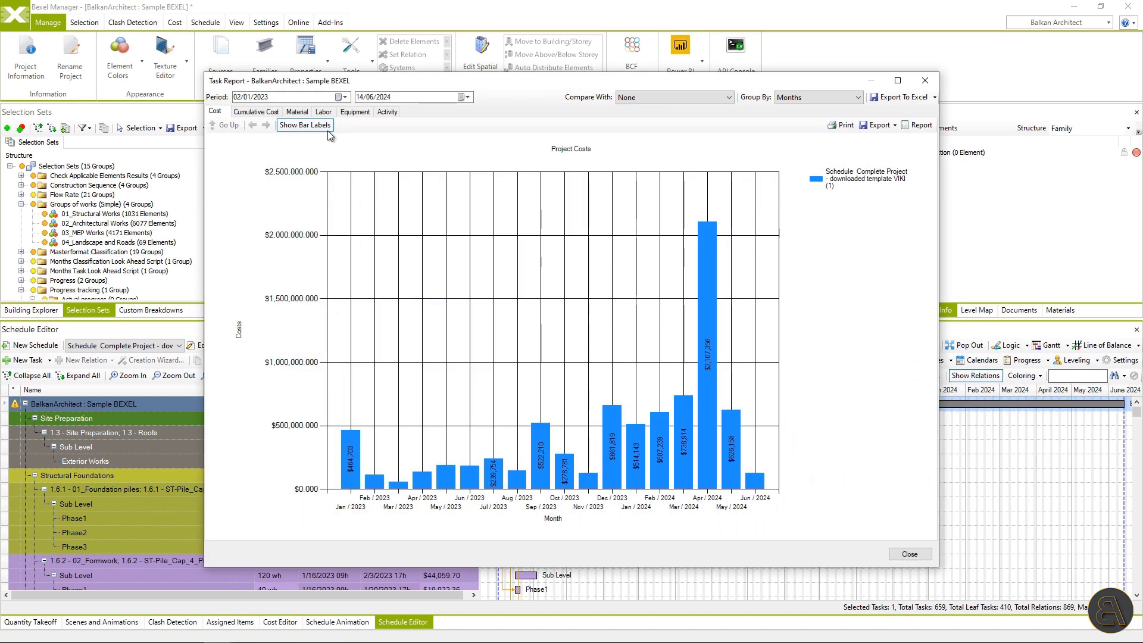
click(255, 112)
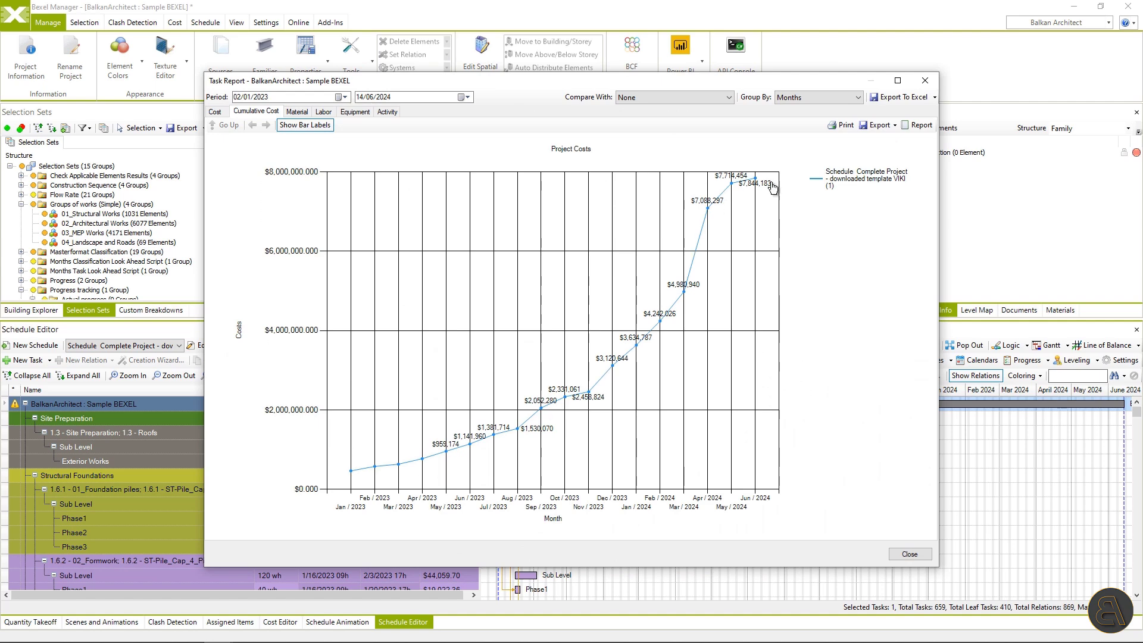
click(909, 553)
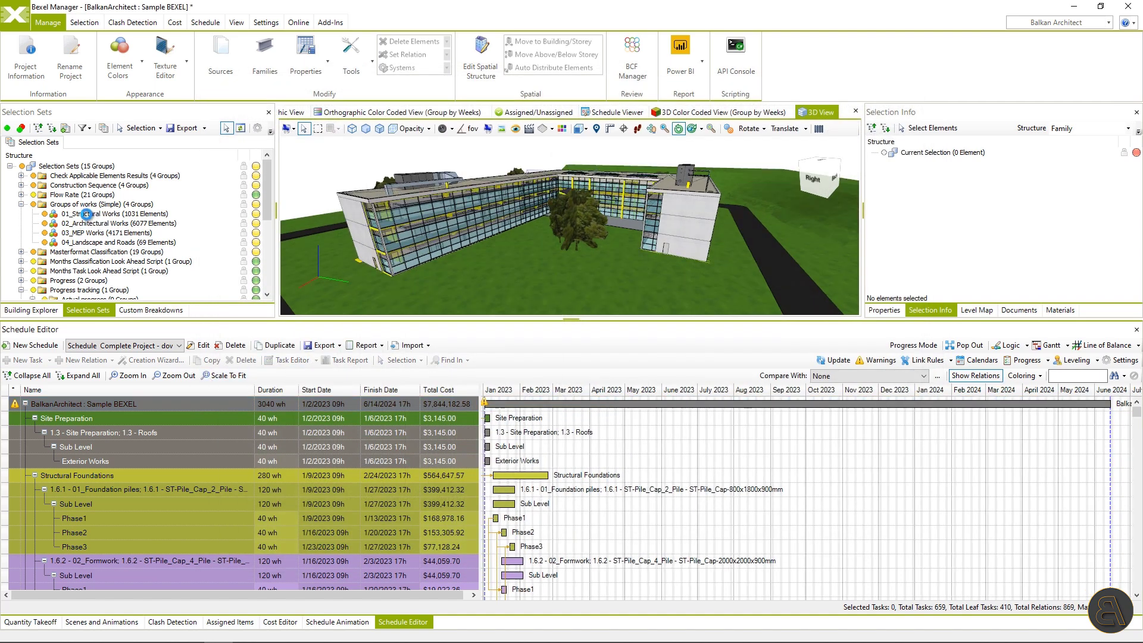
- Set the 01_Structural Works column tasks to 2 days (16 hours) with an As Soon As Possible constraint
click(77, 213)
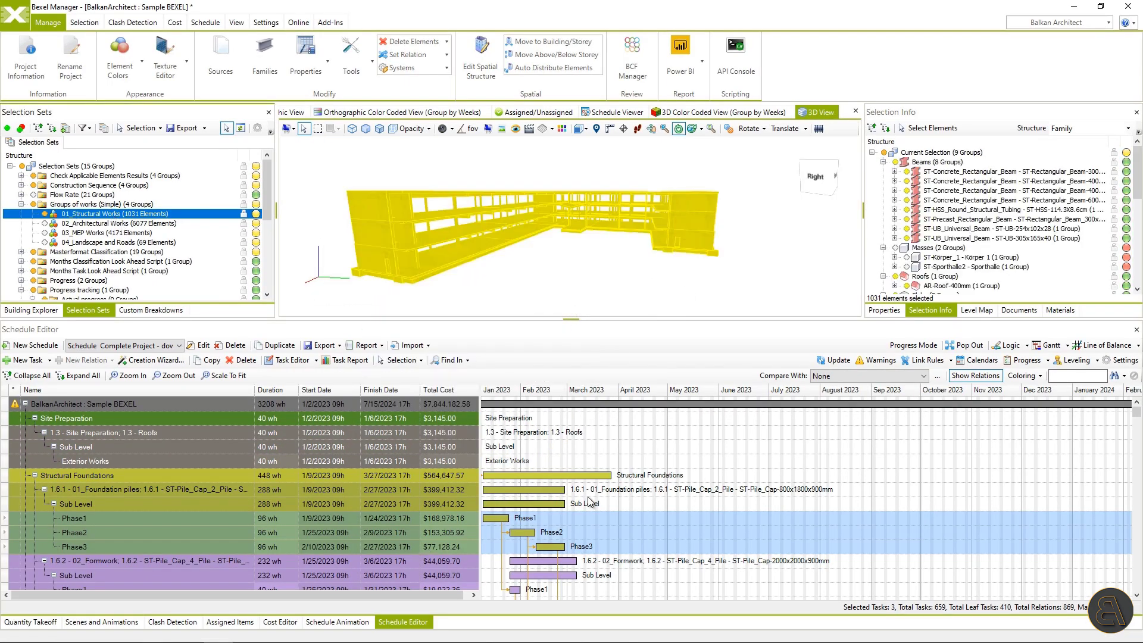
right_click(583, 500)
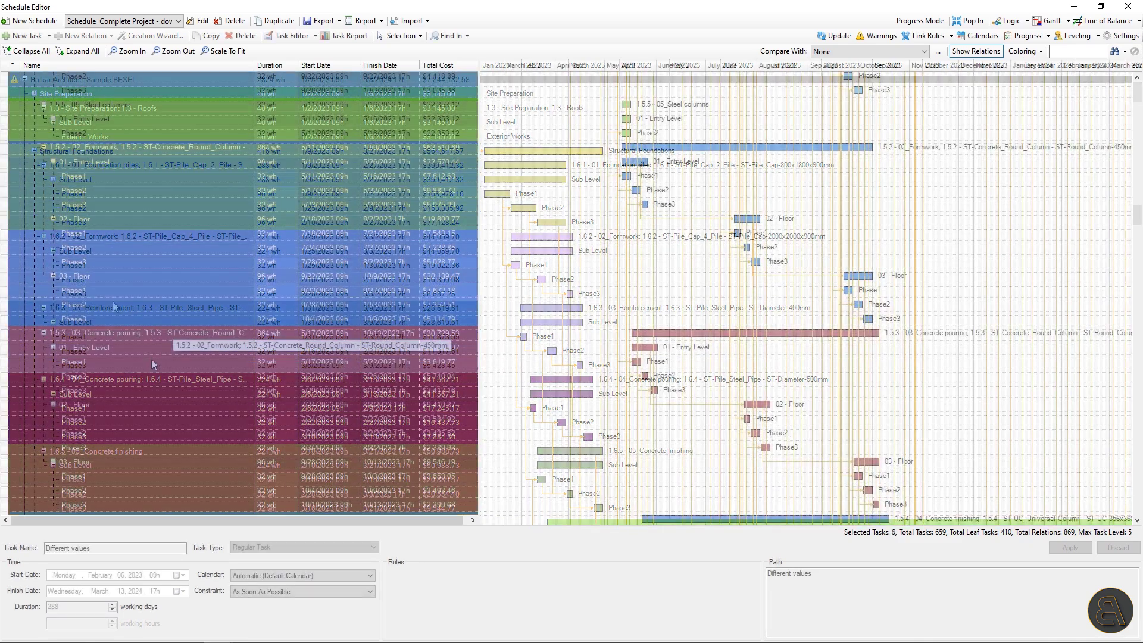
click(89, 333)
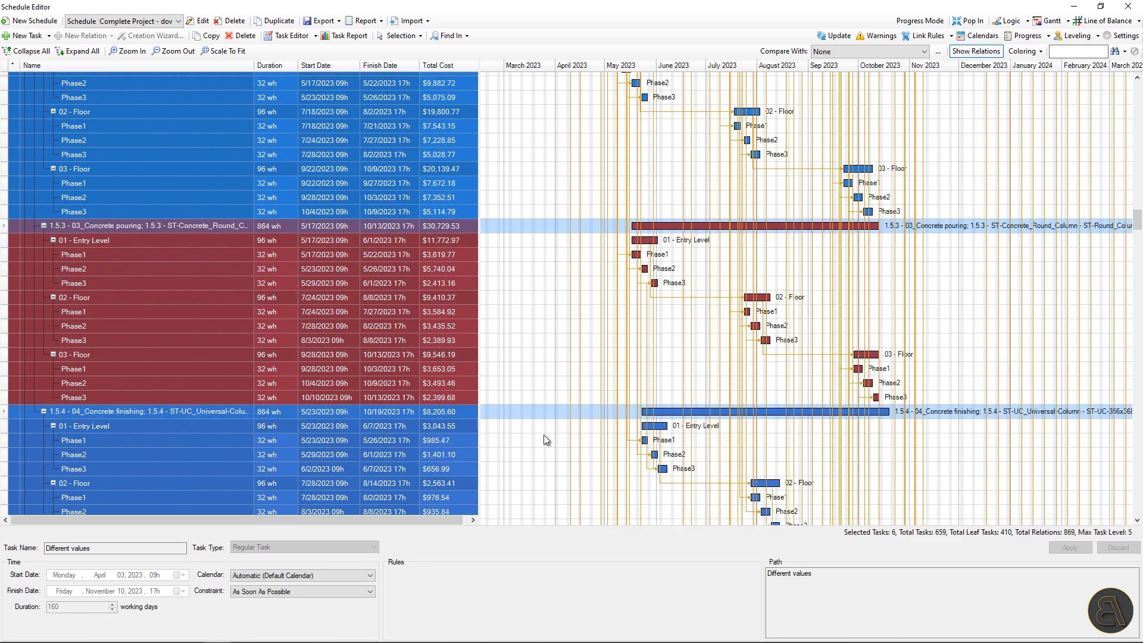
right_click(547, 439)
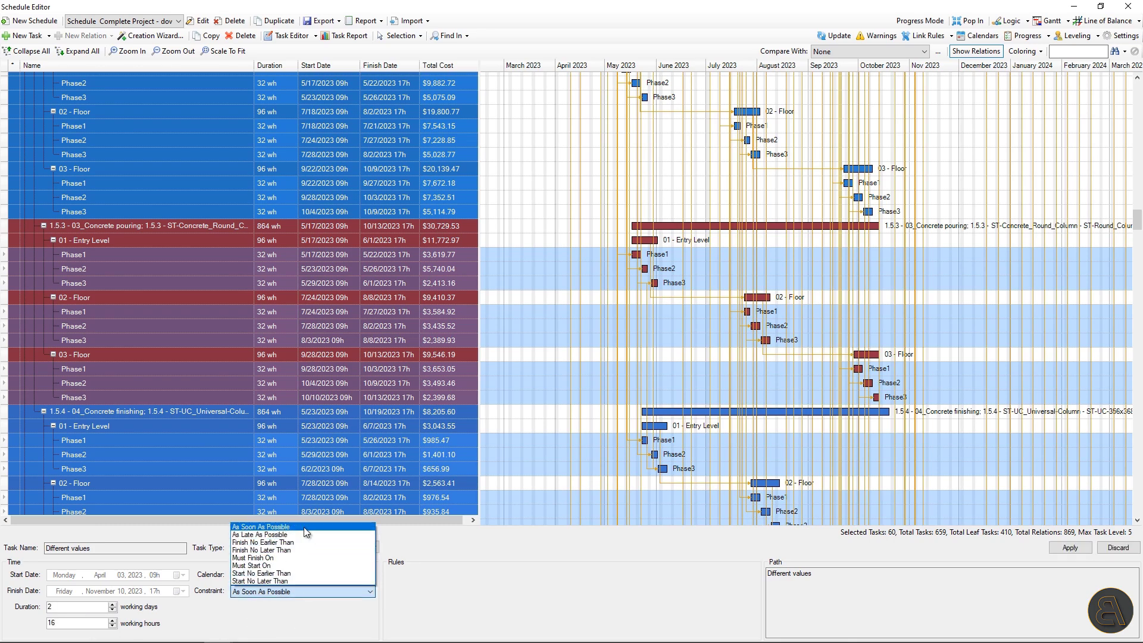
click(260, 526)
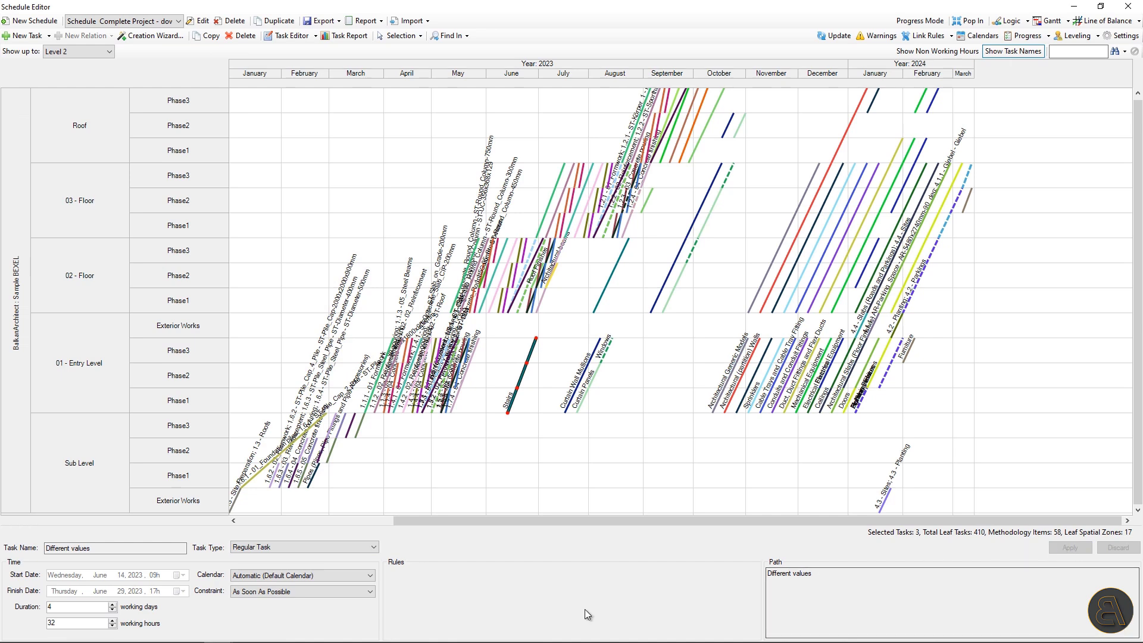
mouse_move(584, 602)
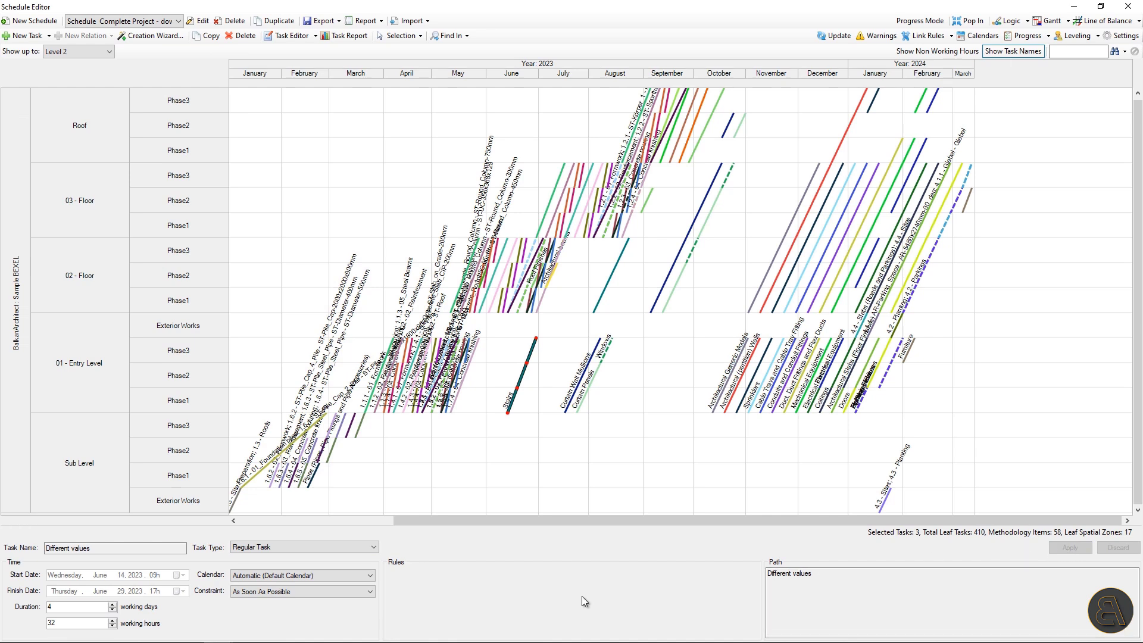
mouse_move(640, 484)
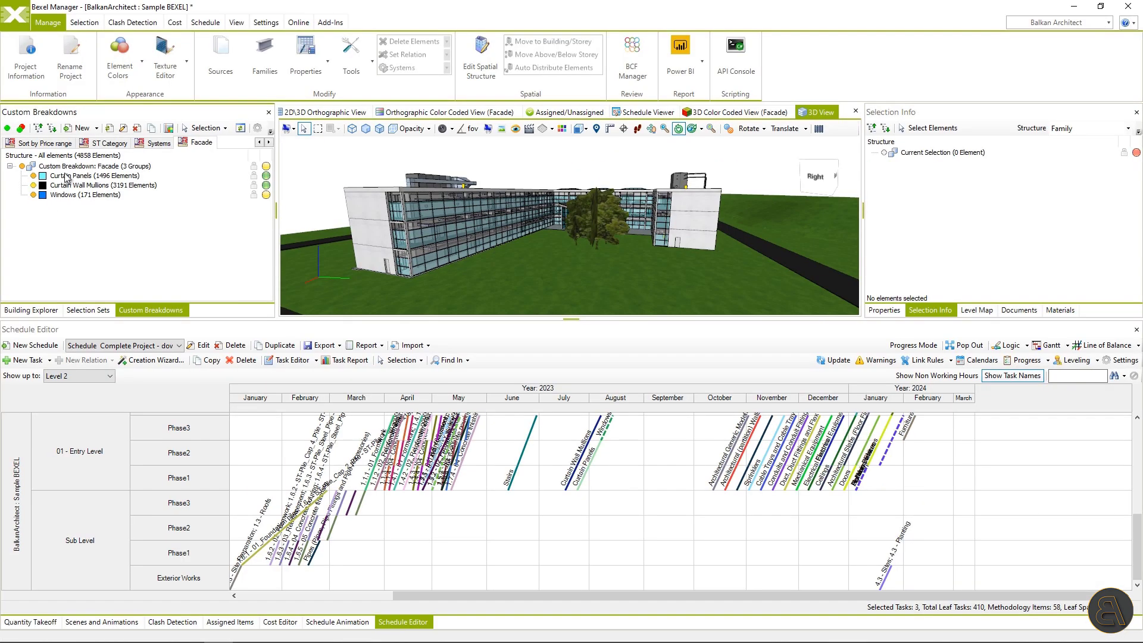
- Find the 23 schedule tasks linked to the Facade curtain panel, mullion and window groups
click(77, 175)
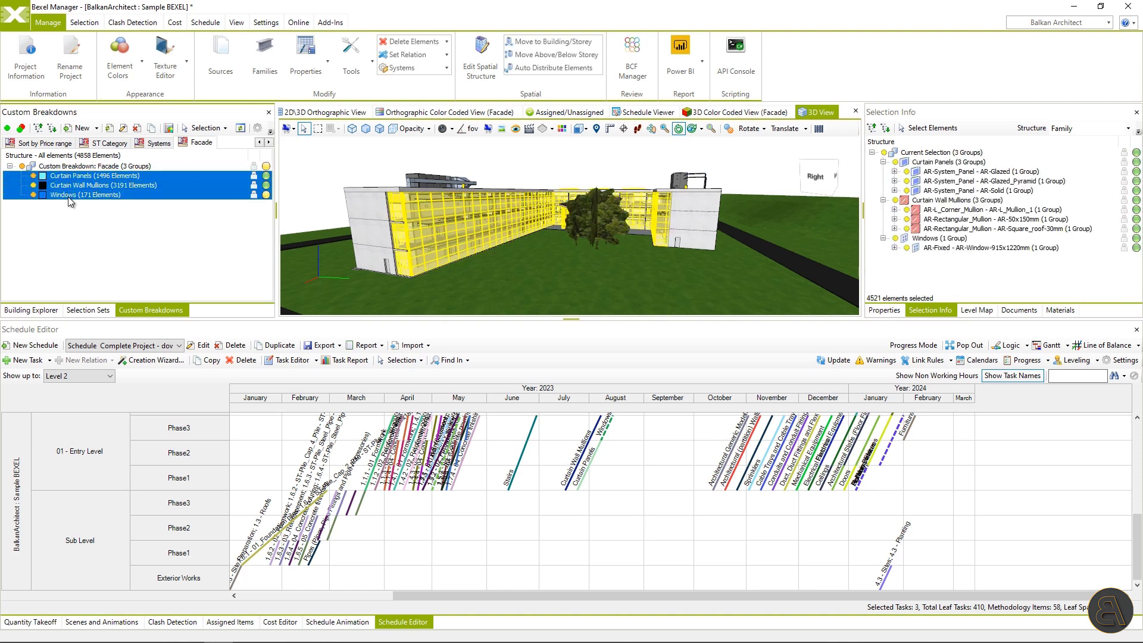
right_click(417, 503)
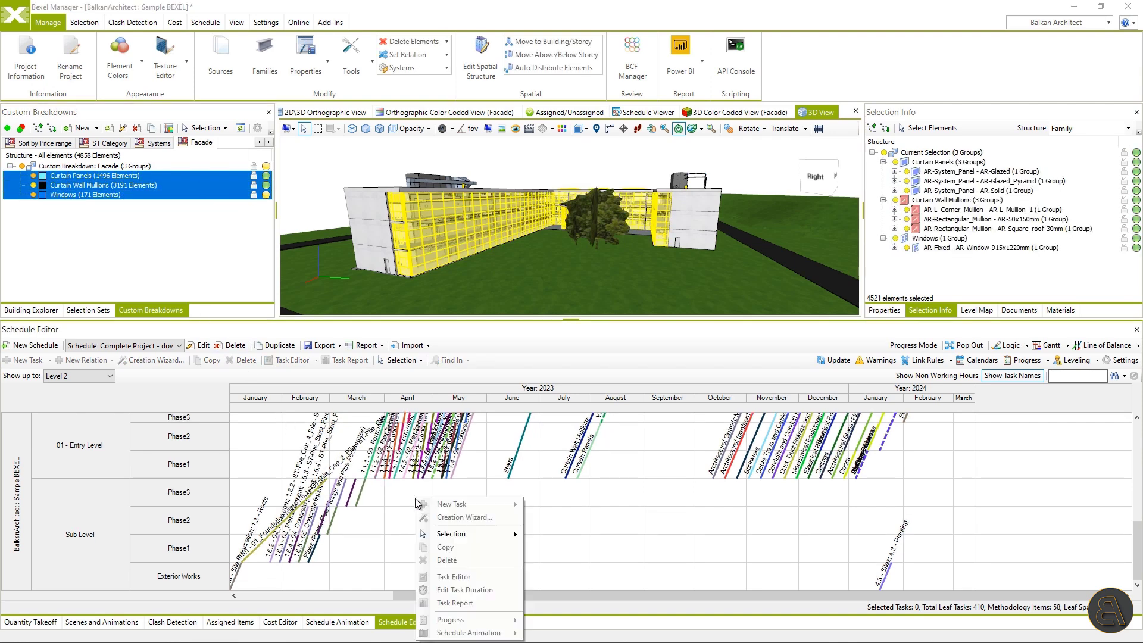
mouse_move(451, 533)
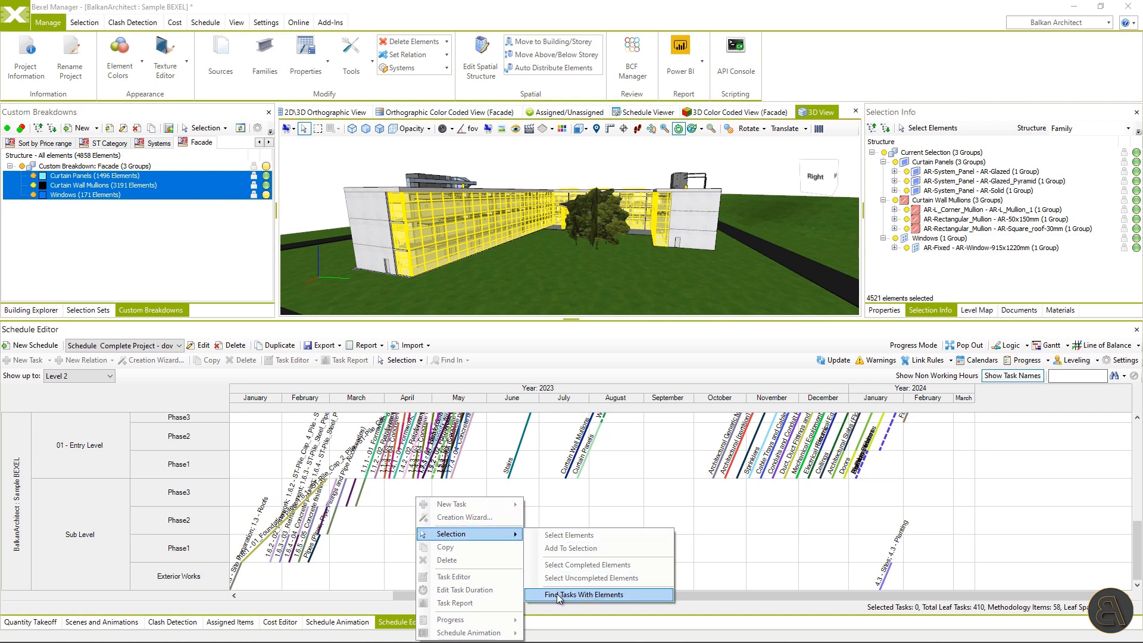
click(588, 594)
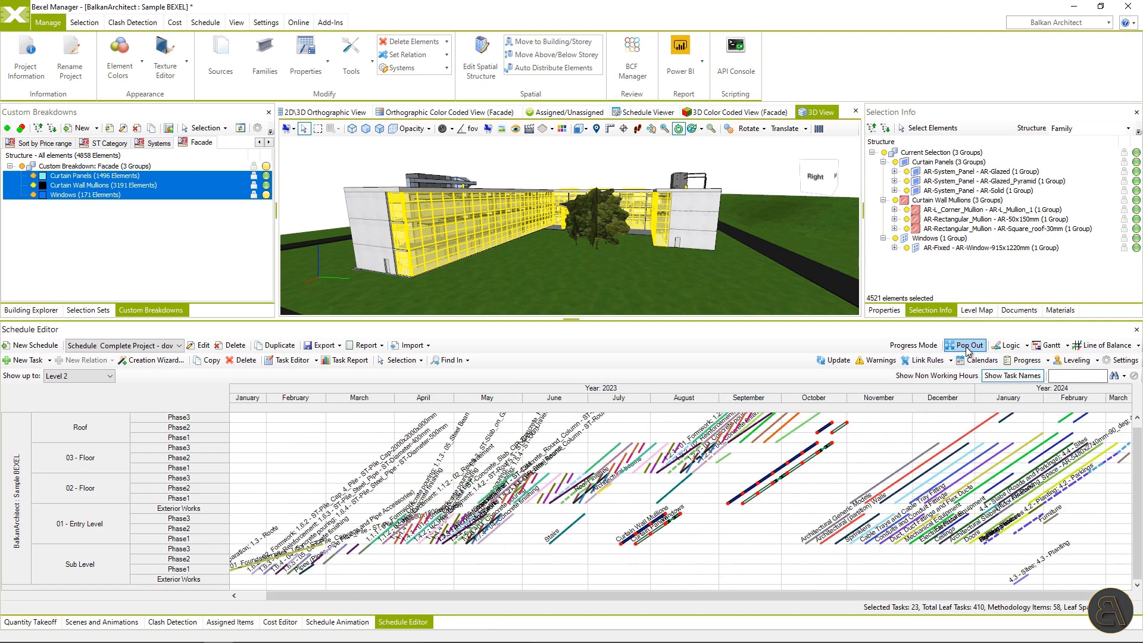
- Reschedule the facade tasks to finish 28 December 2023 As Late As Possible and return to the Gantt chart
click(964, 345)
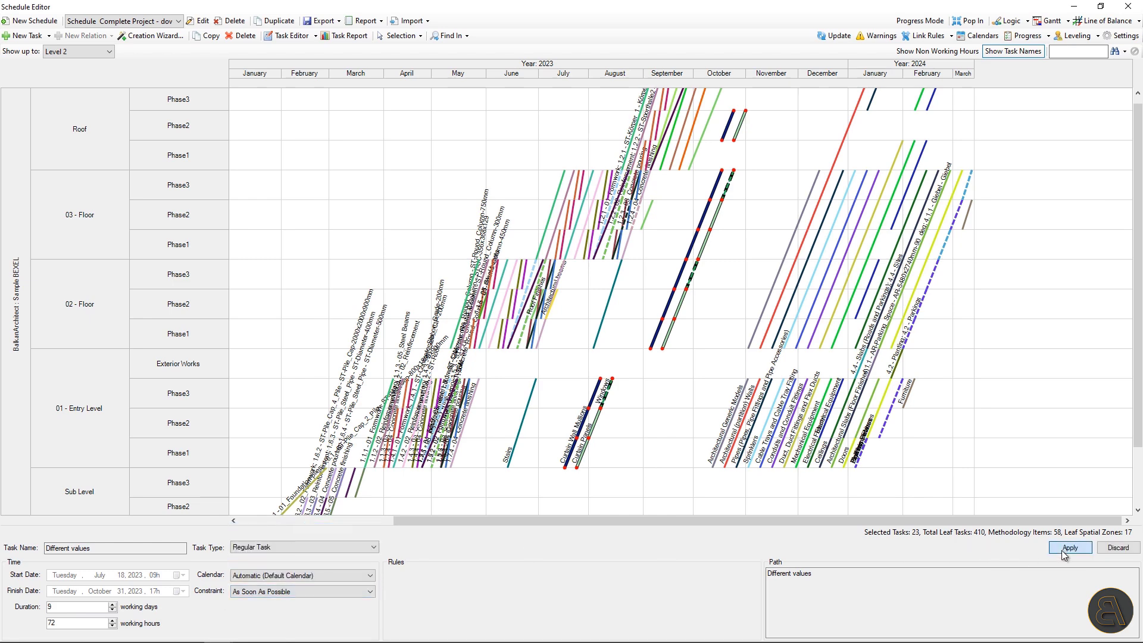
click(1068, 548)
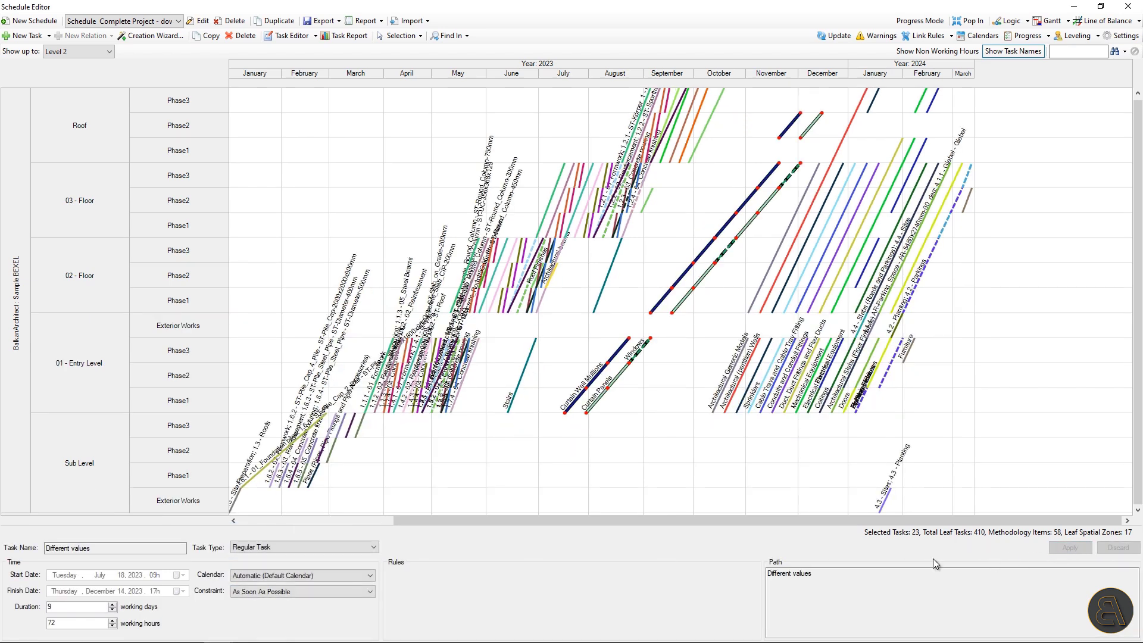
click(302, 590)
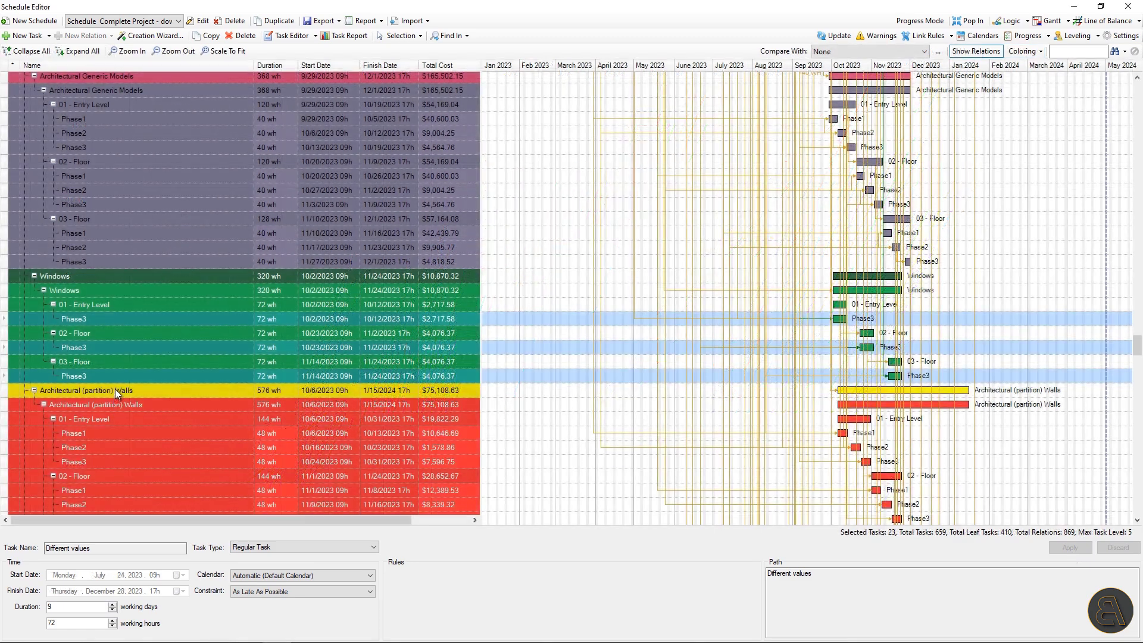
right_click(116, 389)
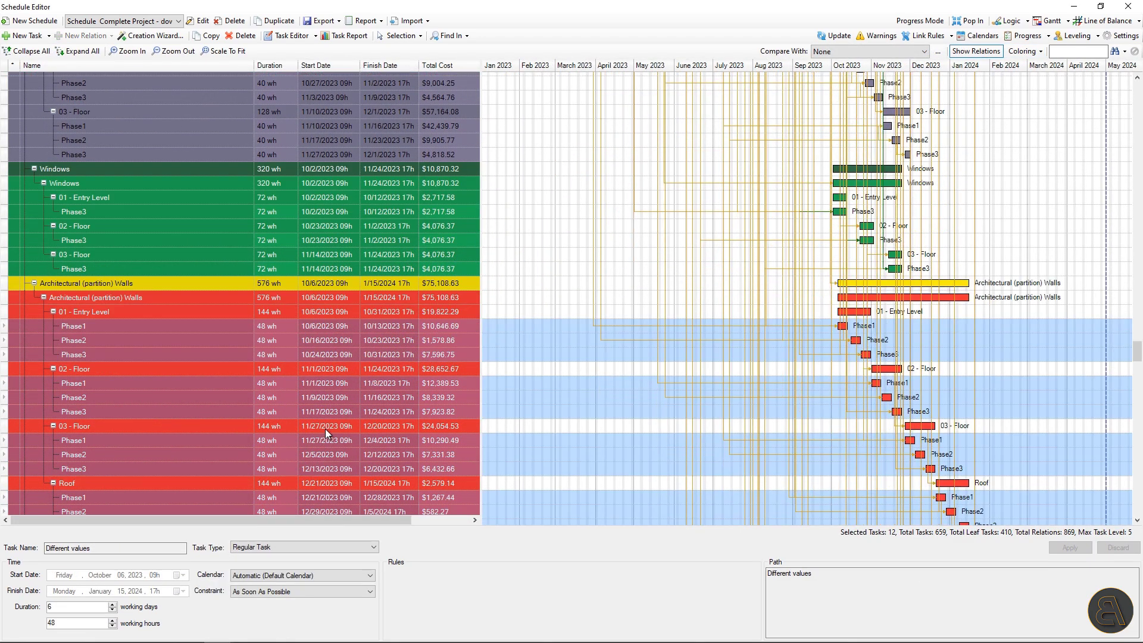
scroll(down, 3)
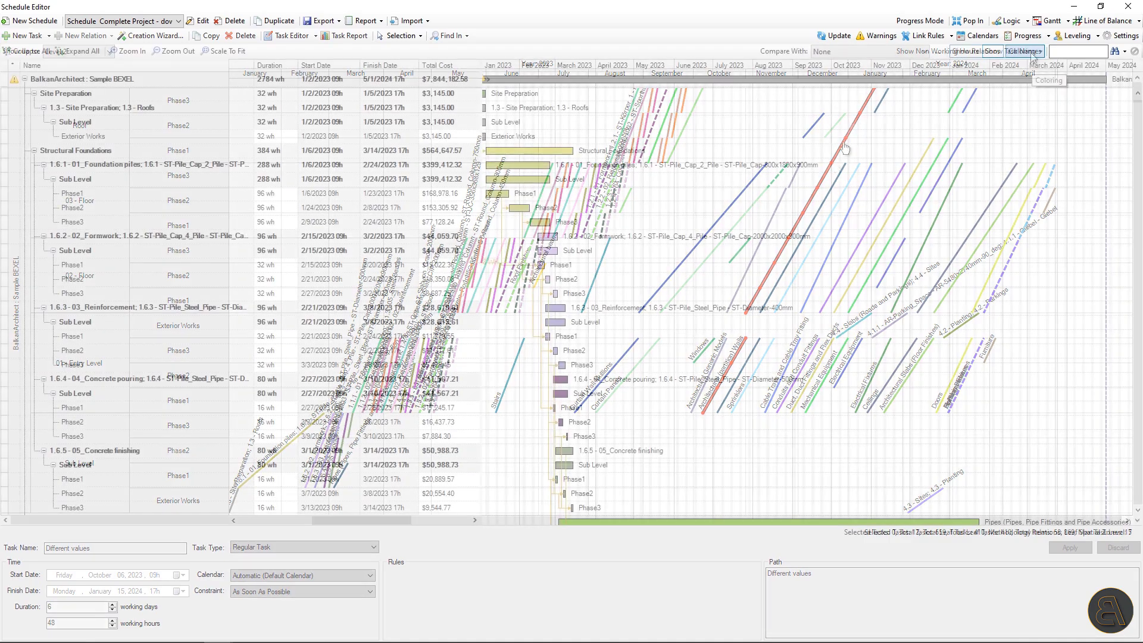
click(1040, 50)
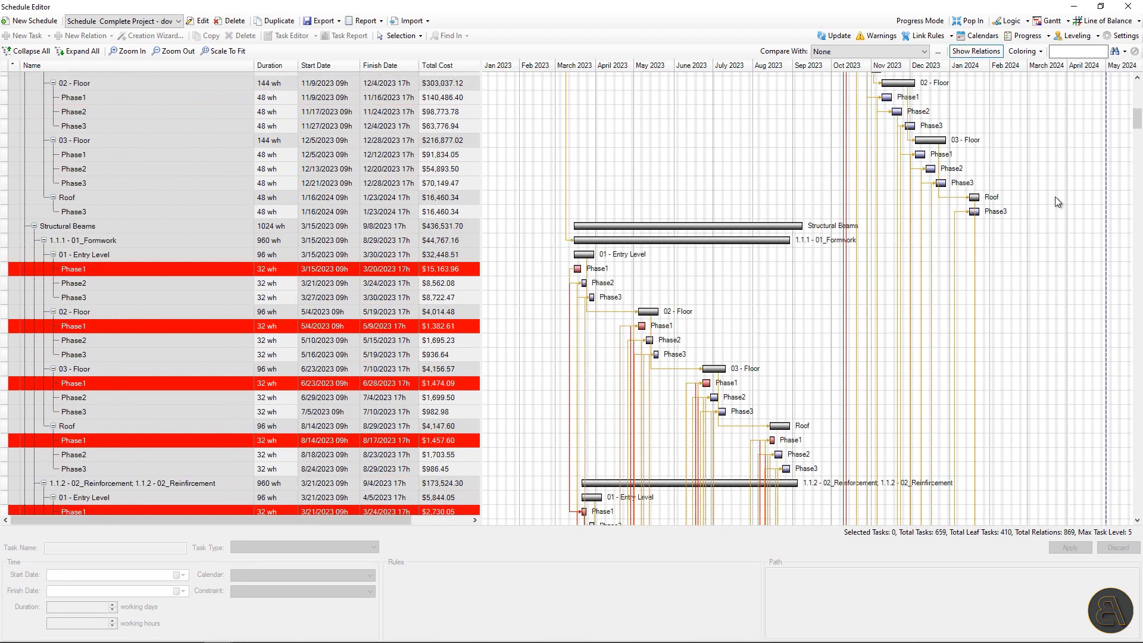
scroll(down, 3)
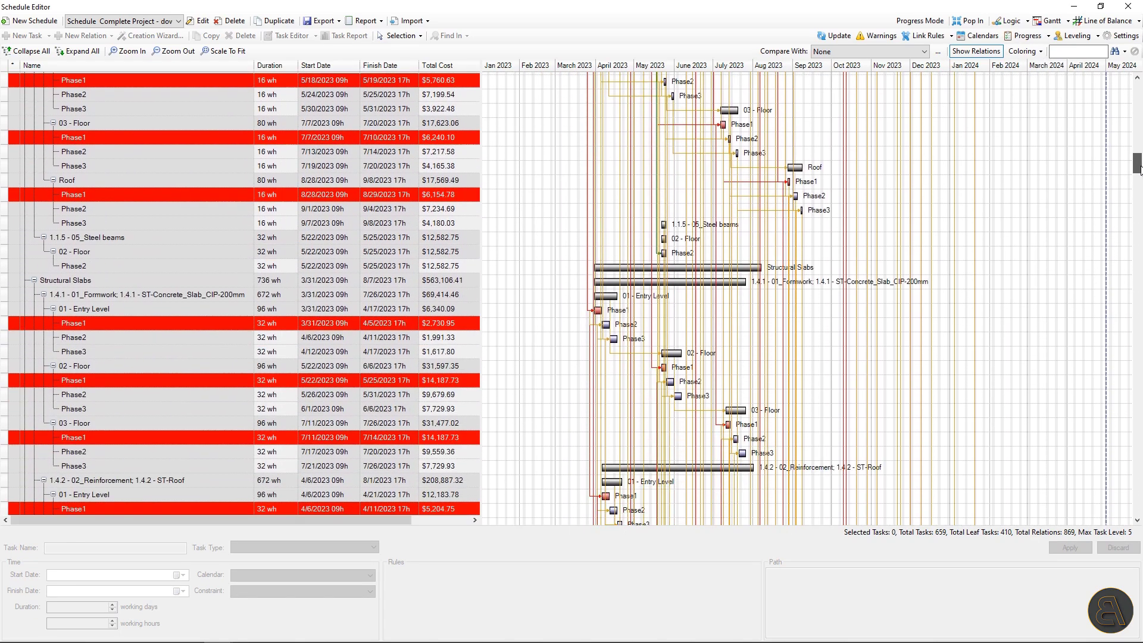
scroll(down, 3)
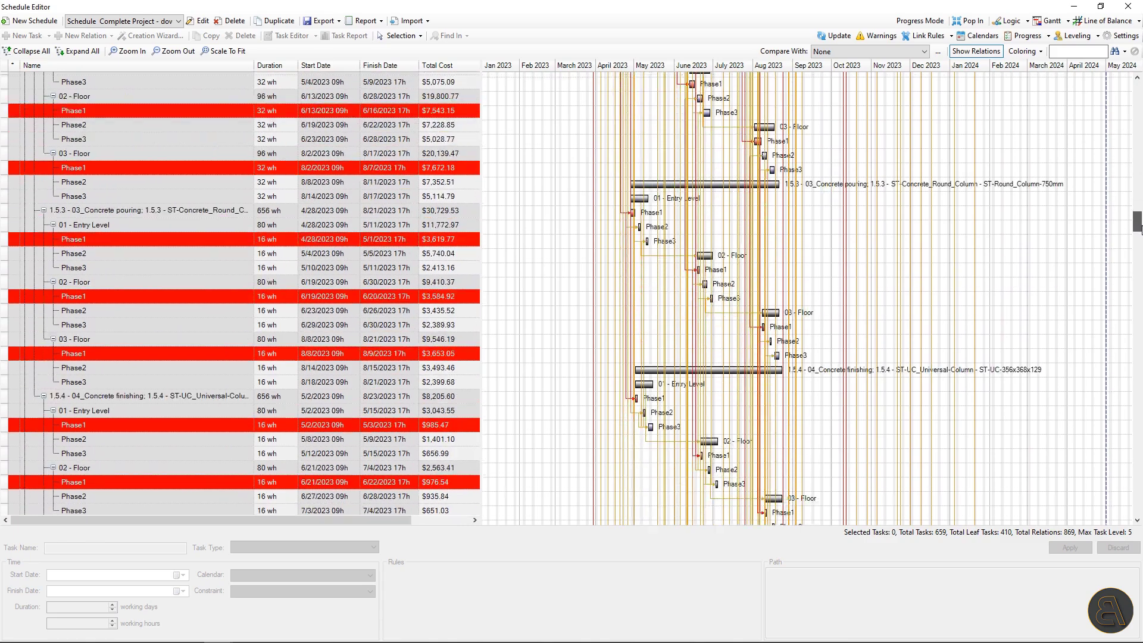
scroll(down, 3)
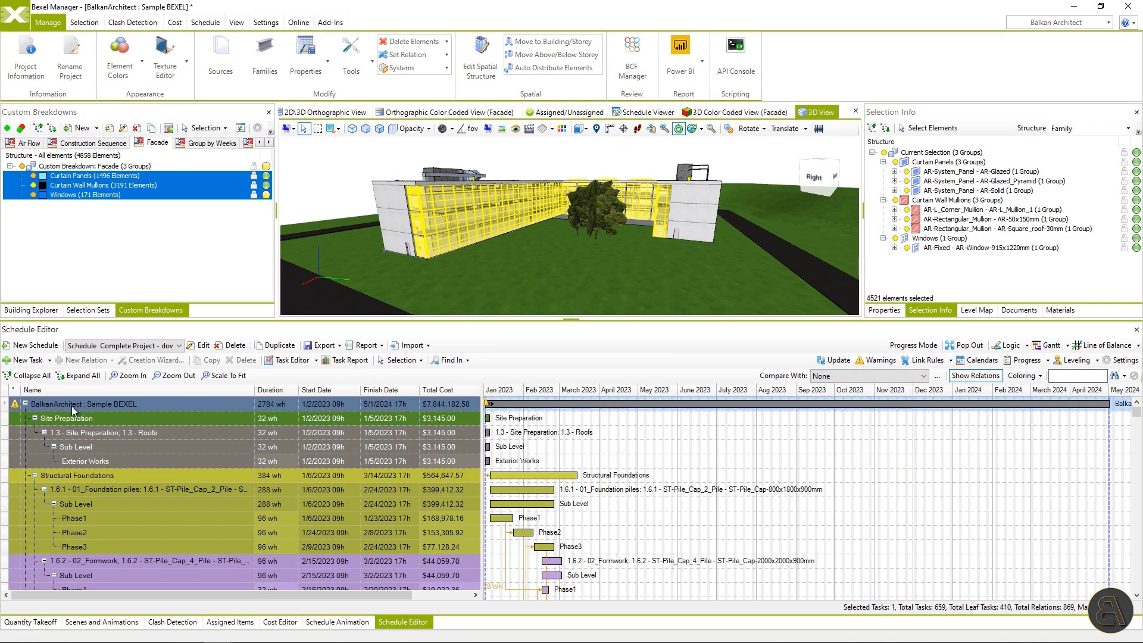
mouse_move(338, 373)
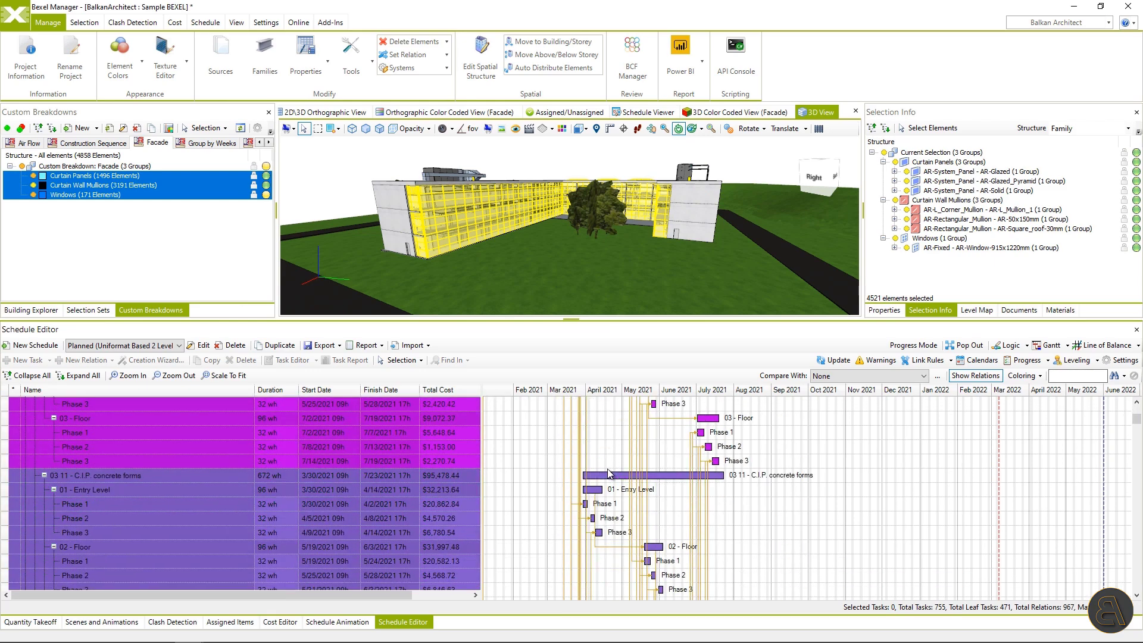
- Review Phase 1's task details: relations, cost breakdown and quantities in the Planned (Uniformat) schedule
scroll(down, 3)
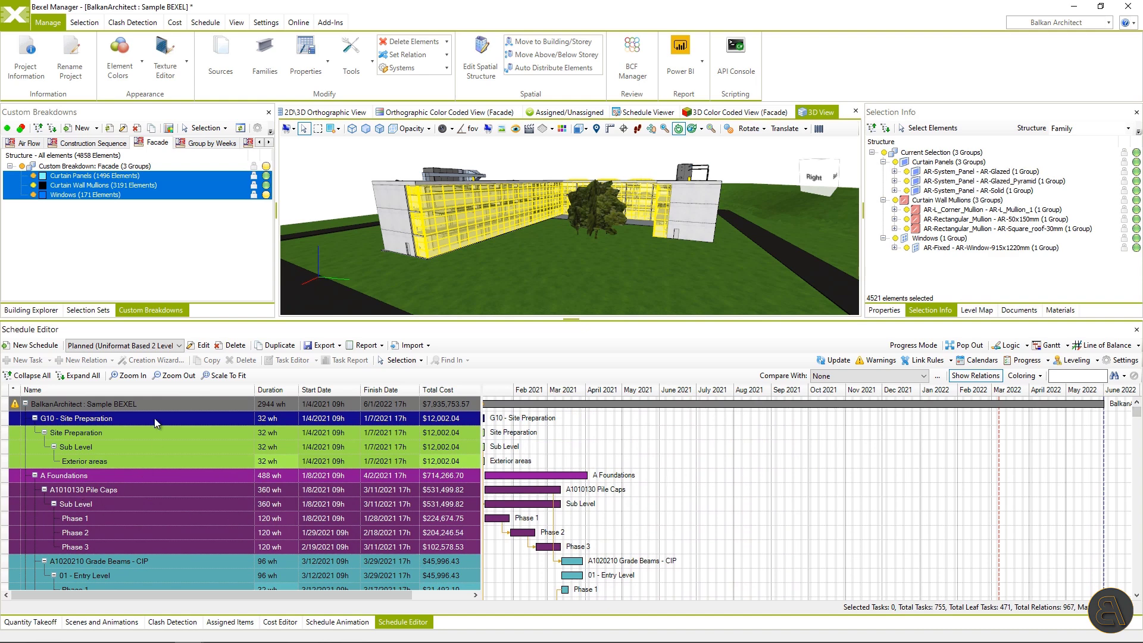
double_click(74, 518)
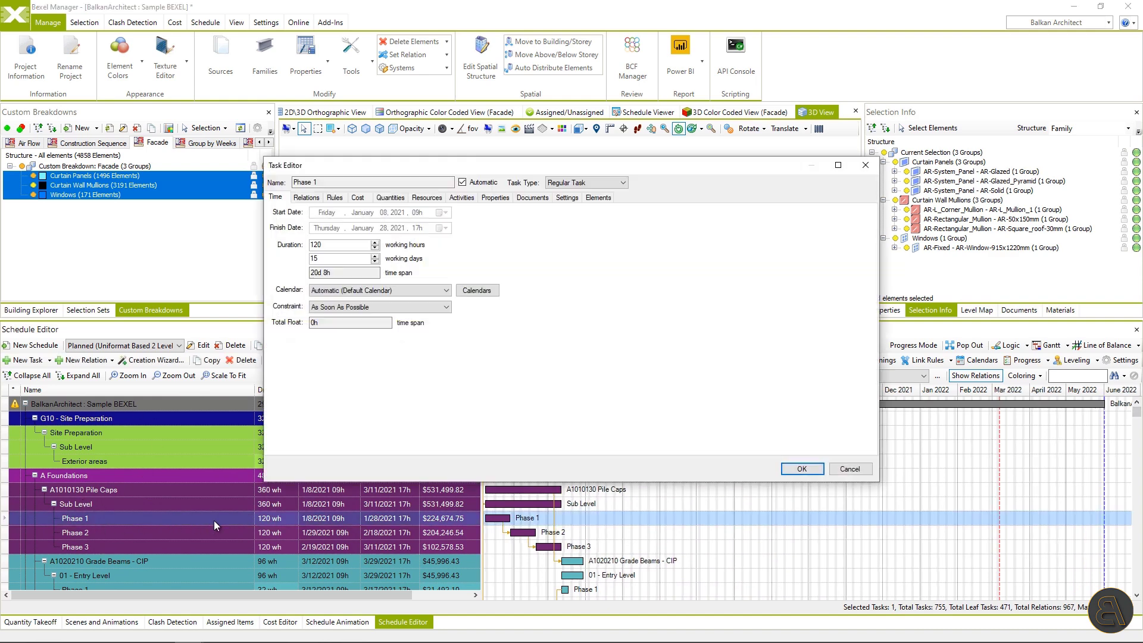
mouse_move(356, 230)
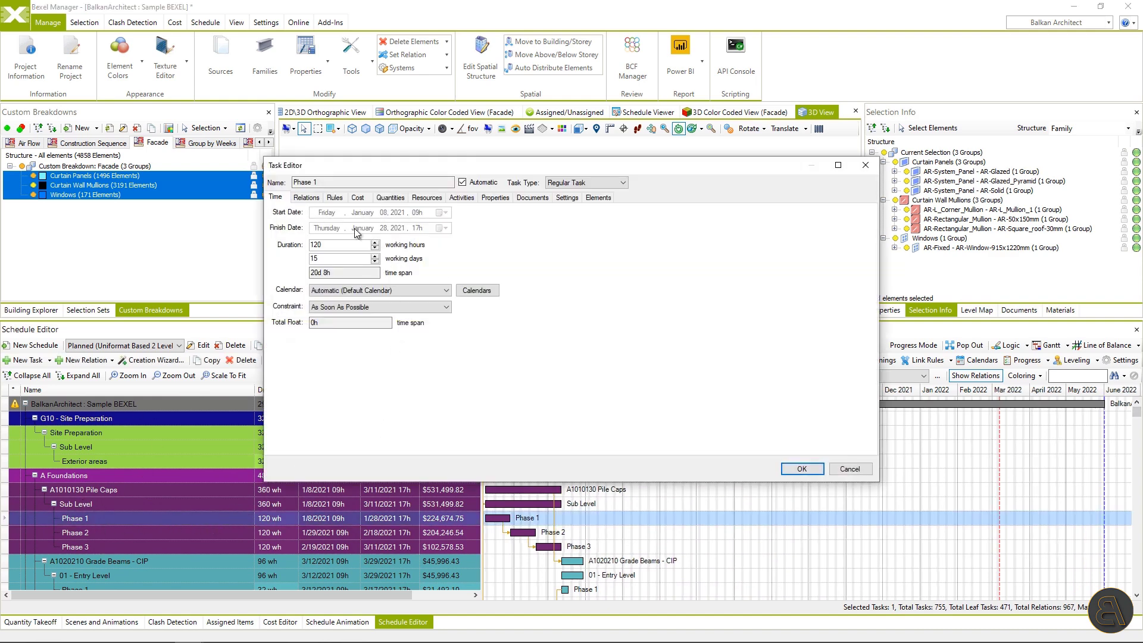
click(306, 197)
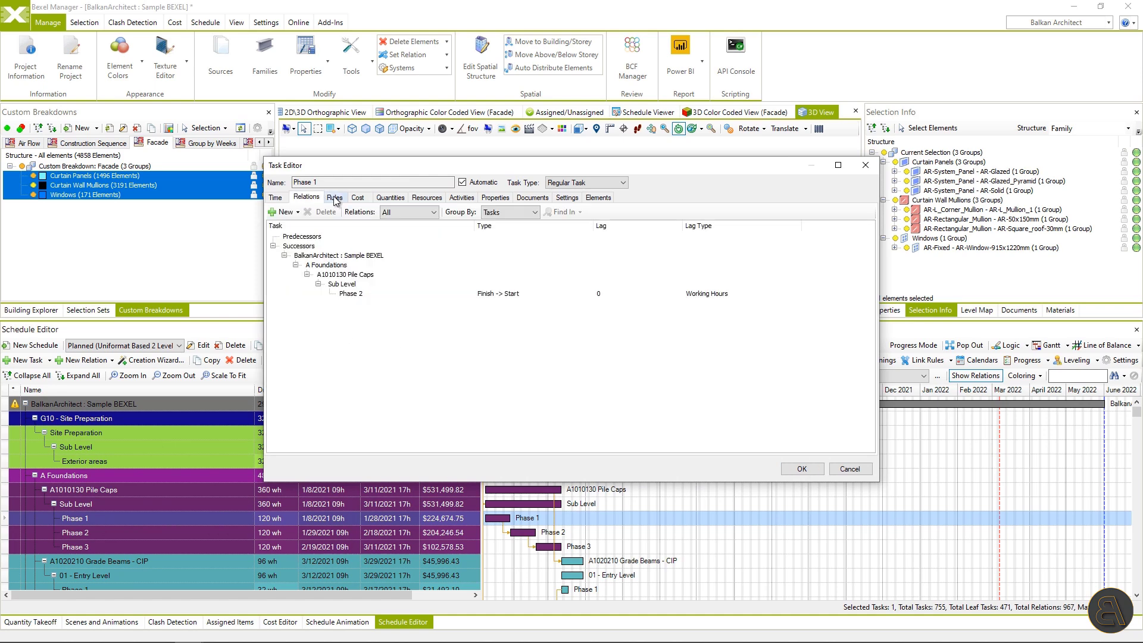
click(357, 198)
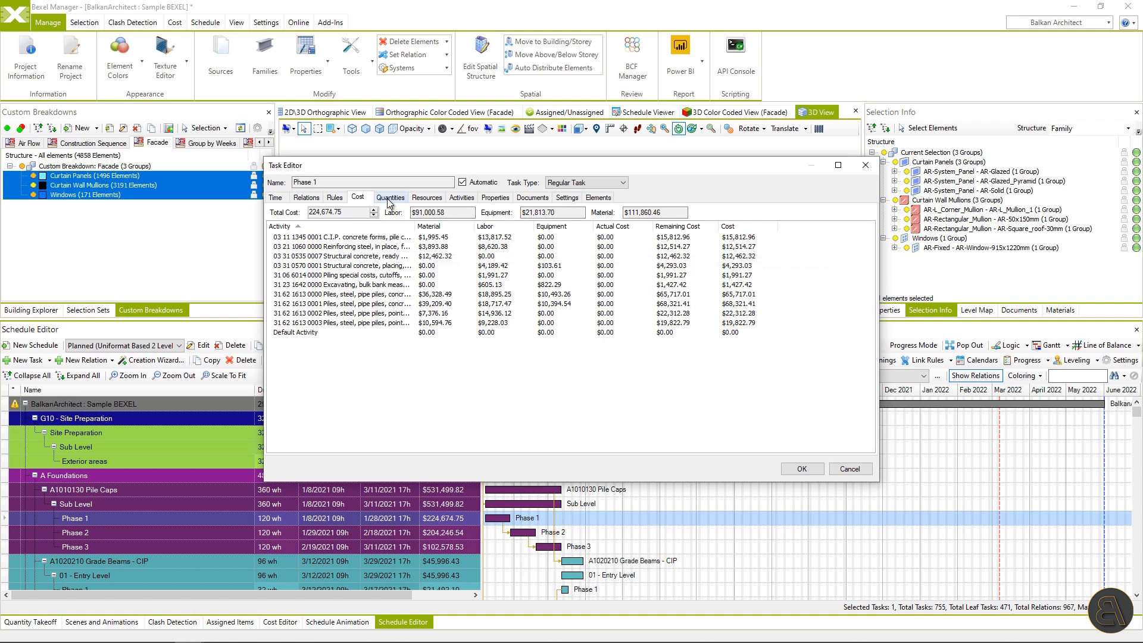
click(390, 197)
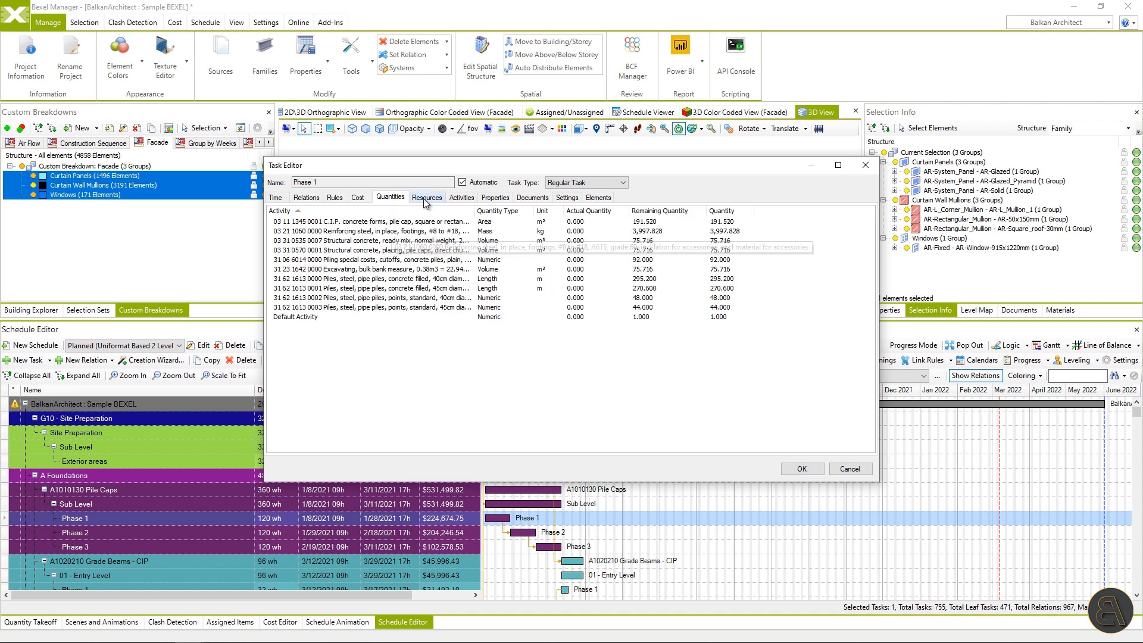
- Review Phase 1's resources, activities and properties, then close the task details with OK
click(426, 198)
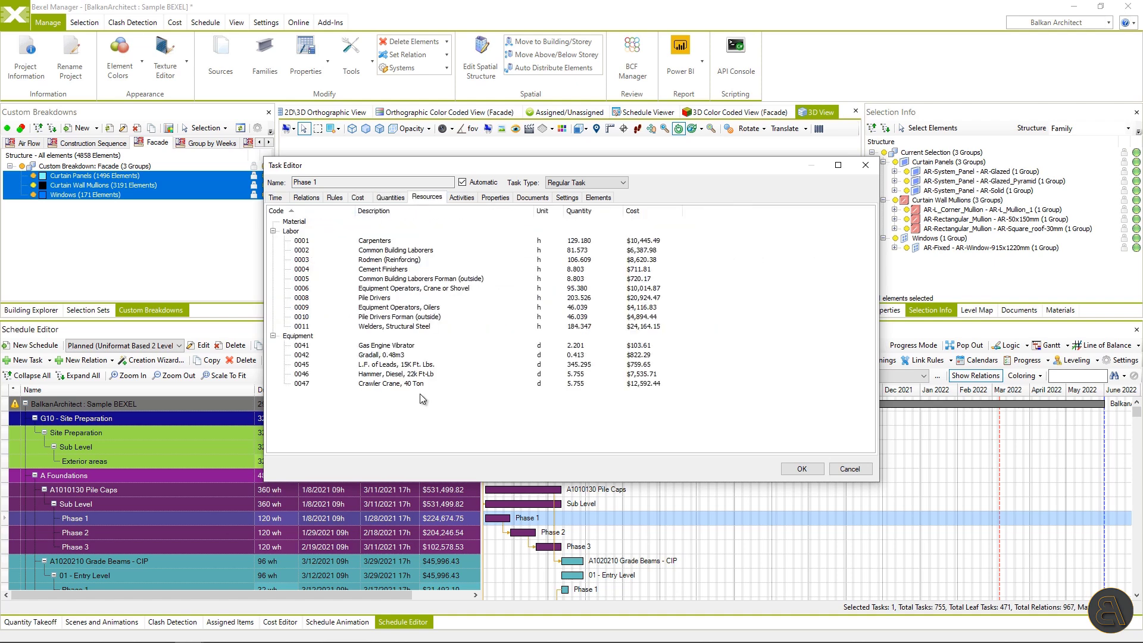
click(462, 197)
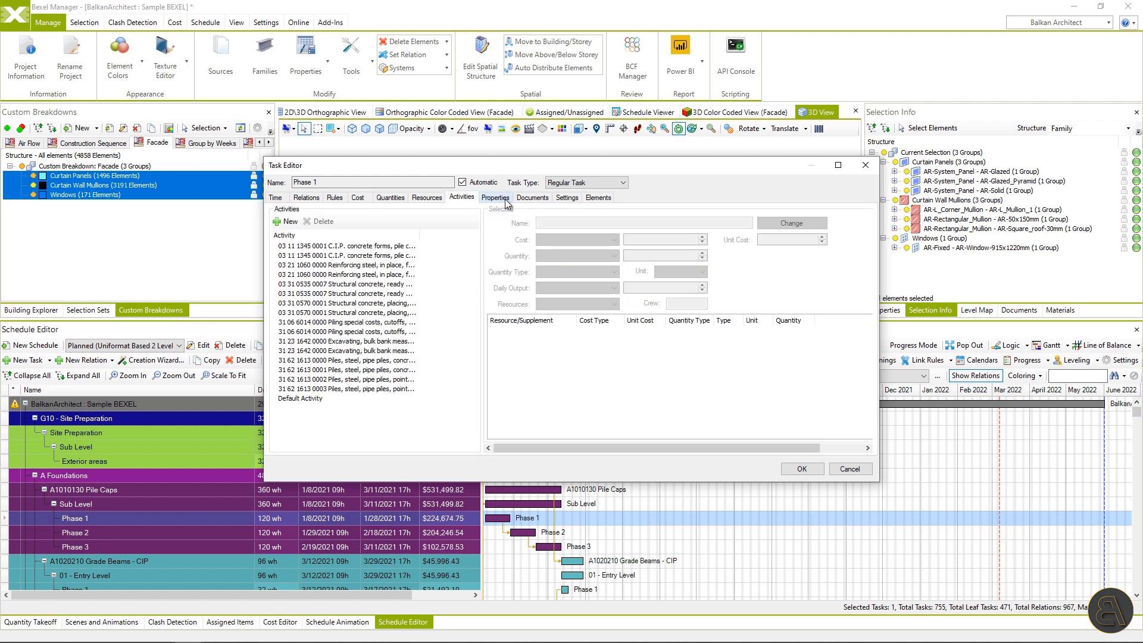
click(597, 197)
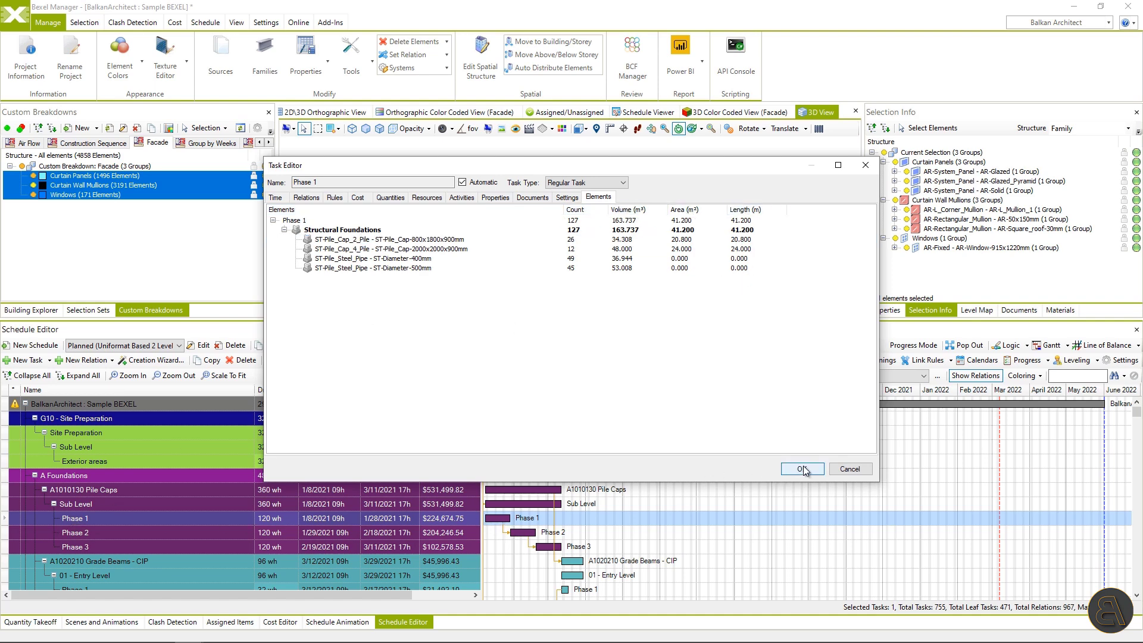
click(801, 469)
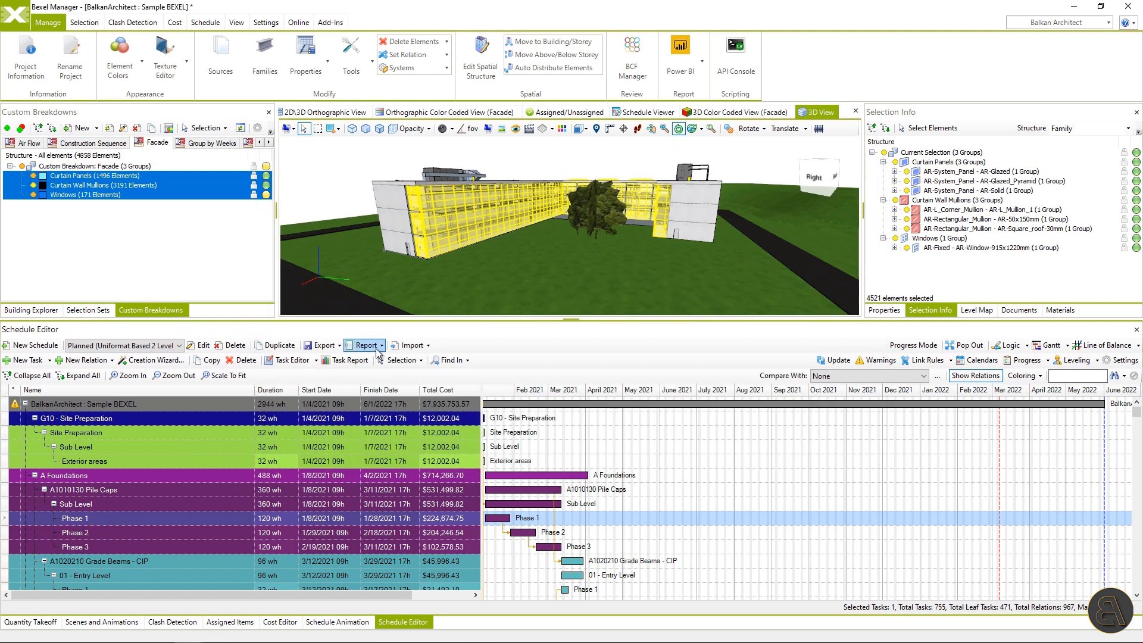
click(359, 345)
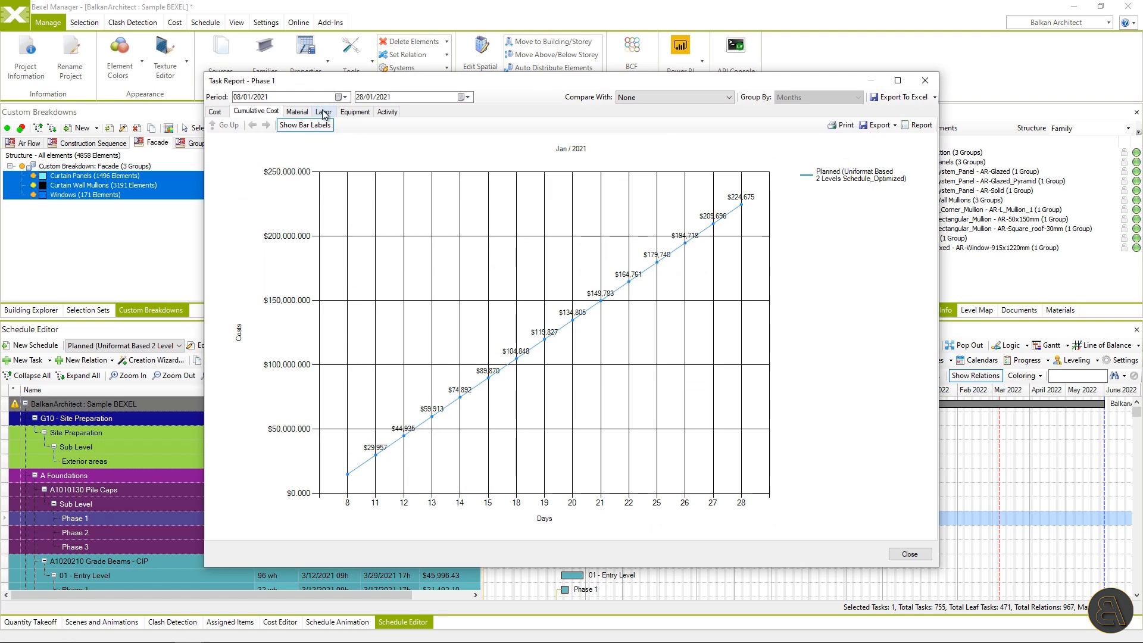
click(323, 112)
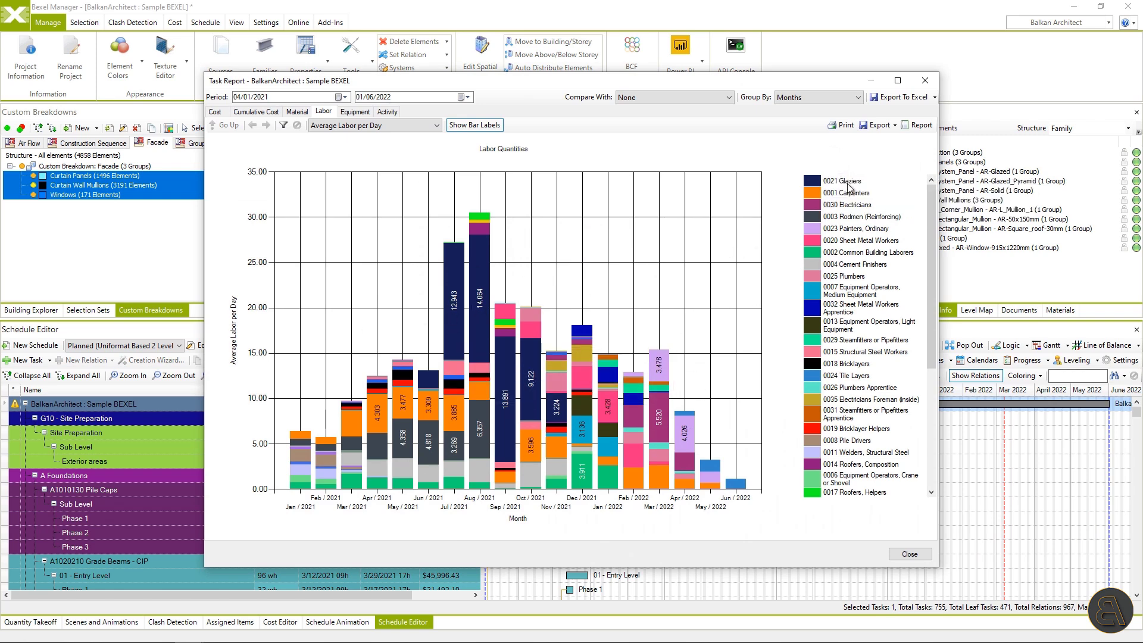
mouse_move(847, 188)
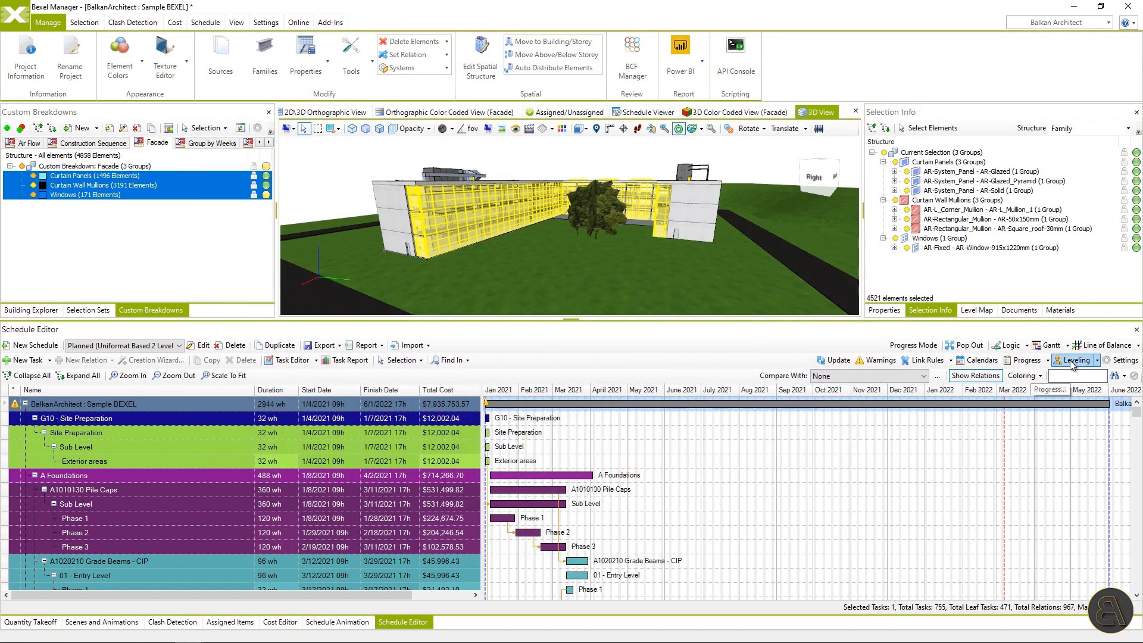
- Create a new resource leveling entry capping Glazers at a maximum allocation of 10
click(1076, 359)
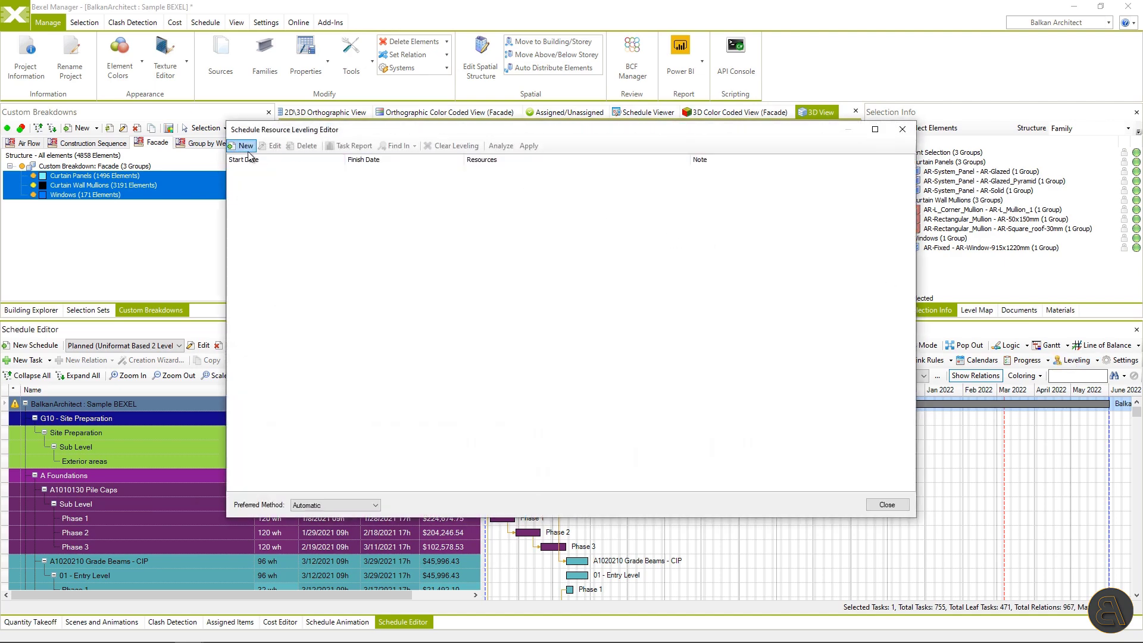
click(241, 145)
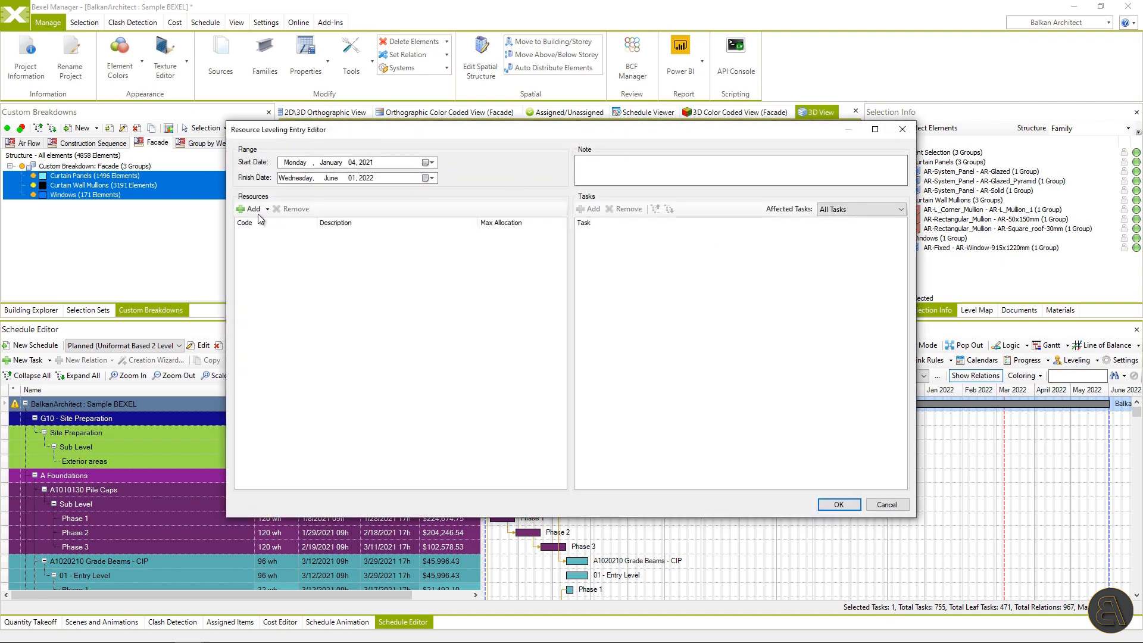
click(247, 208)
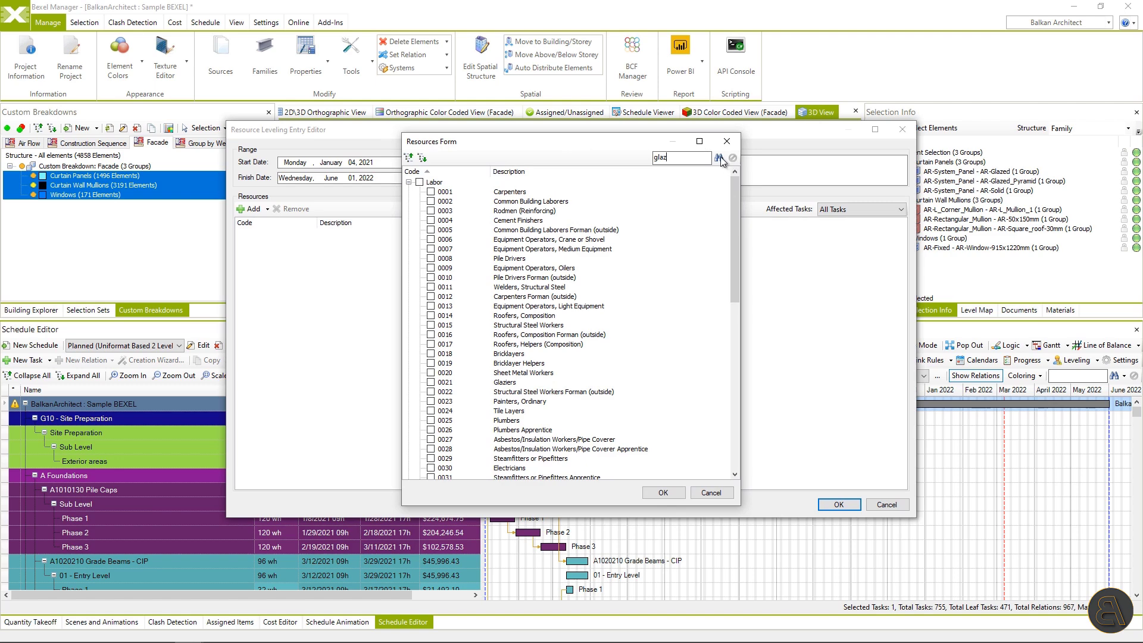
click(719, 157)
text(10)
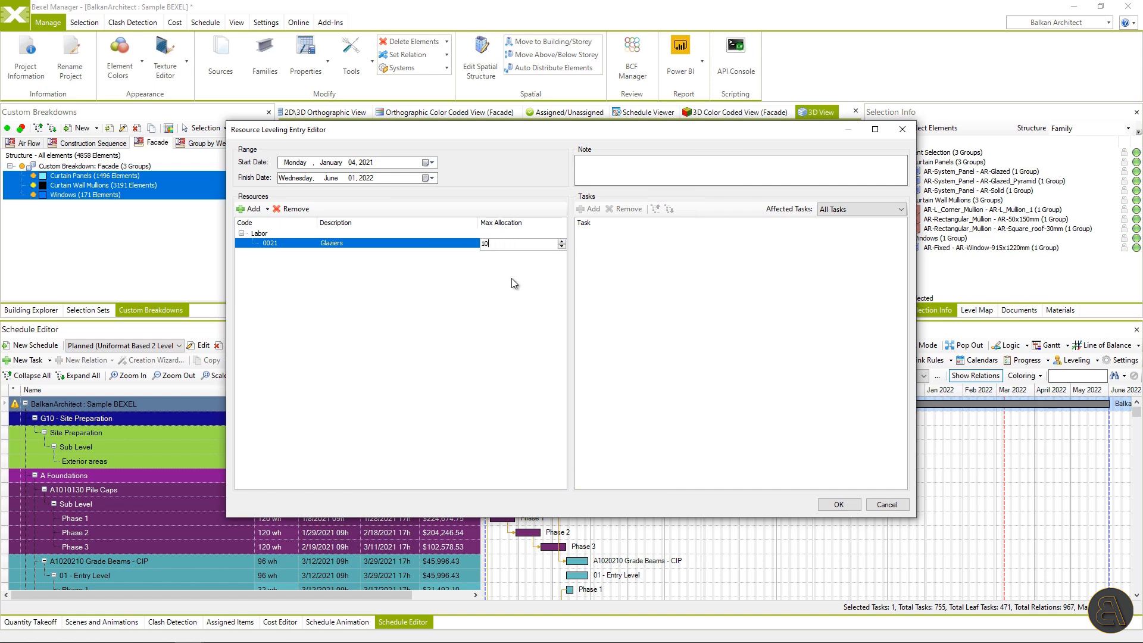
click(838, 504)
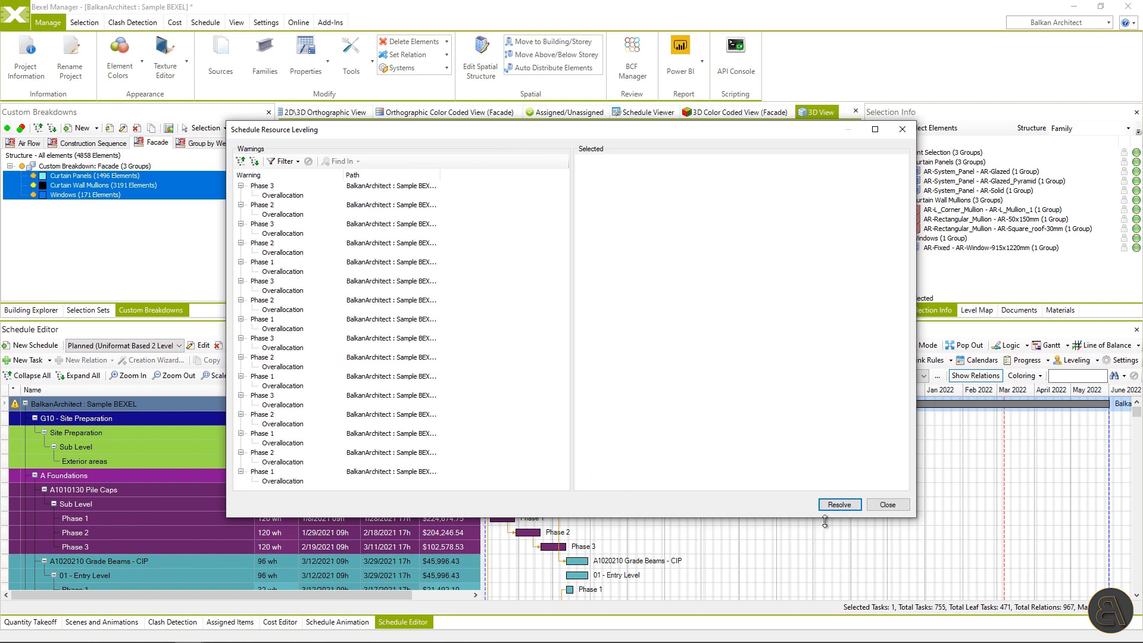
- Resolve the overallocation warnings and confirm that resource leveling finished
click(839, 505)
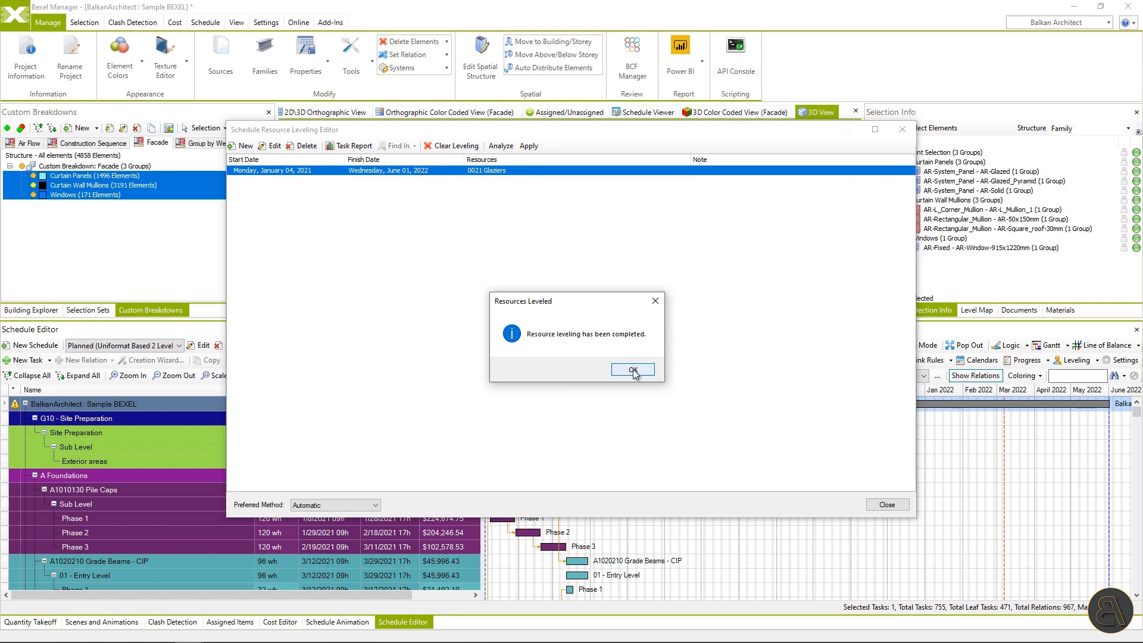
click(632, 369)
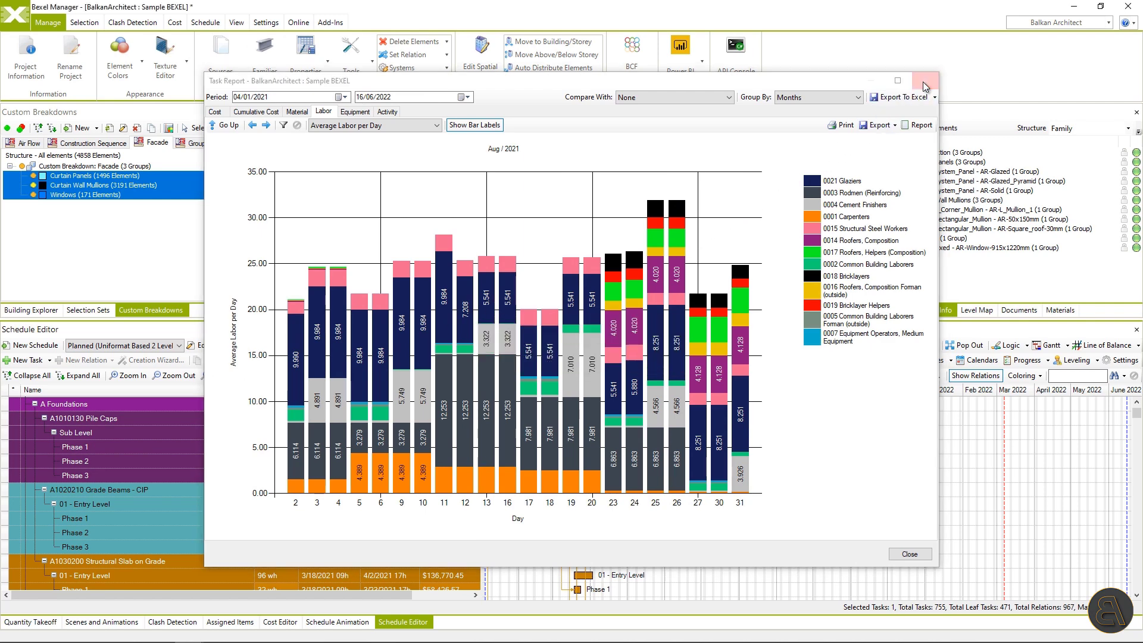
- Close the leveled daily labor report to return to the complete project schedule
click(909, 554)
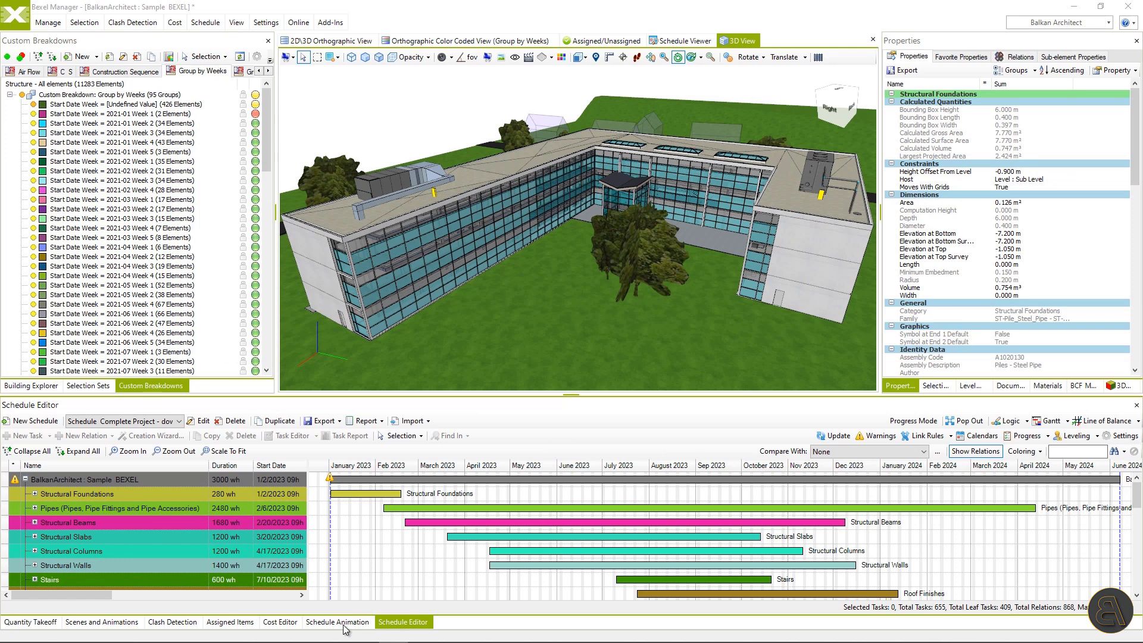
- Show Animation 03's six camera keyframes at positions 2, 180, 406, 607, 791 and 898
click(338, 621)
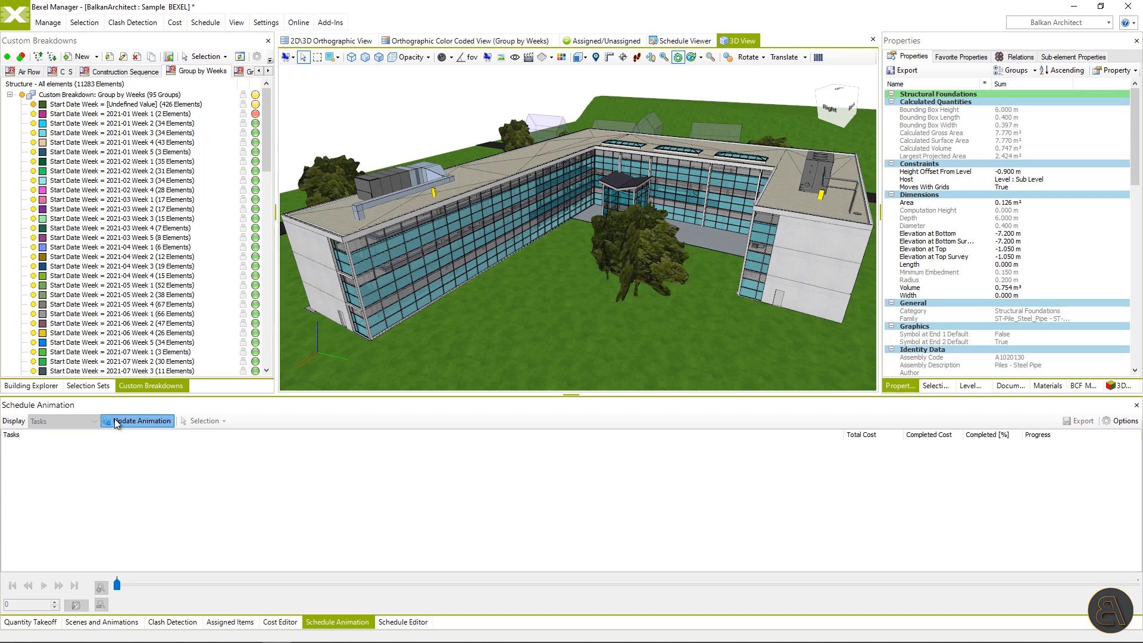
click(141, 421)
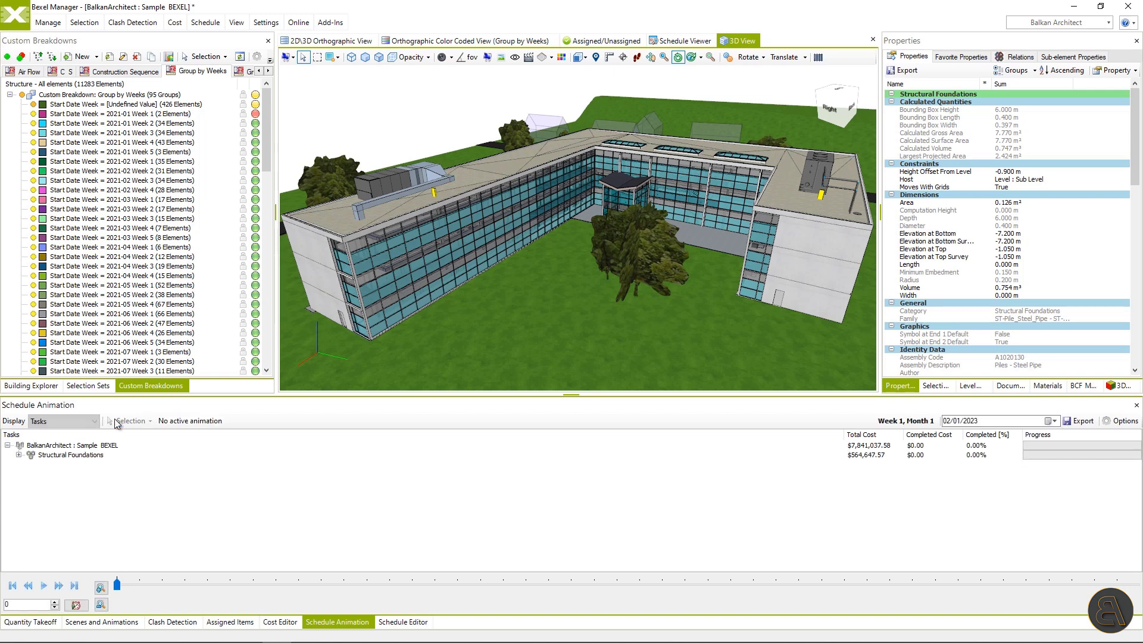
click(91, 422)
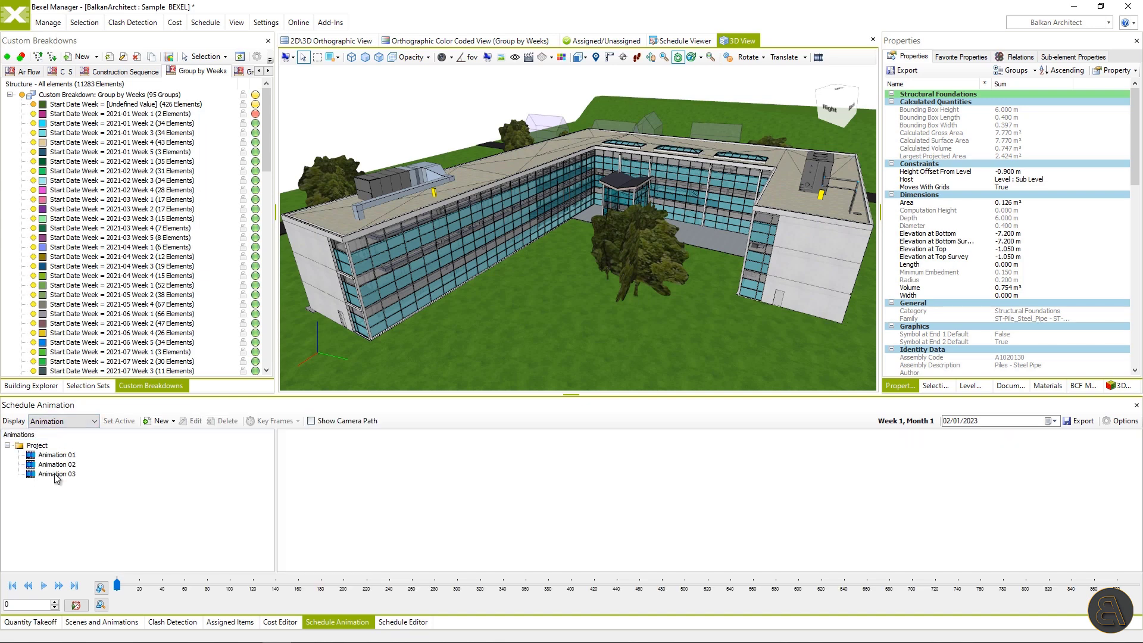
click(54, 474)
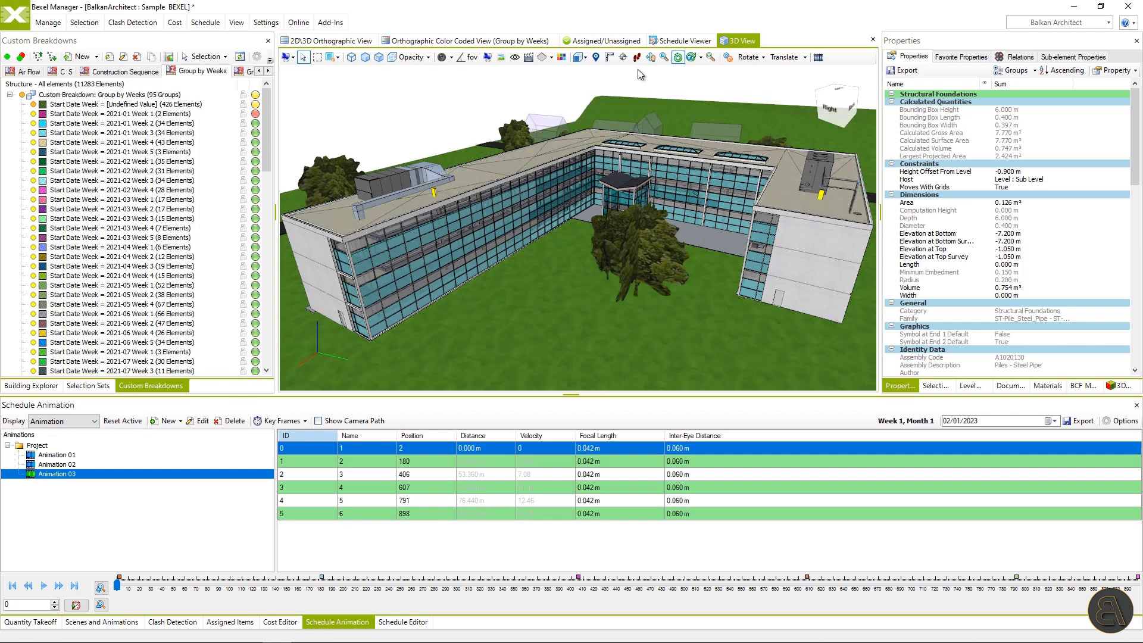
click(685, 40)
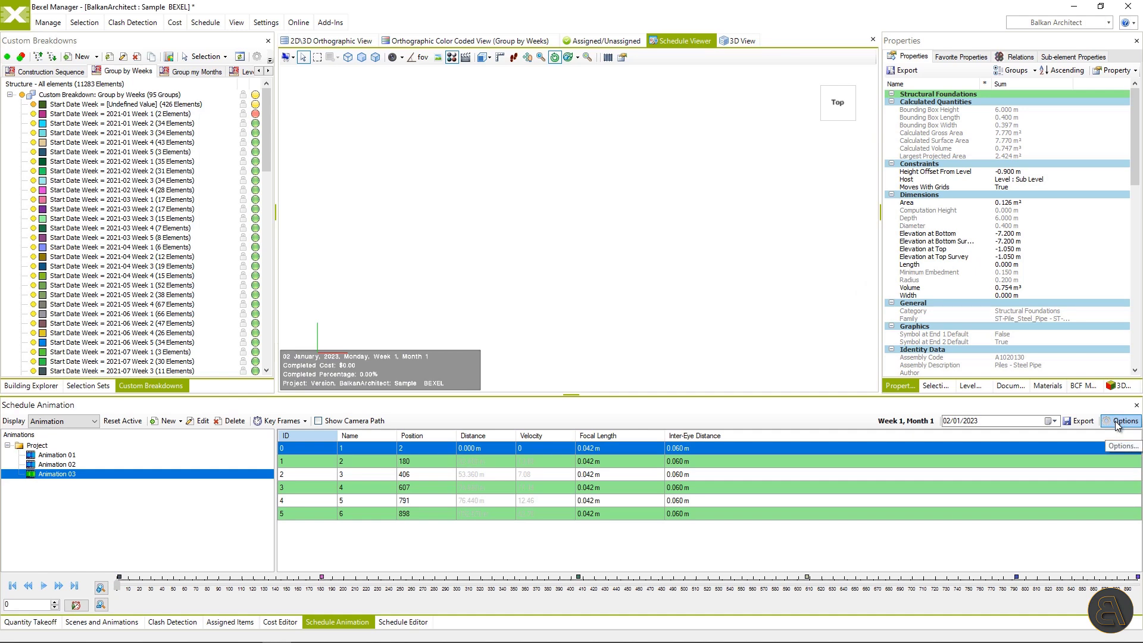
click(1124, 421)
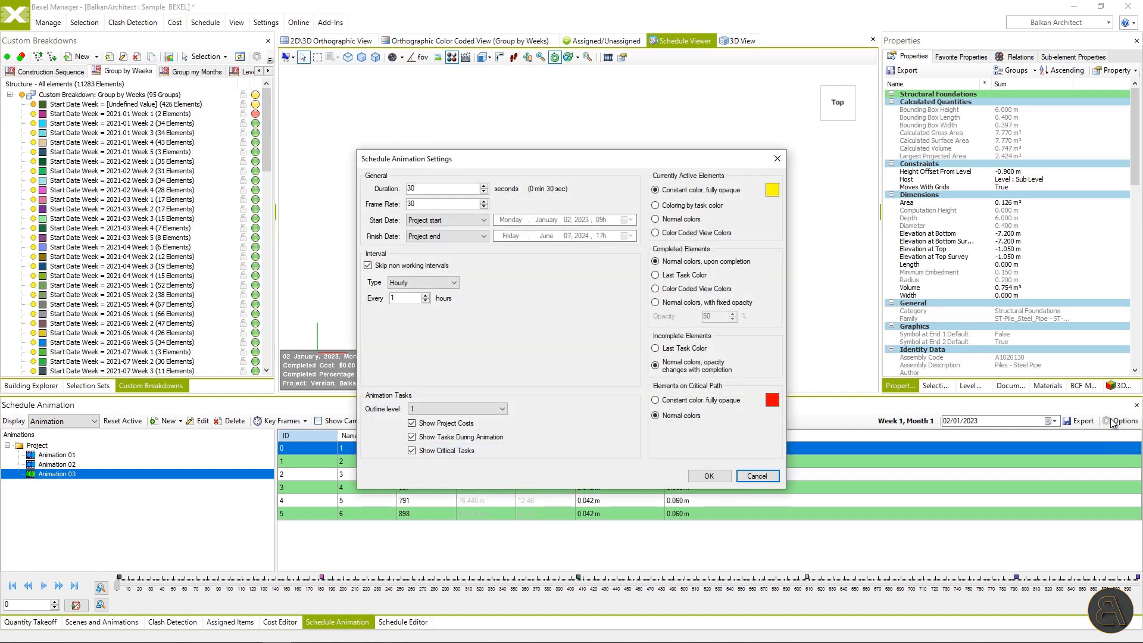
mouse_move(443, 257)
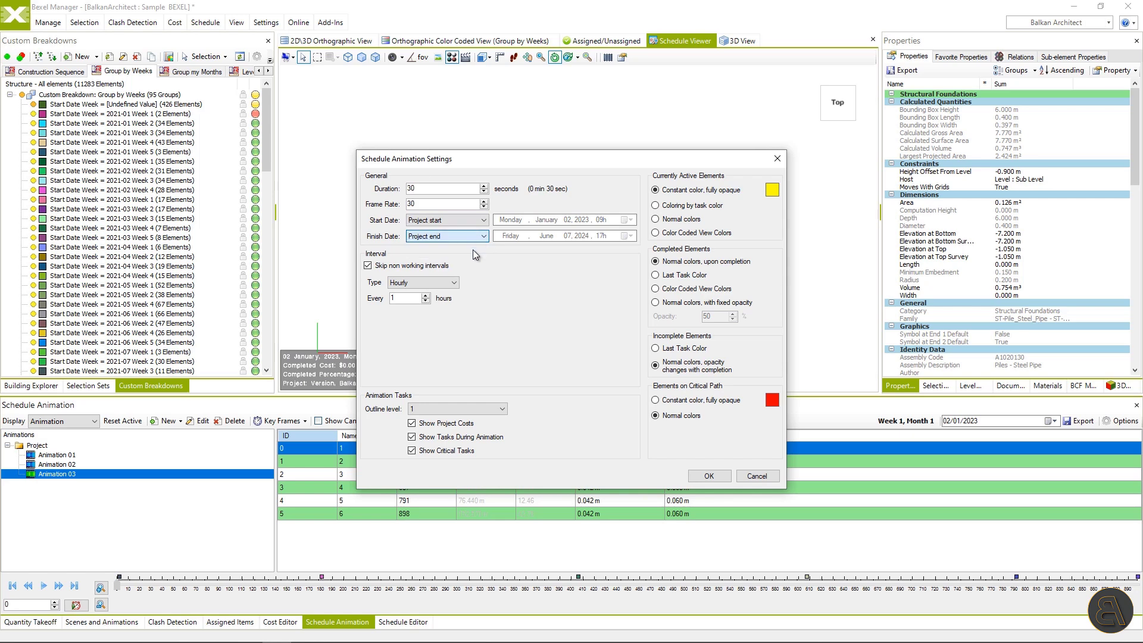
click(456, 283)
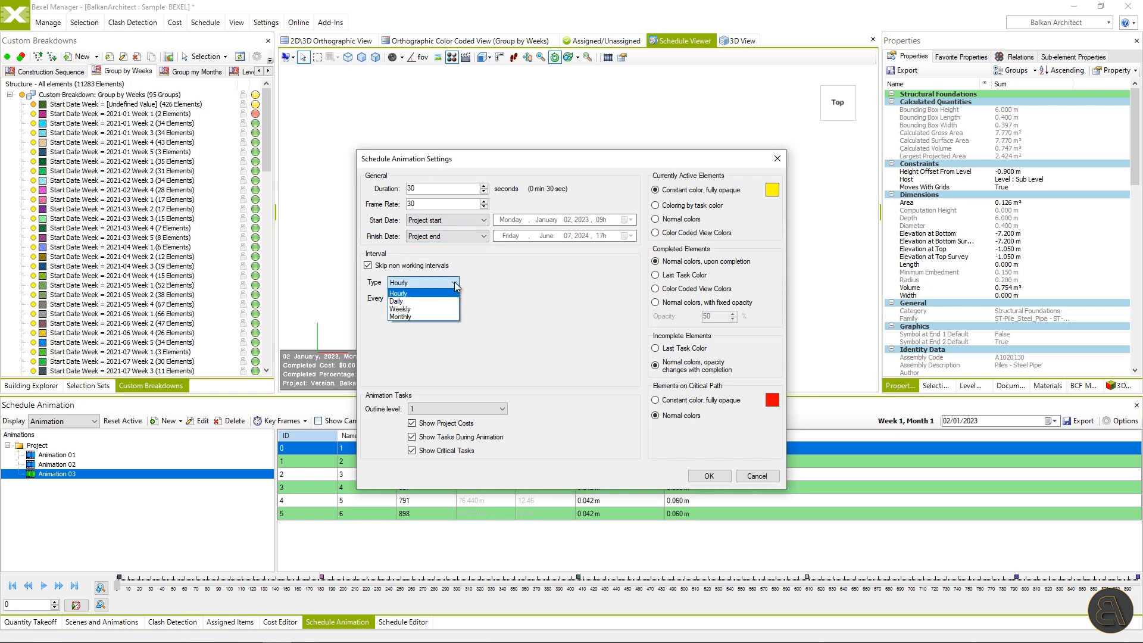
click(398, 293)
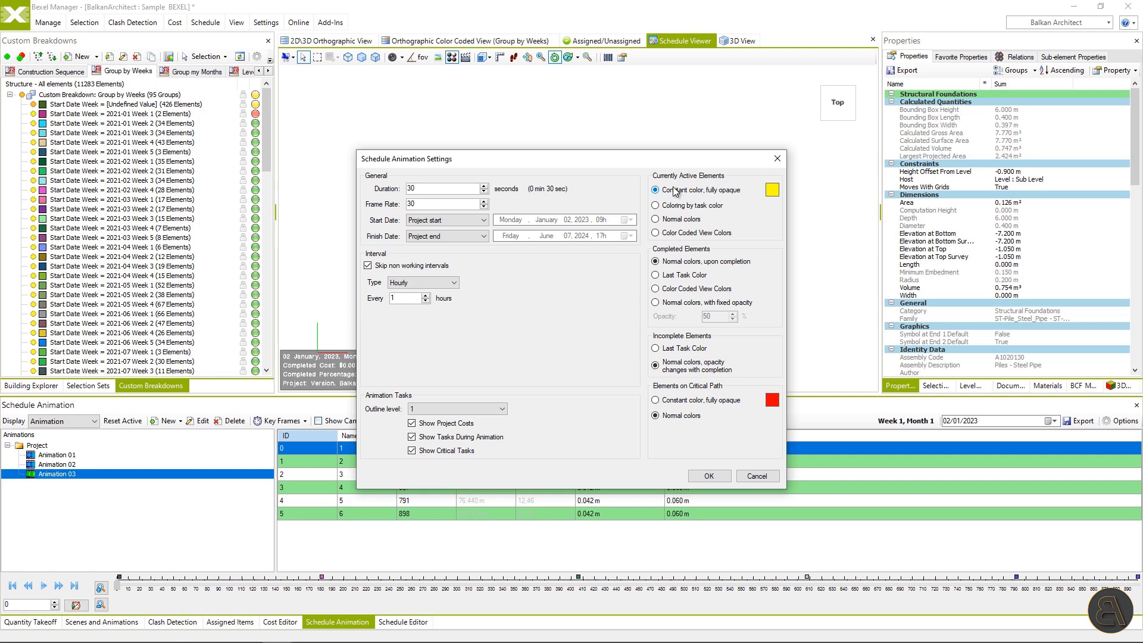
mouse_move(668, 194)
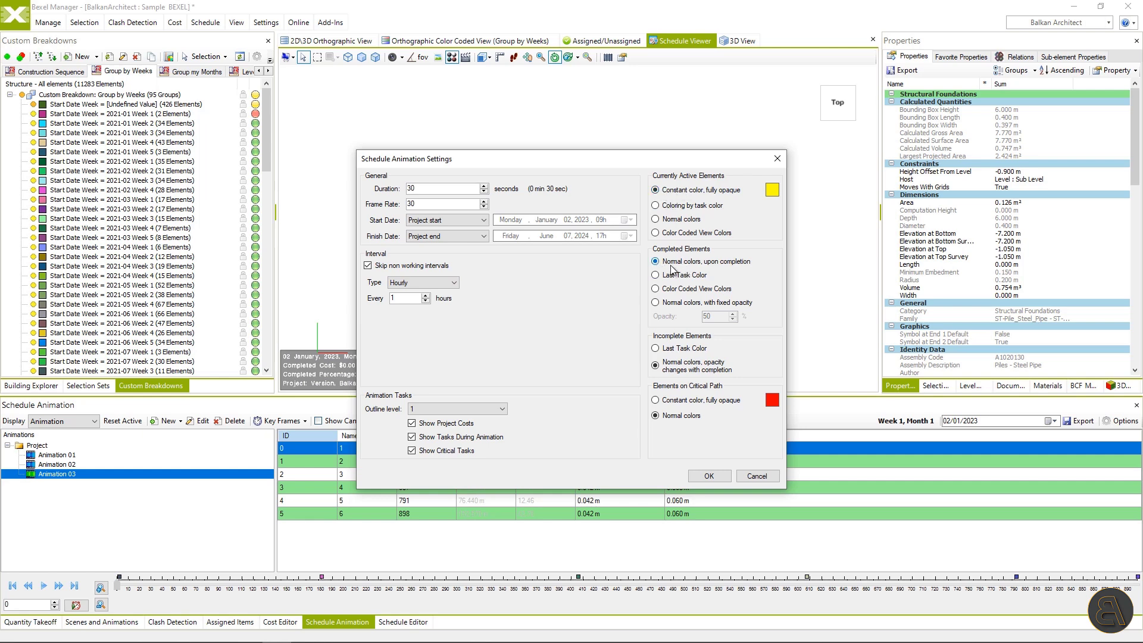
mouse_move(717, 457)
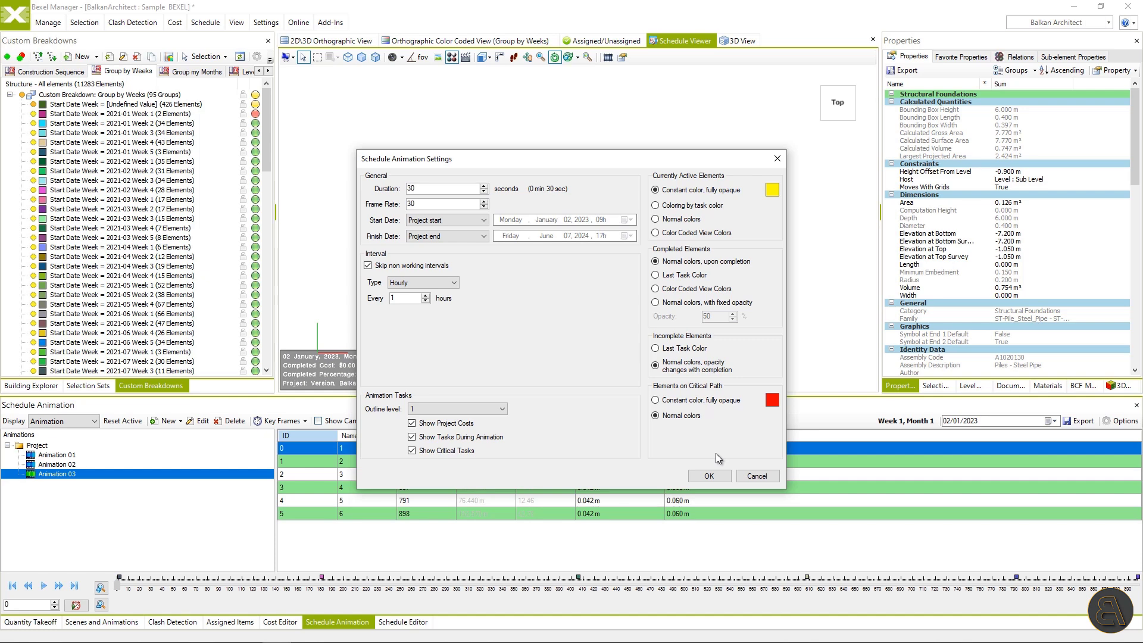
click(708, 476)
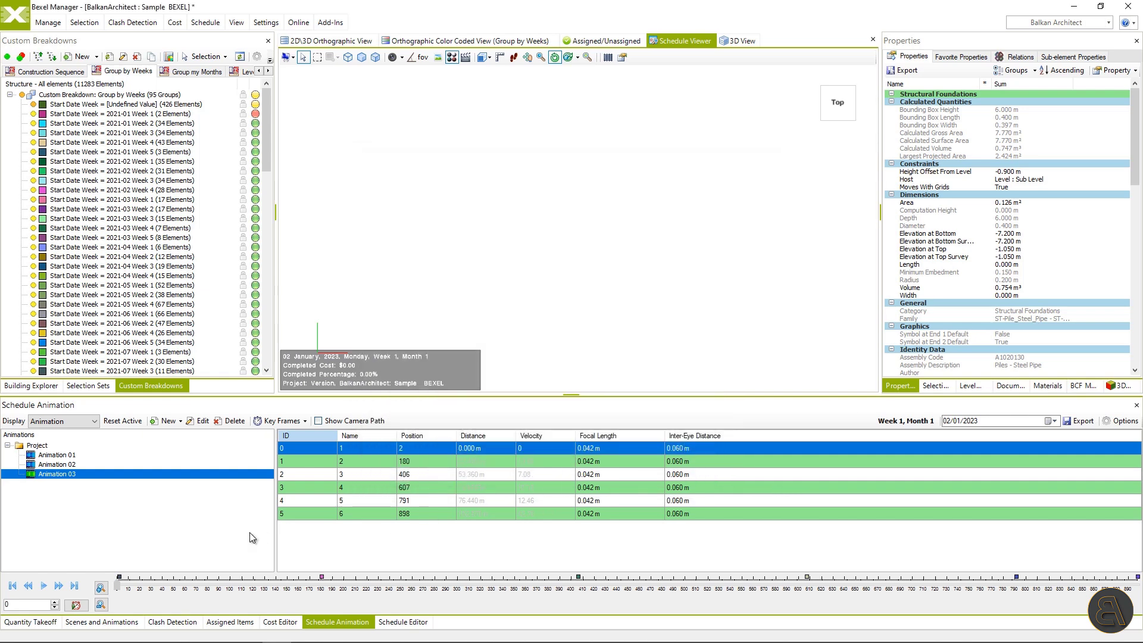
- Play the animation to week 23 (8 June 2023, 13.22%), pause it, and display tasks with cost progress
click(42, 599)
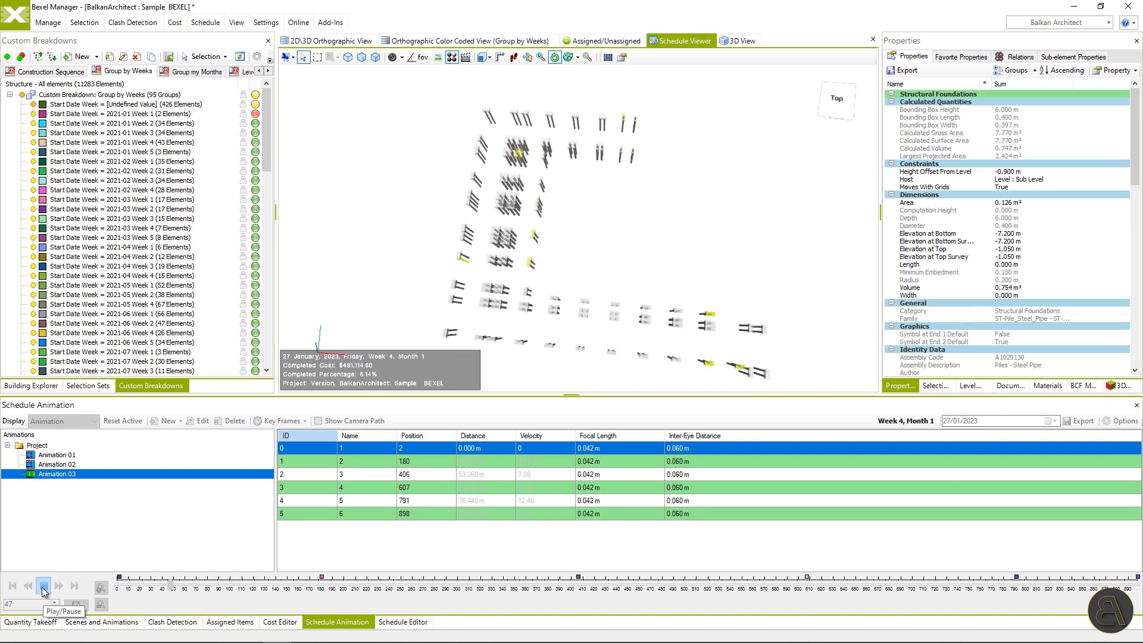
click(43, 586)
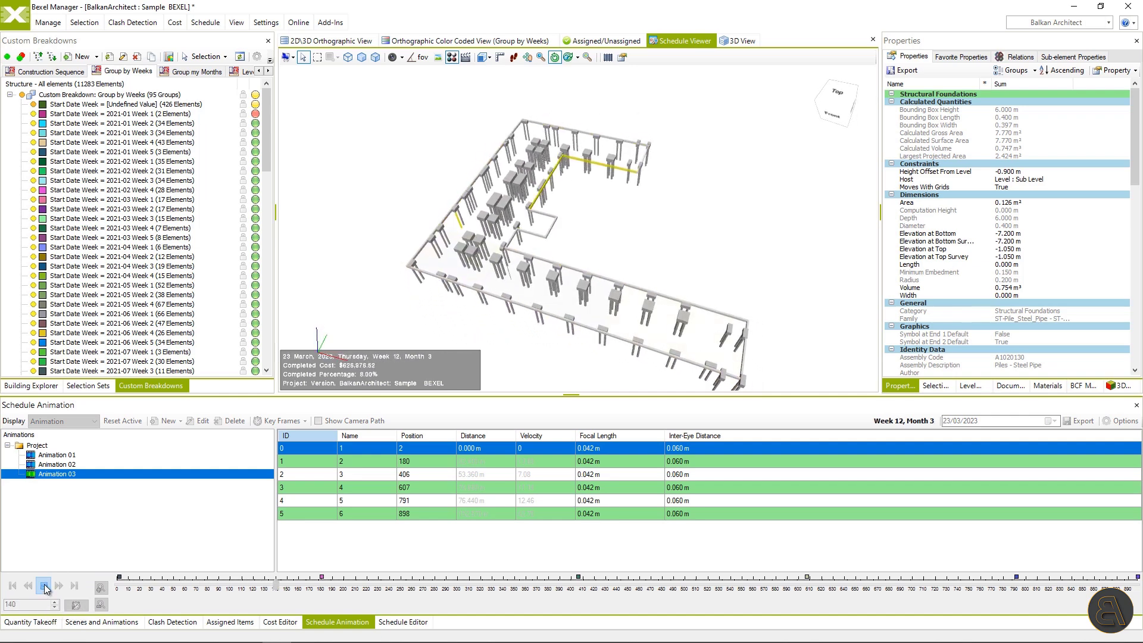
click(43, 583)
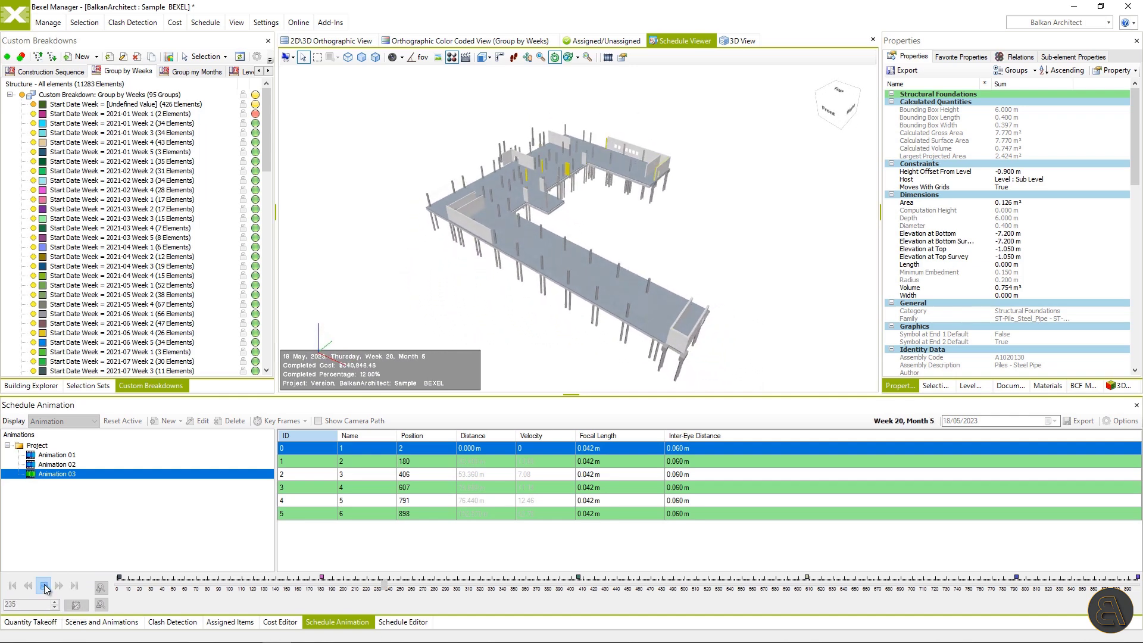
click(45, 584)
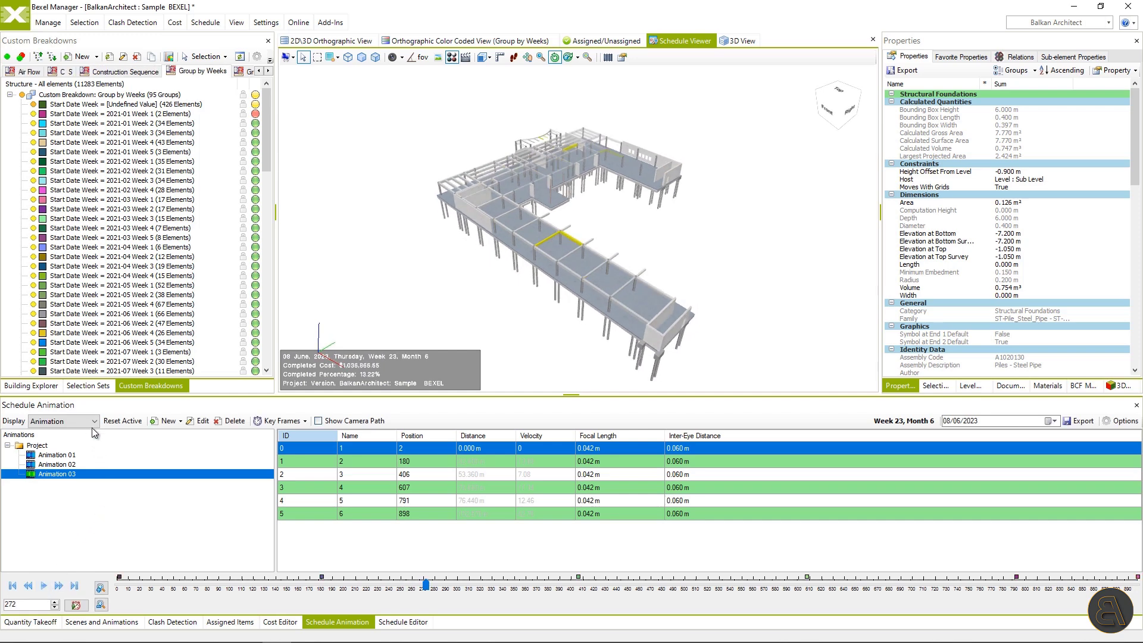
click(64, 422)
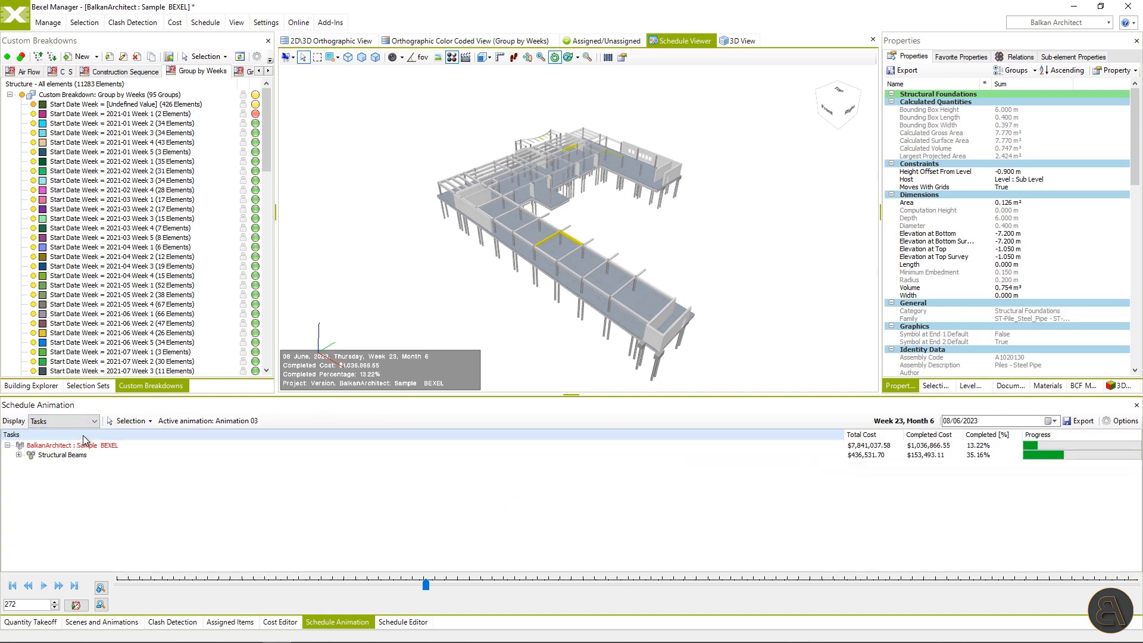
mouse_move(1111, 432)
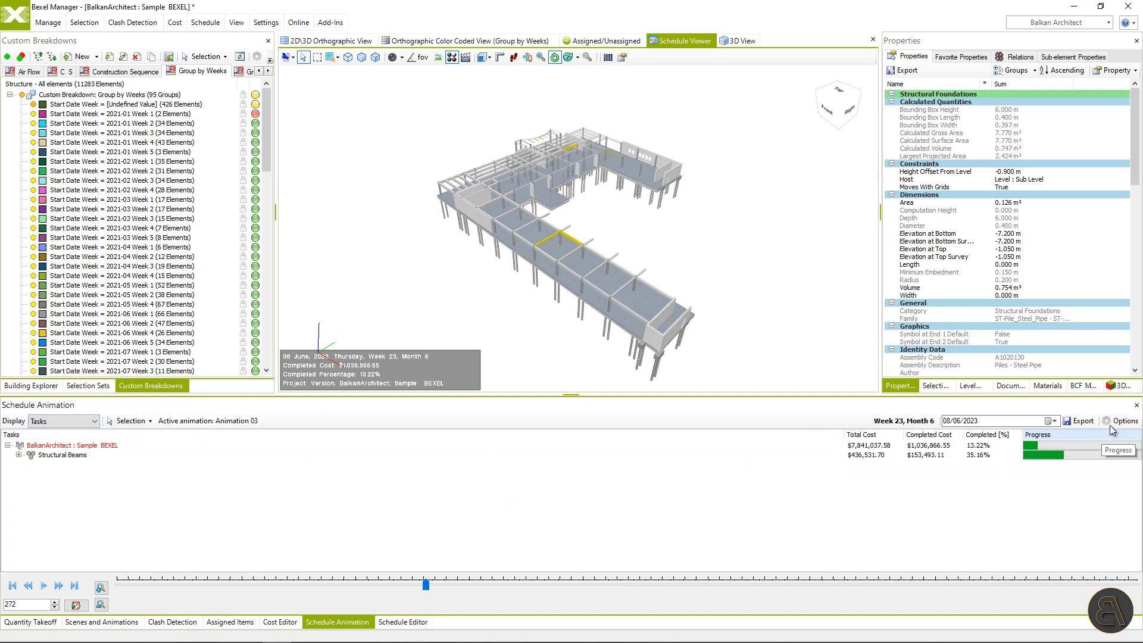
click(1125, 422)
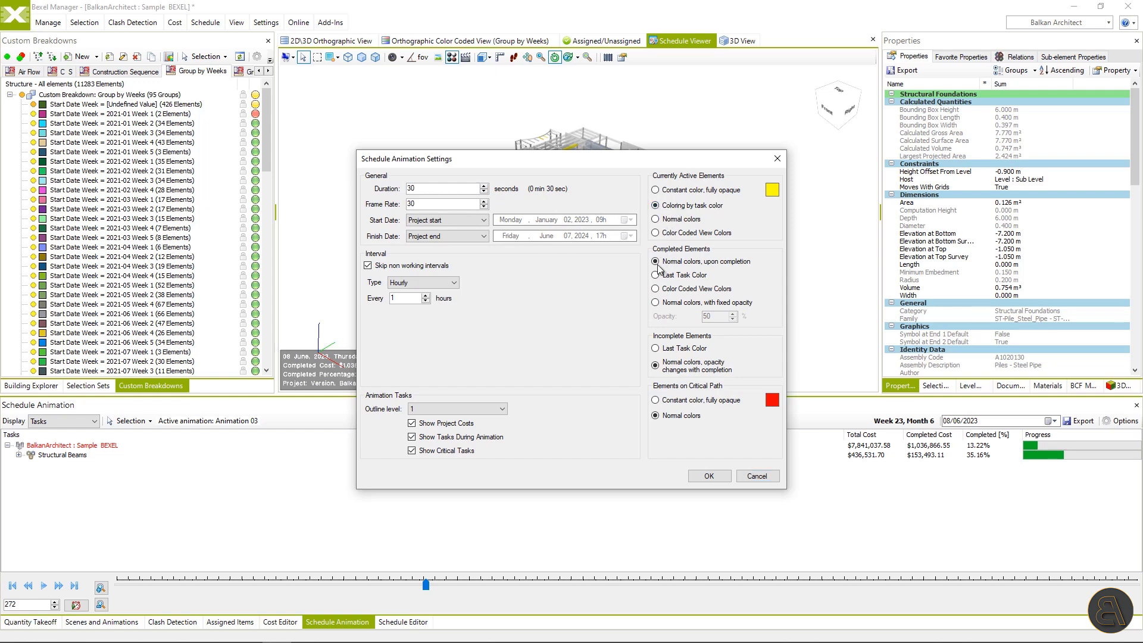
- Colour completed elements by last task colour and play the animation to week 45 (10 November 2023)
click(655, 275)
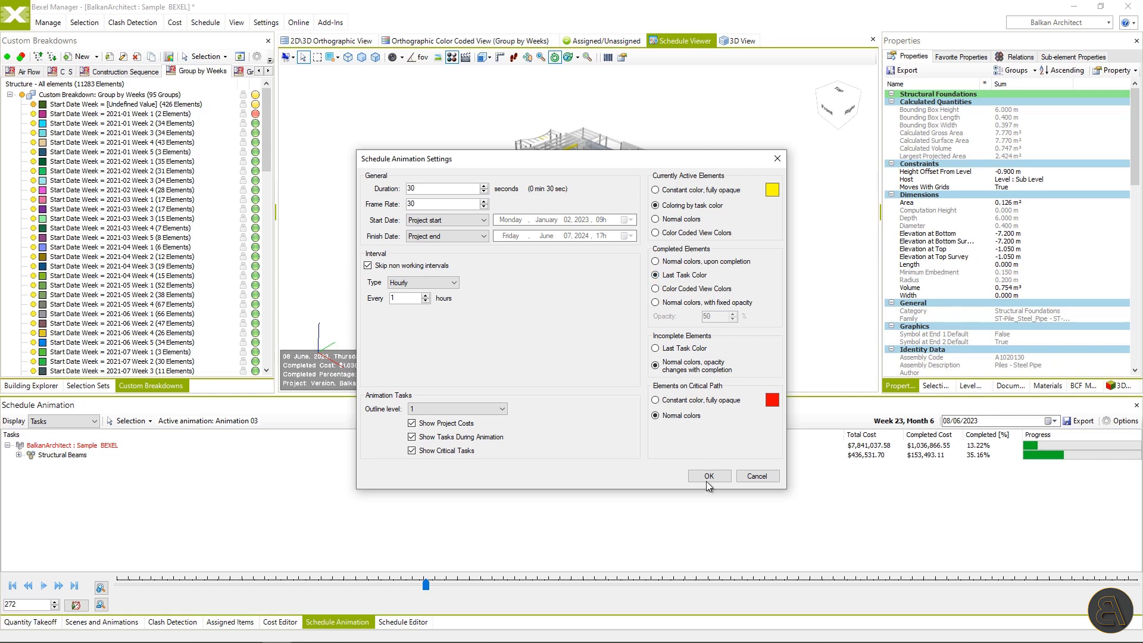
click(708, 476)
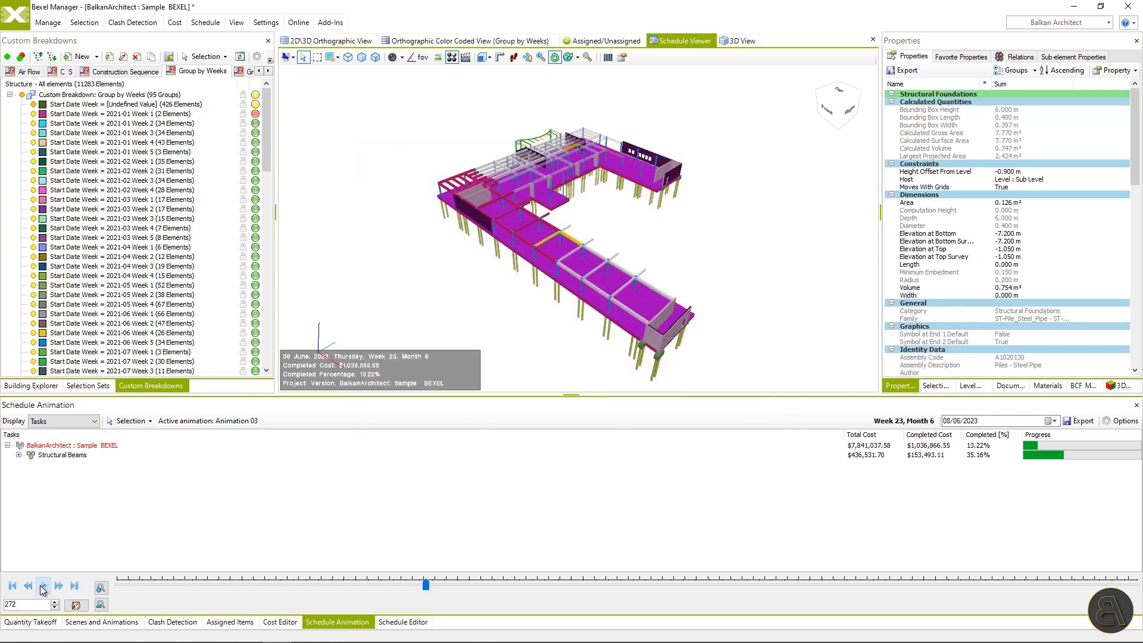
click(43, 585)
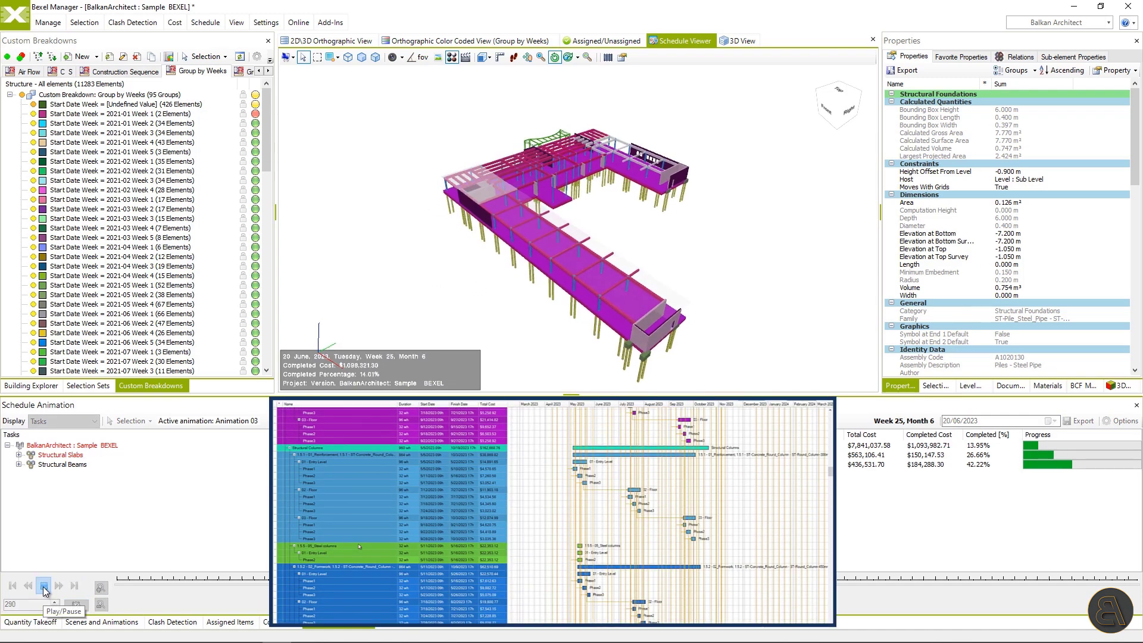
click(43, 585)
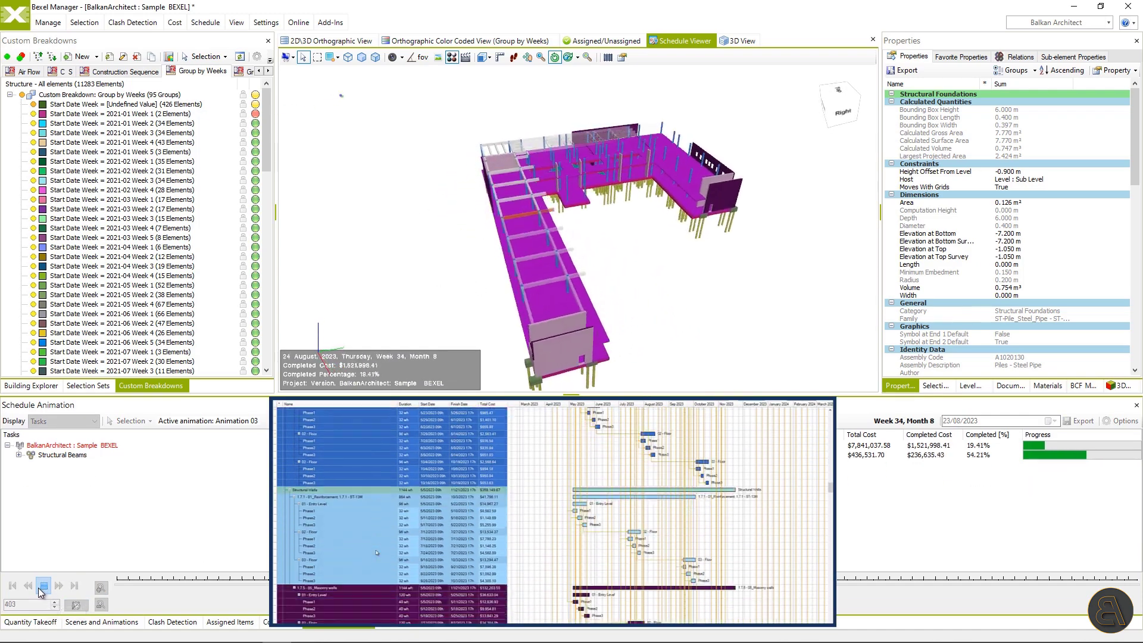
click(44, 586)
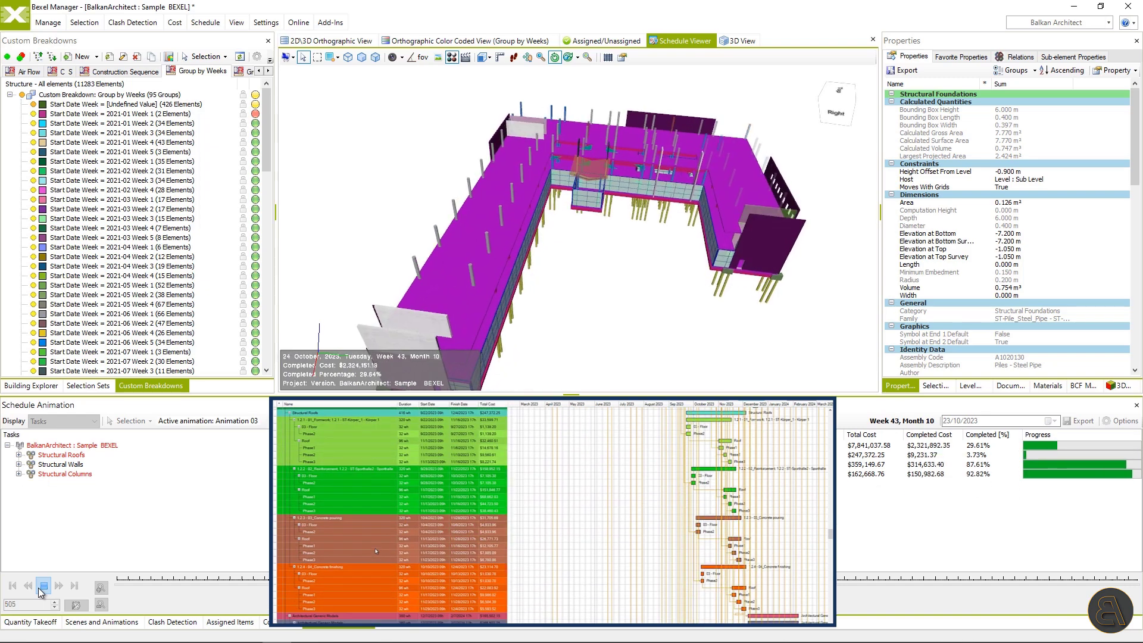
click(43, 585)
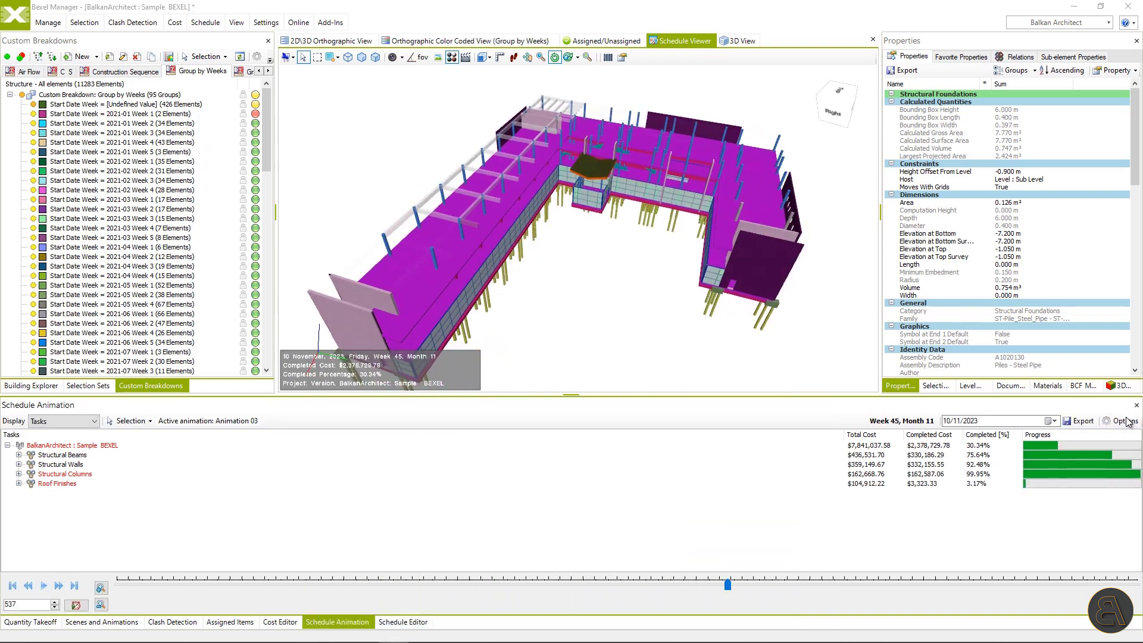
- Switch active and completed elements to colour-coded view colours in the animation options
click(1121, 421)
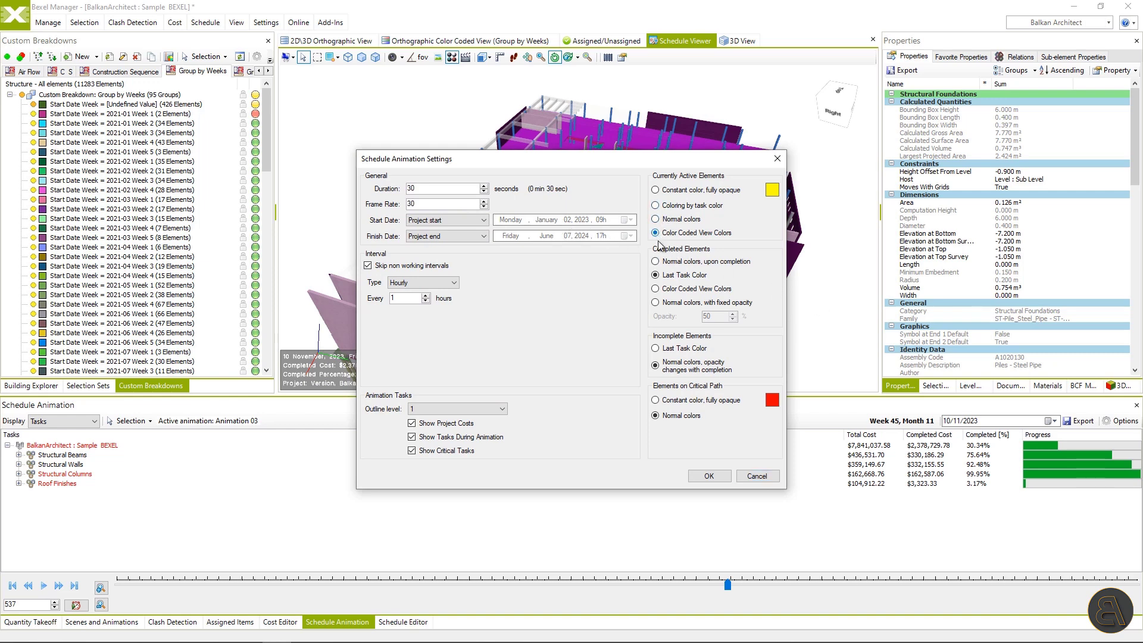
click(655, 288)
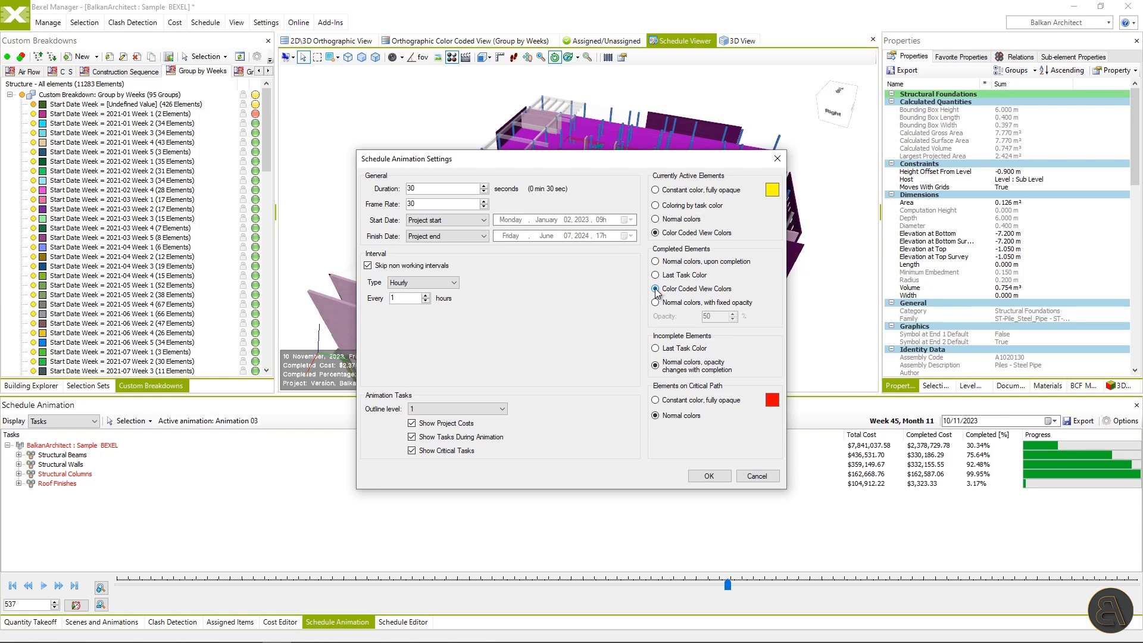
click(708, 476)
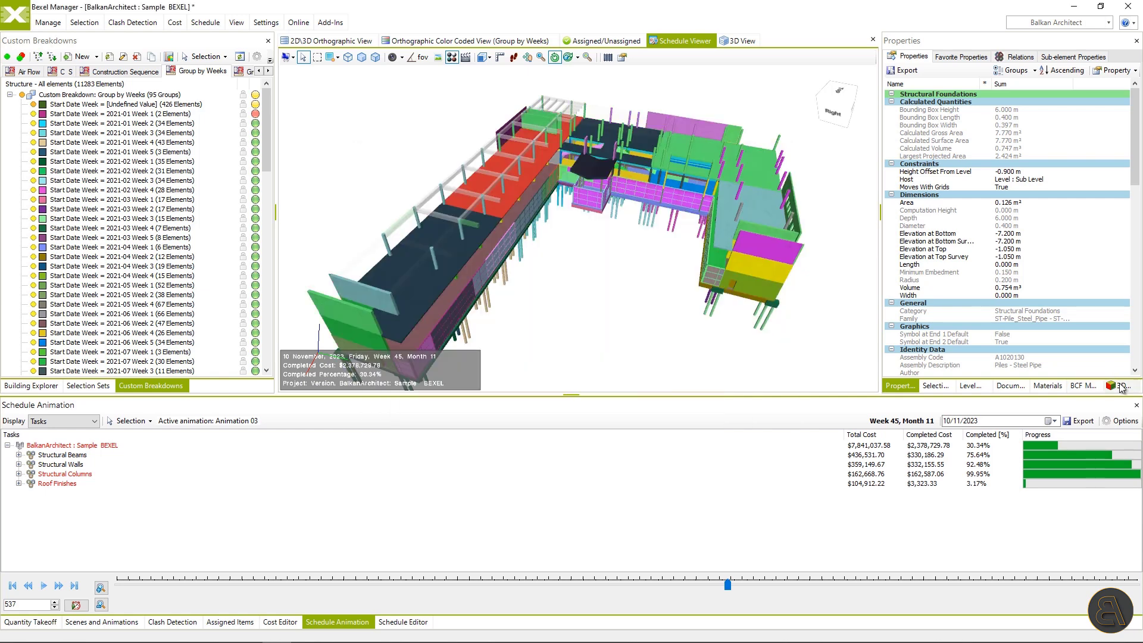
- Show the 3D colour-coded view beside the schedule and play the animation
click(46, 584)
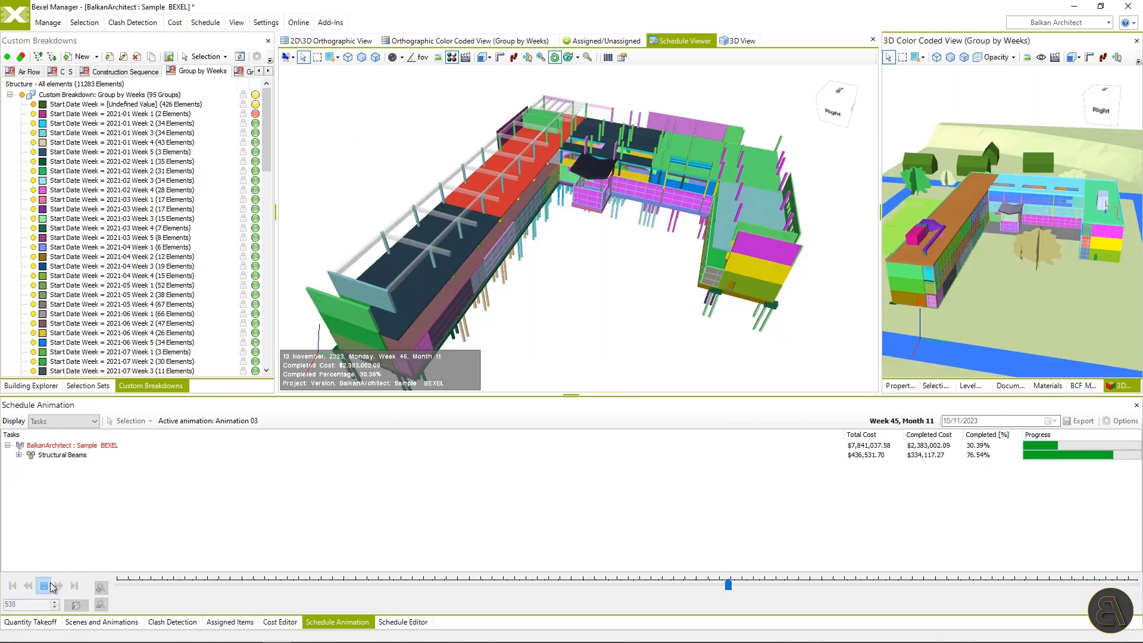
click(45, 585)
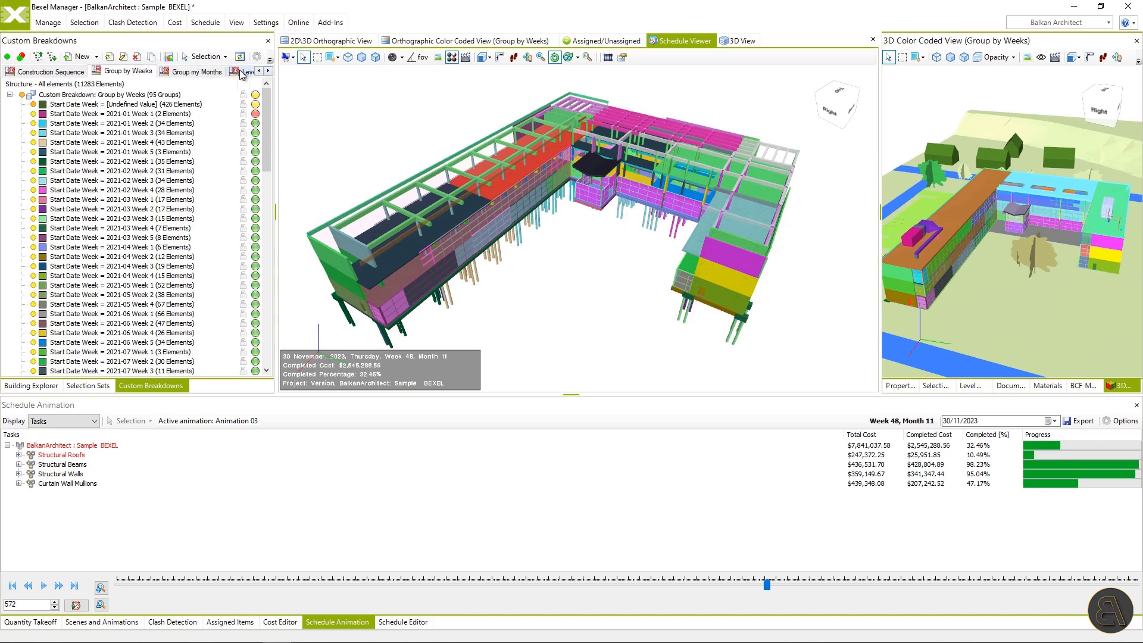
- Colour elements by start month instead of week and replay the animation to week 71
click(198, 71)
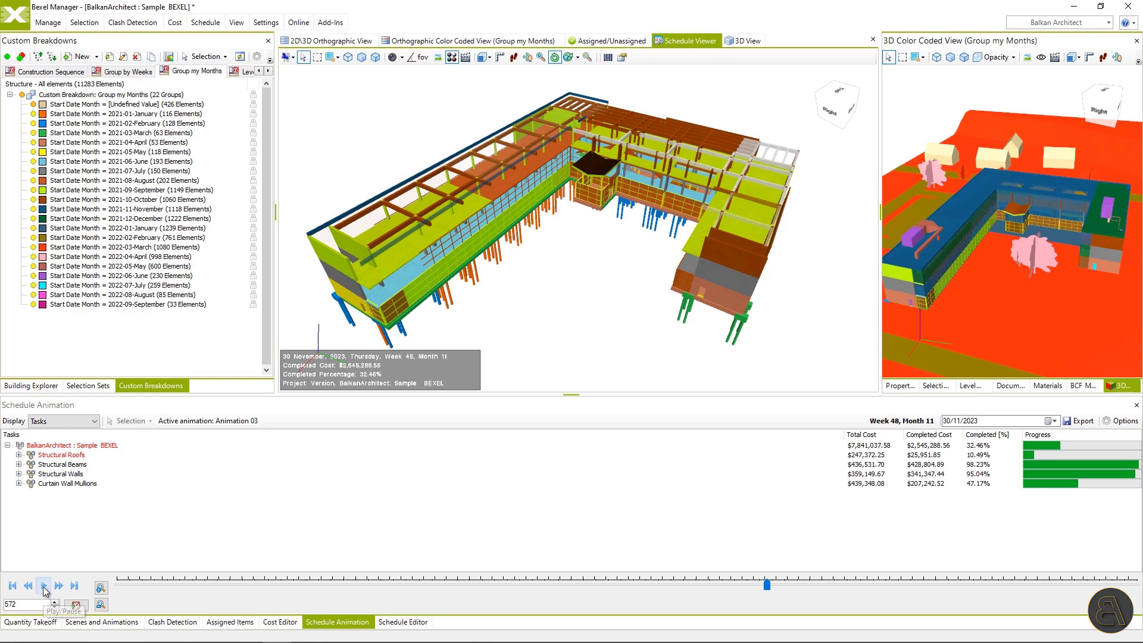
click(44, 584)
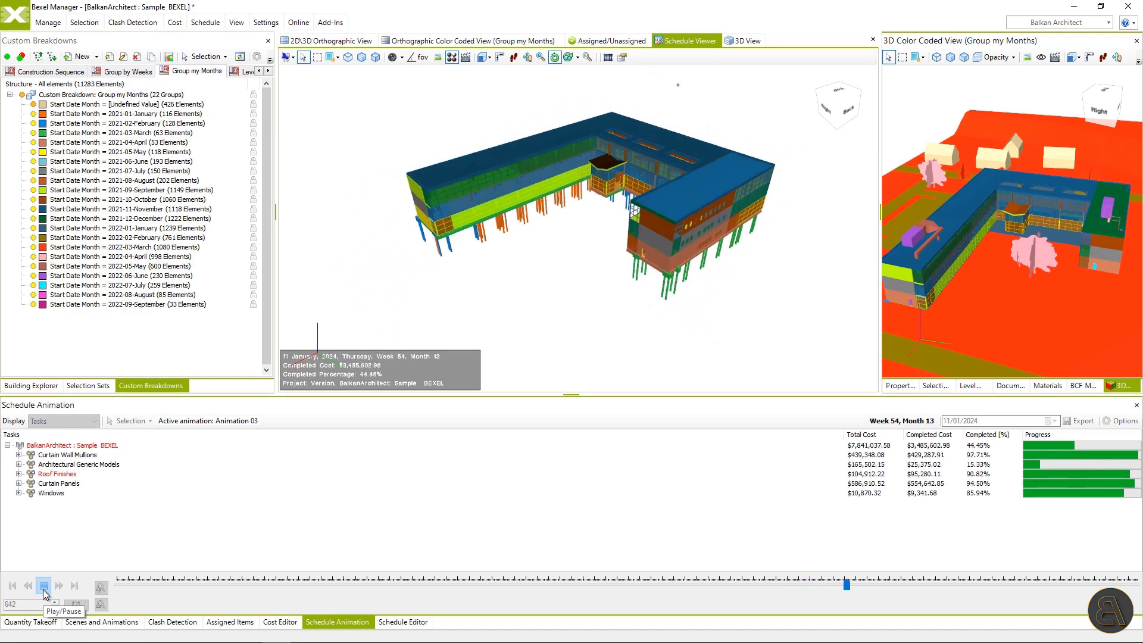
click(43, 584)
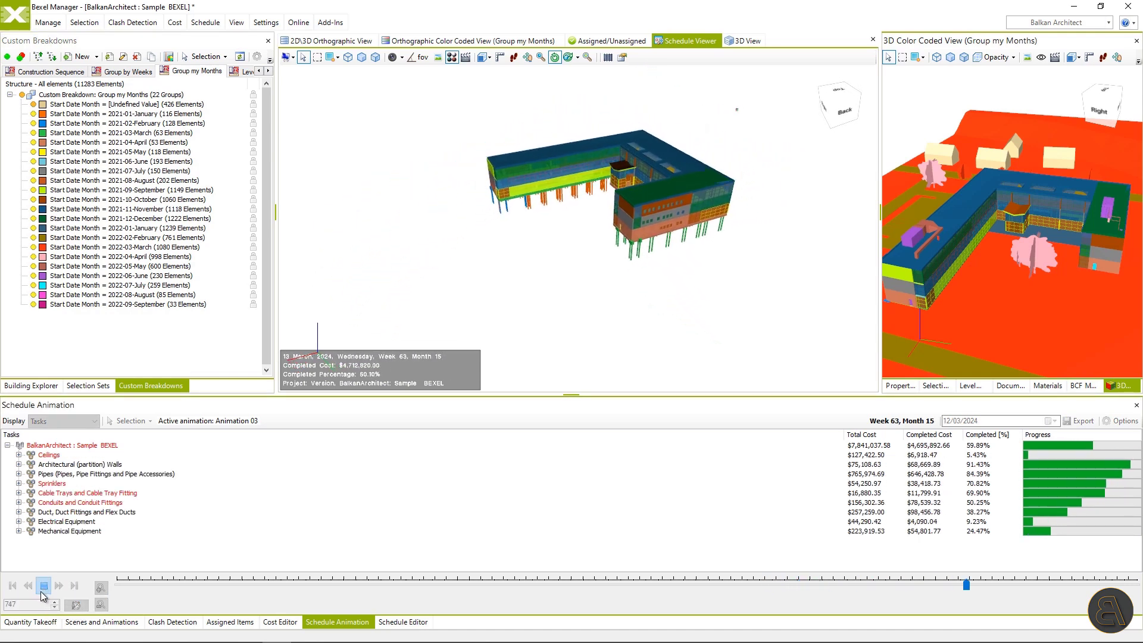
click(43, 584)
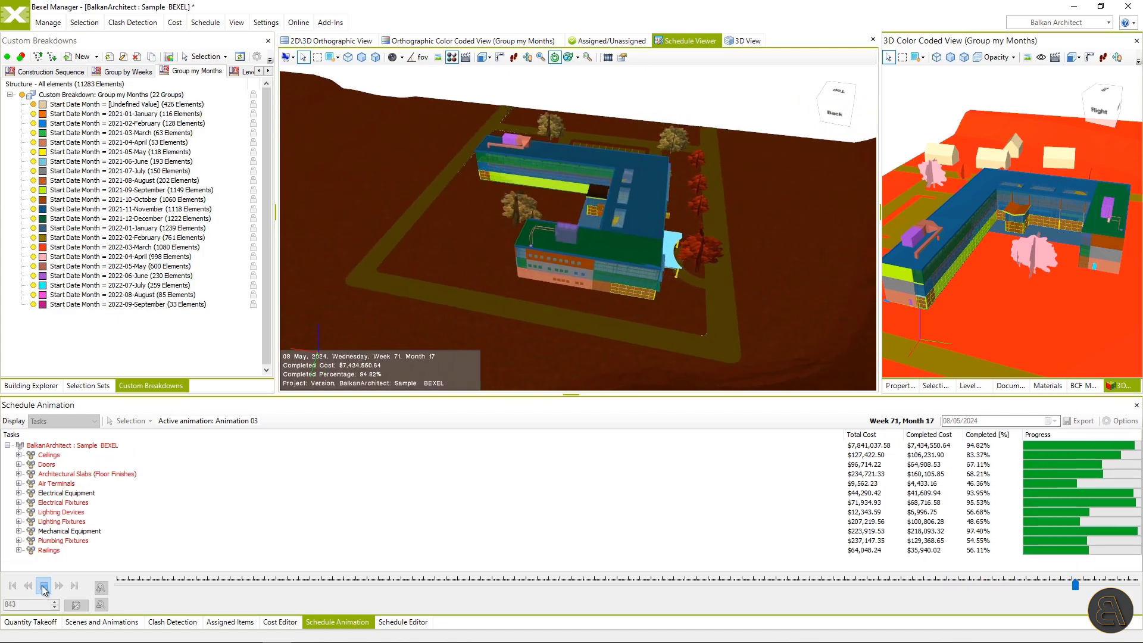
- Select task Phase2 and show its visualisation settings in the Task Editor
click(402, 621)
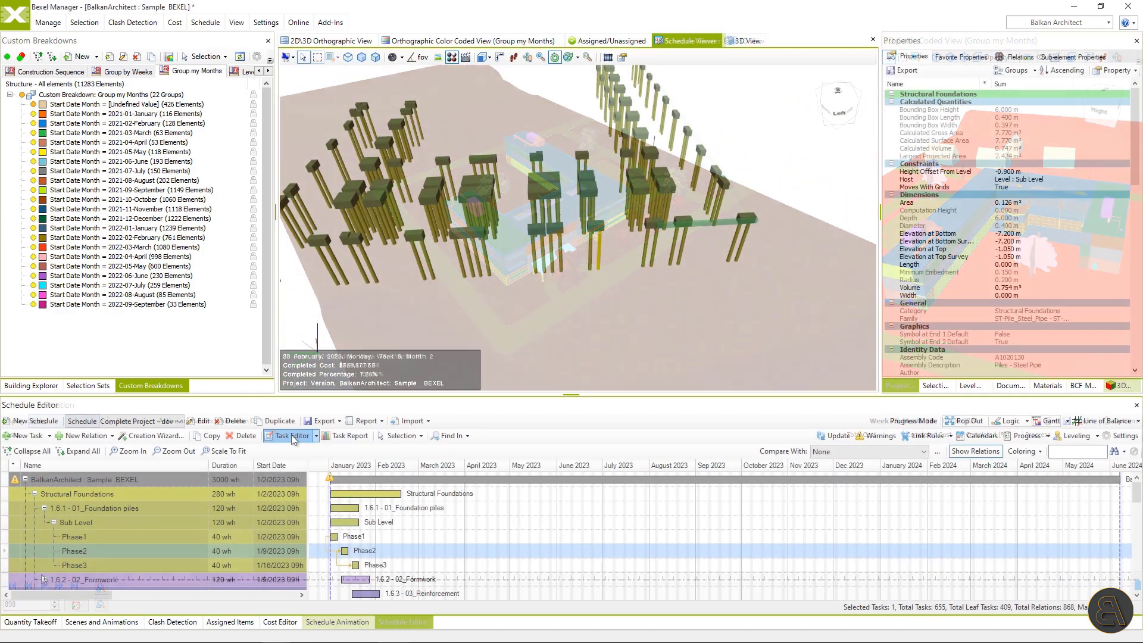
click(288, 435)
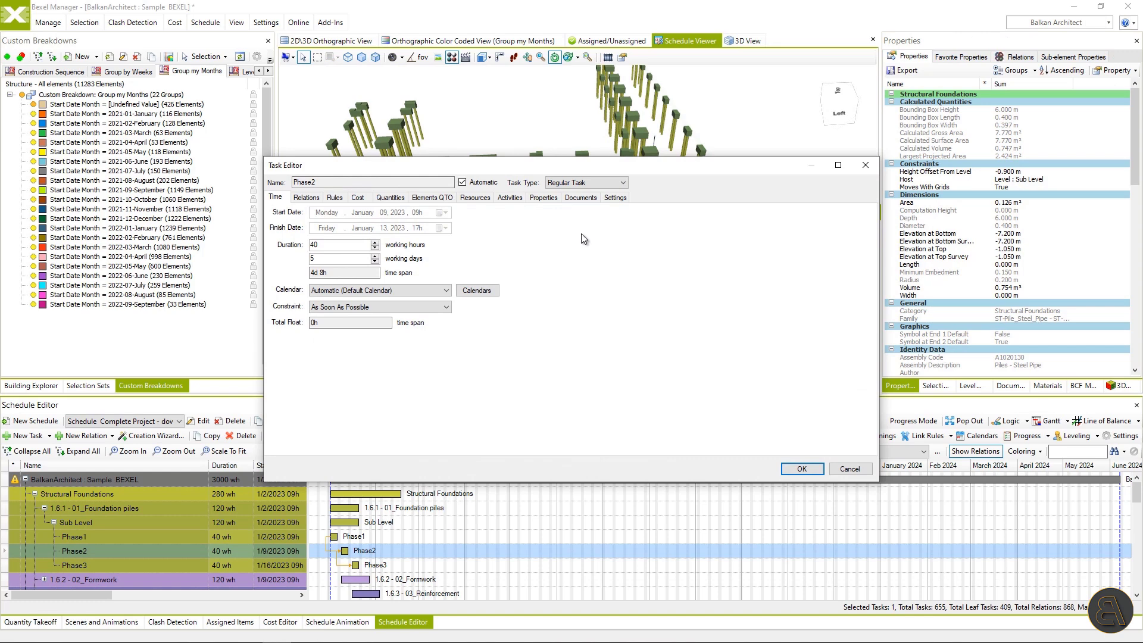
click(615, 197)
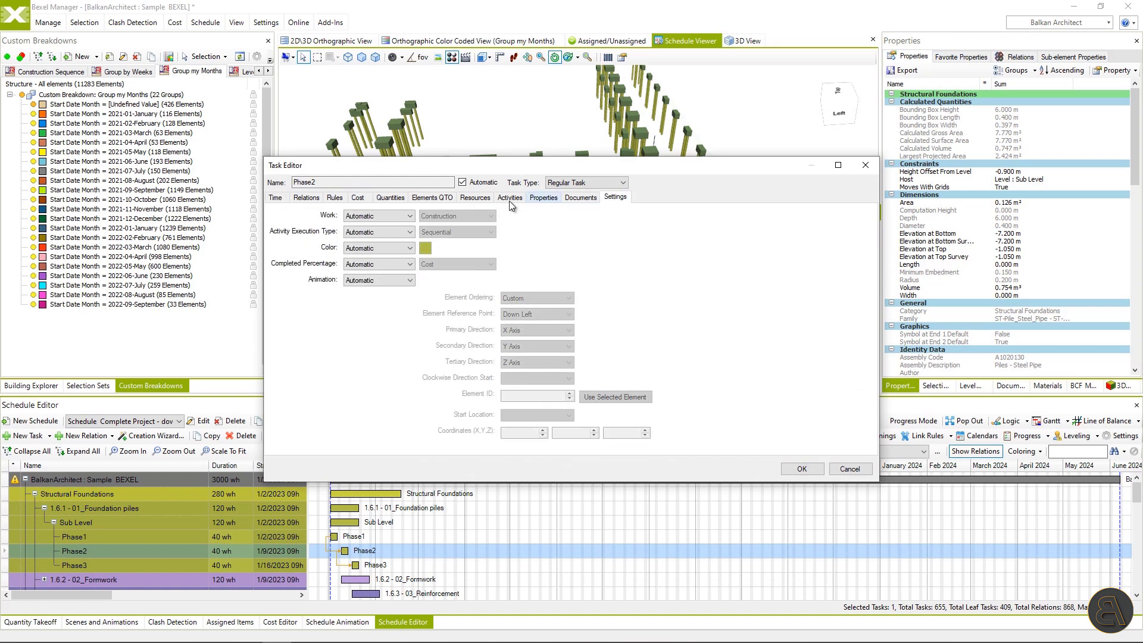
- Give Phase2 fixed Construction work, fixed magenta colour, fixed animation and Down Right reference point
click(378, 216)
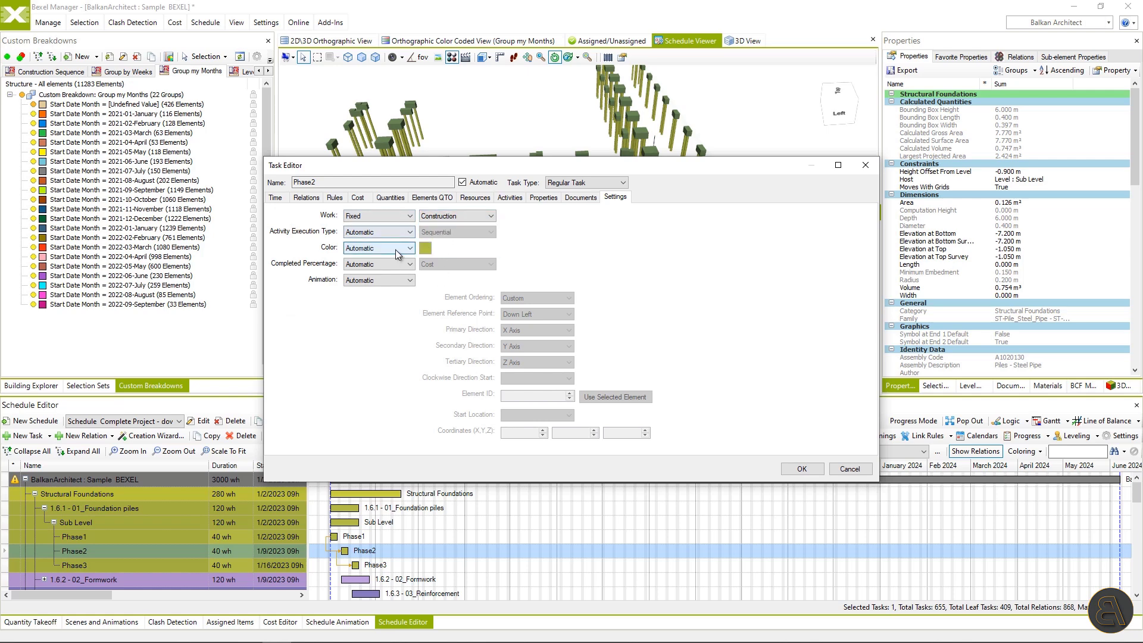
click(409, 247)
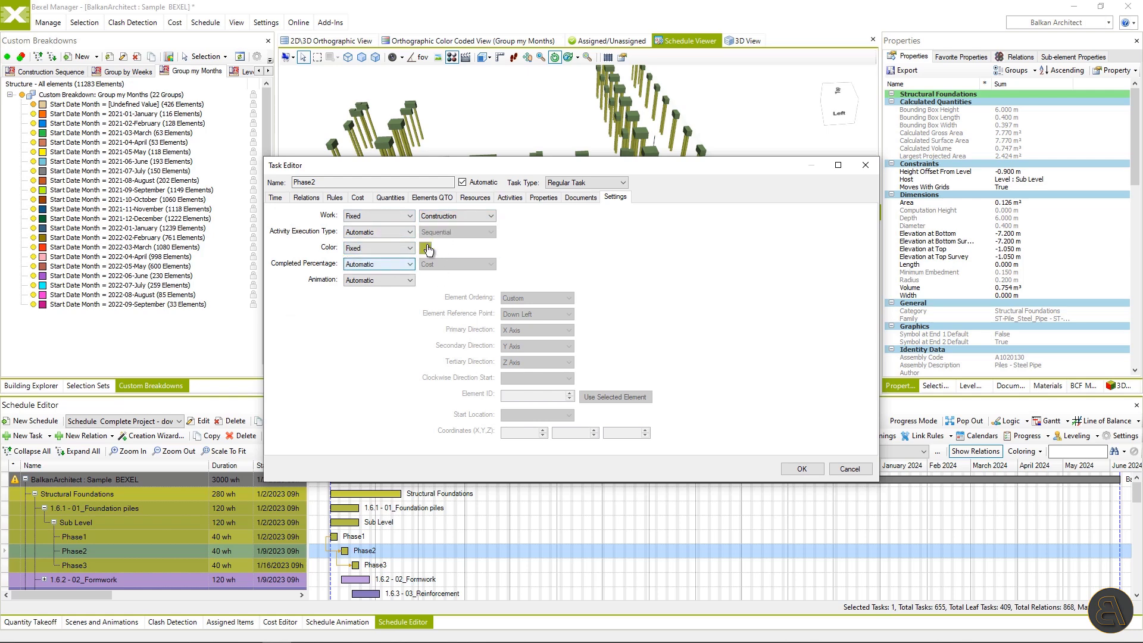
click(426, 247)
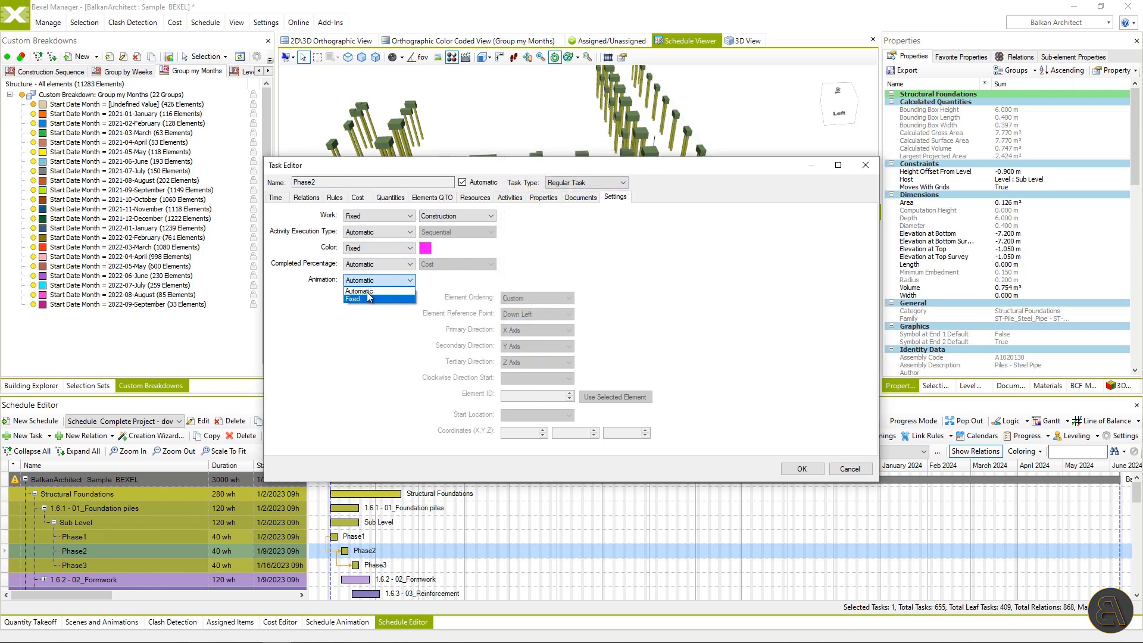
click(369, 299)
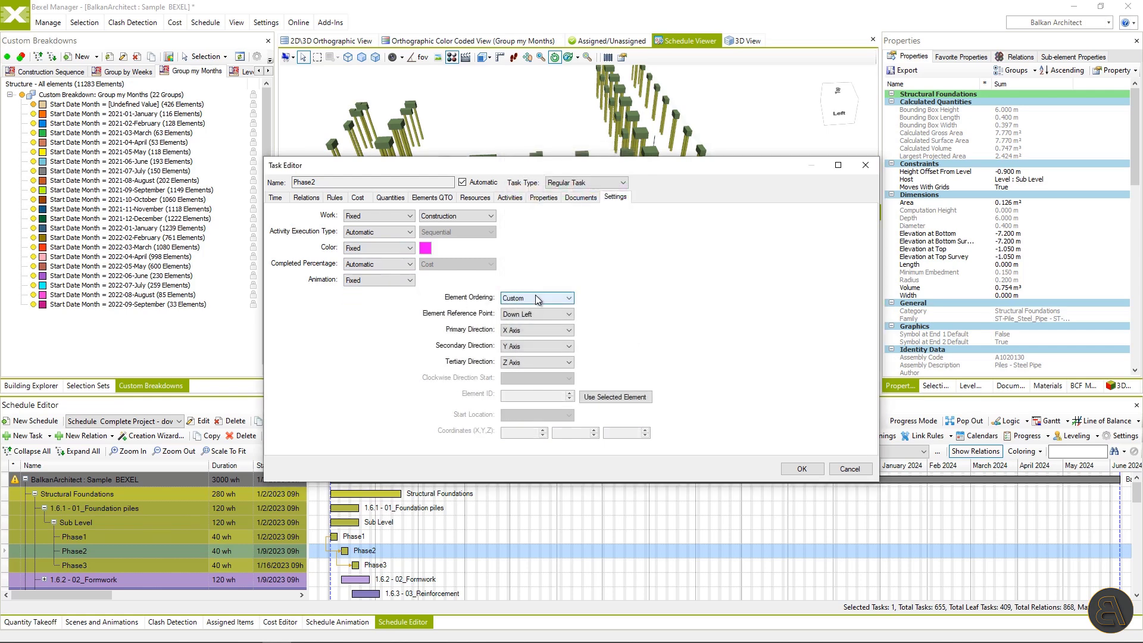
click(537, 315)
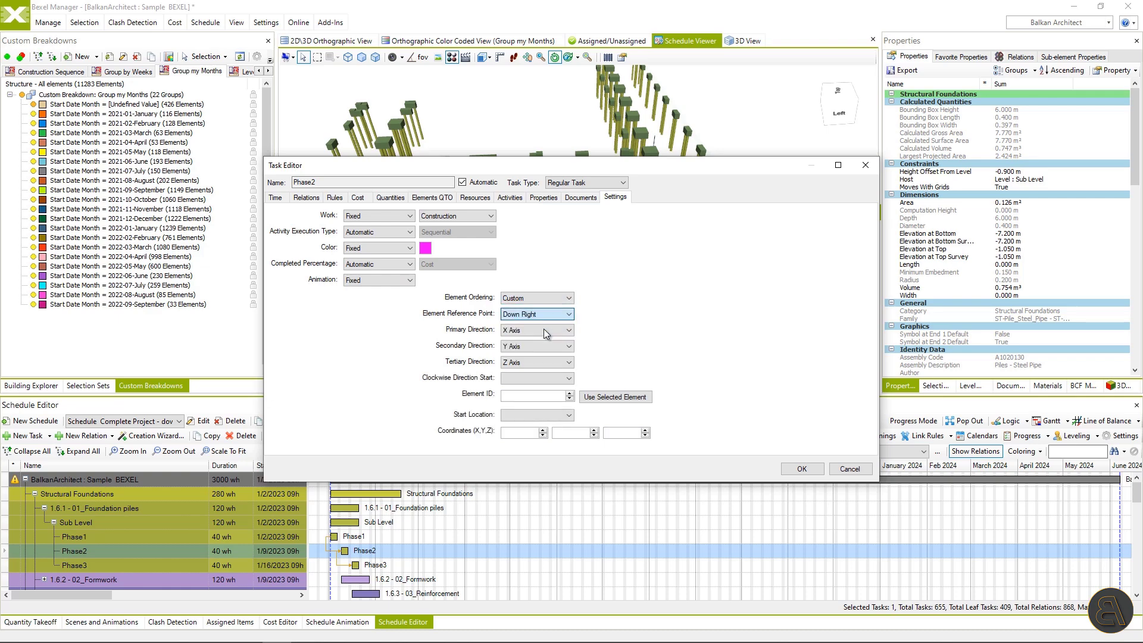
click(565, 345)
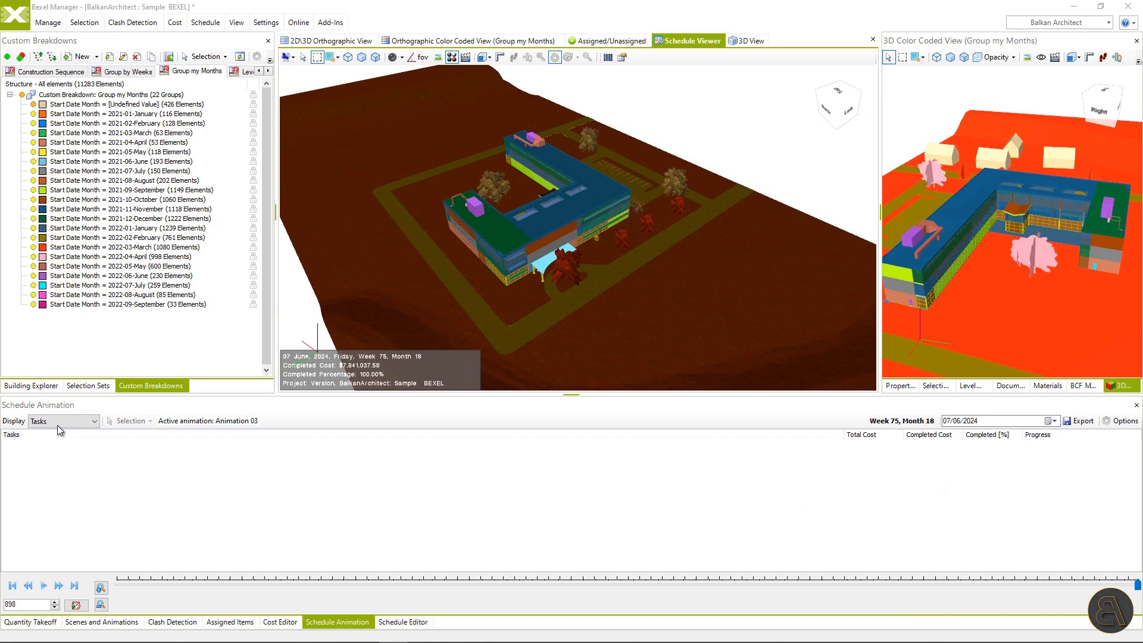
- Display animations and colour active elements by task colour, completed ones by last task colour
click(95, 421)
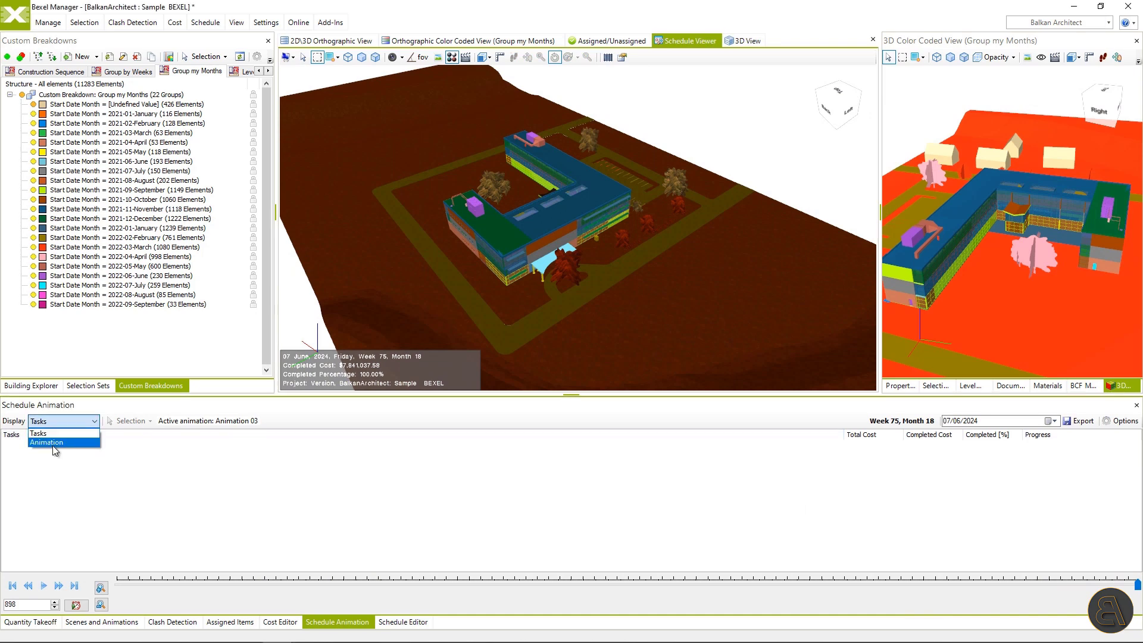
click(46, 442)
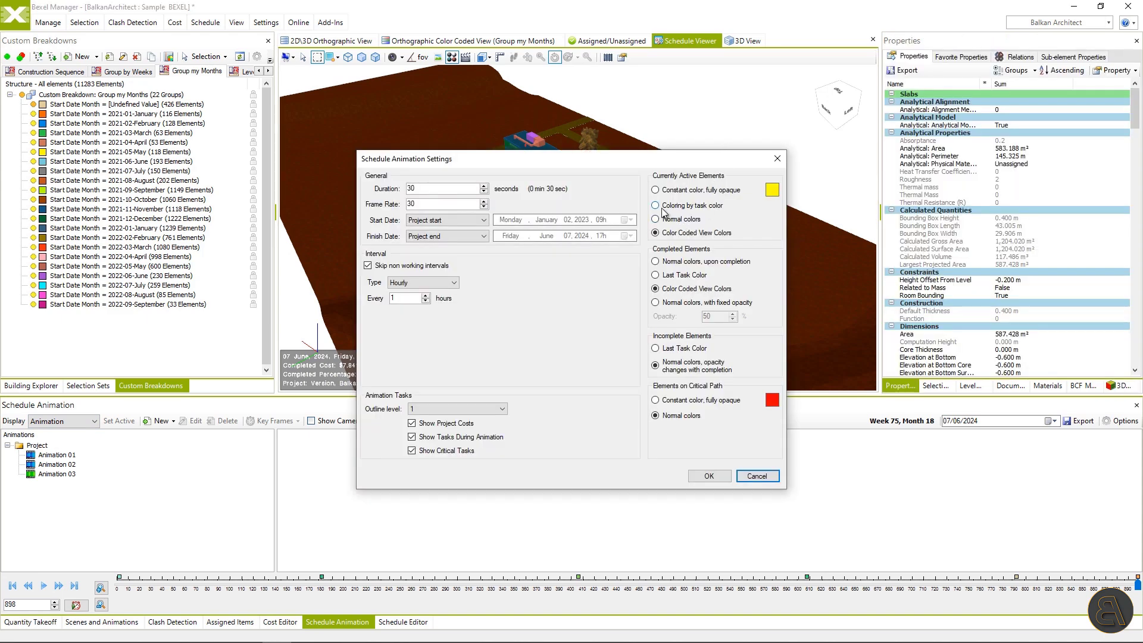
click(654, 204)
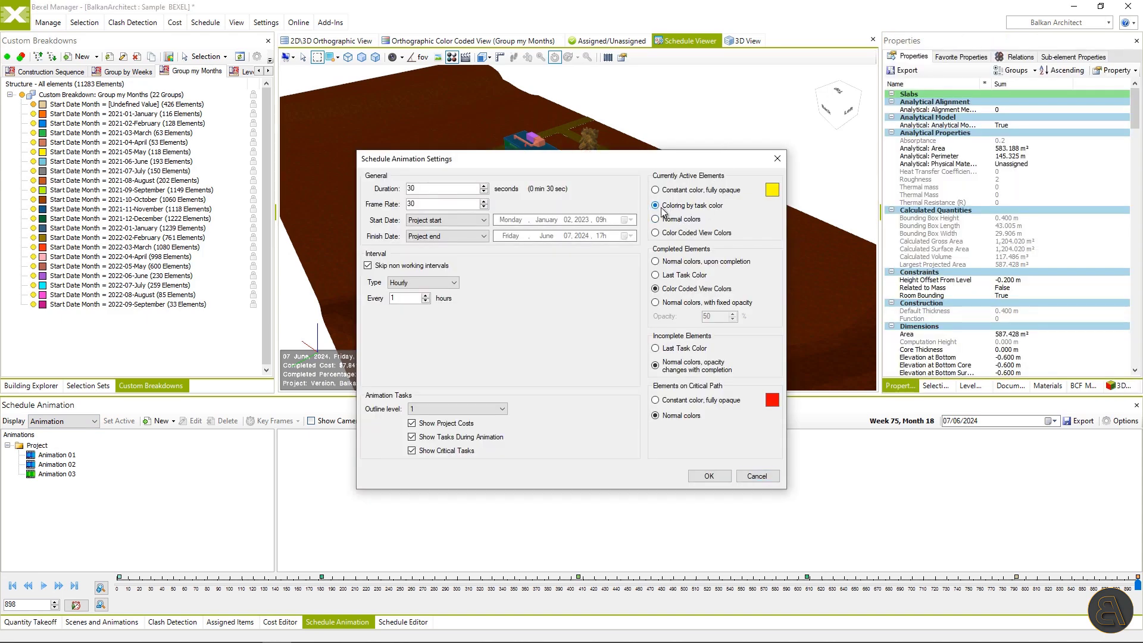
click(655, 275)
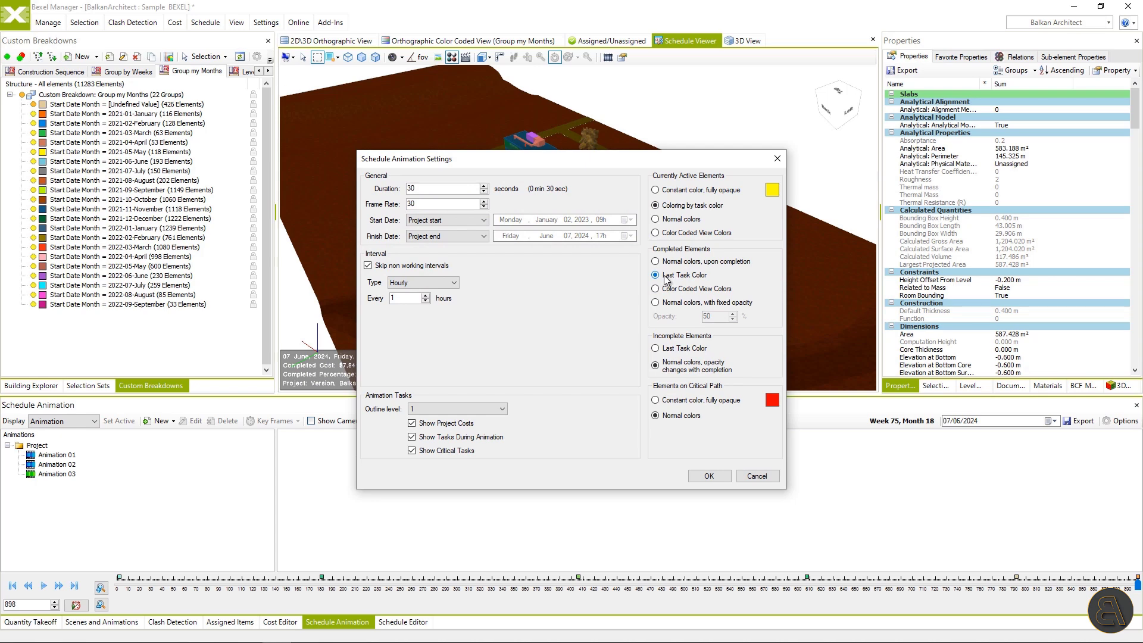
click(709, 476)
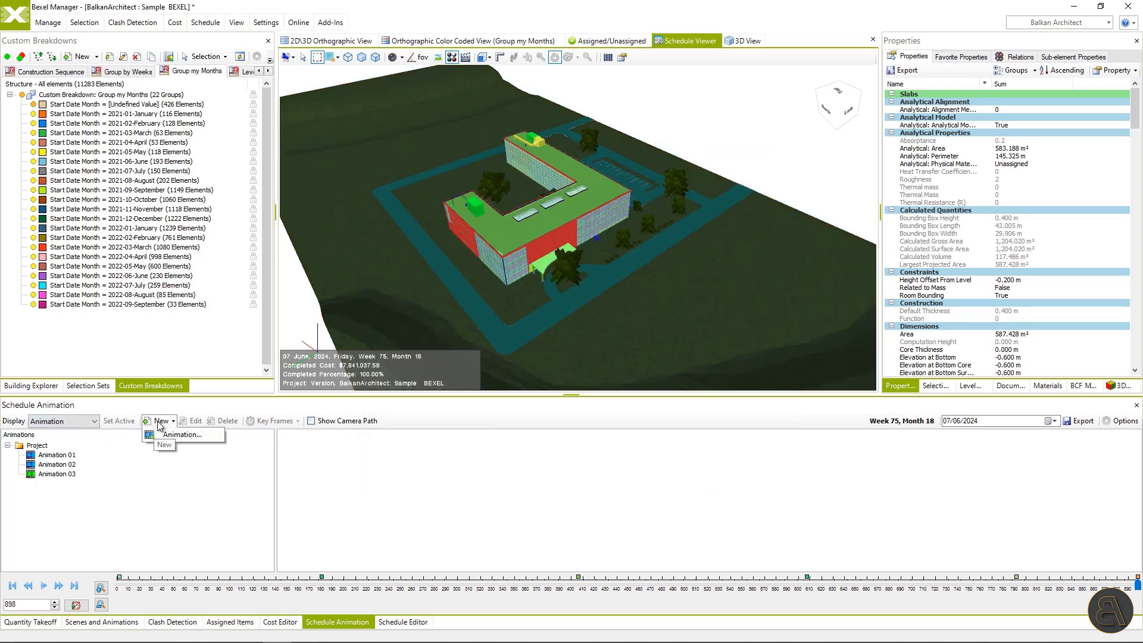
- Create a new Animation 04
click(181, 435)
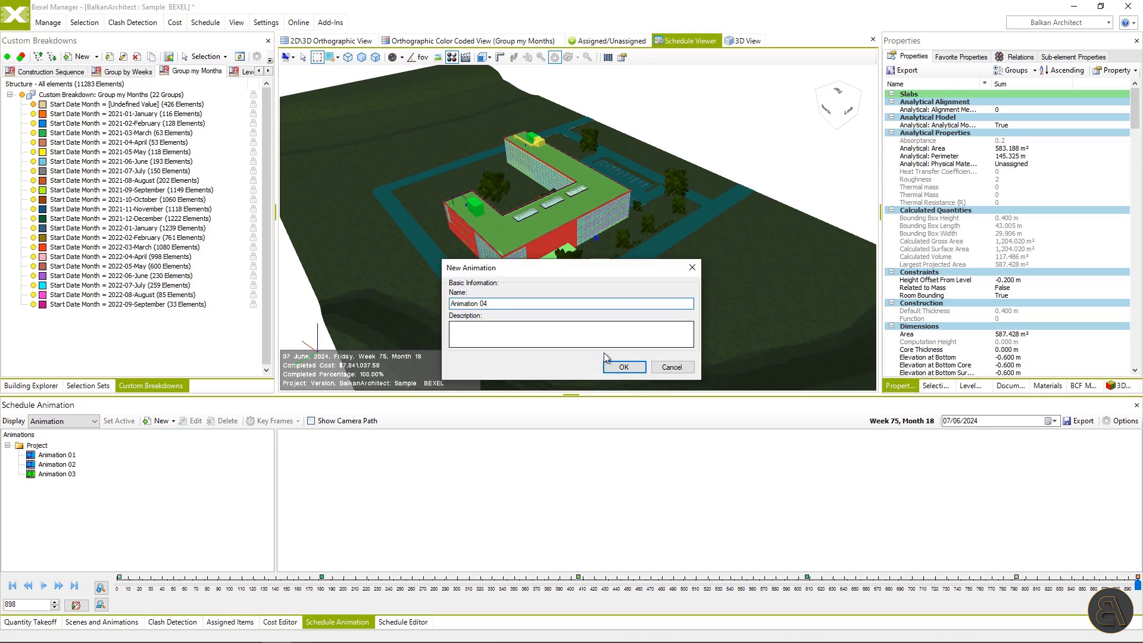
click(623, 367)
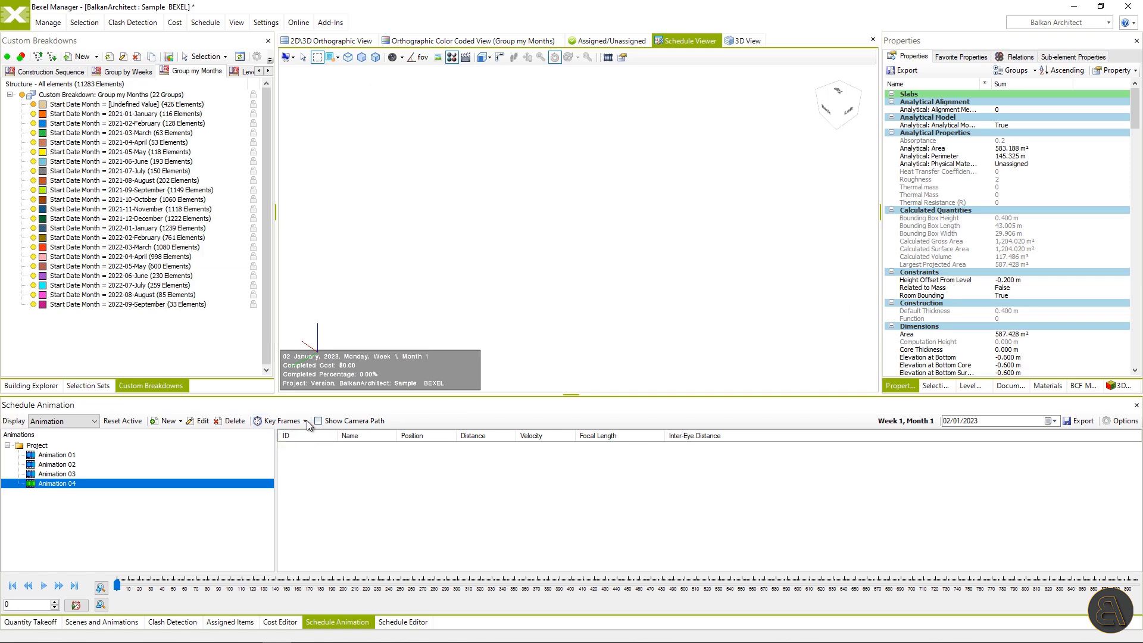
- Add camera keyframes 1 and 2 at frames 0 and 160
click(279, 422)
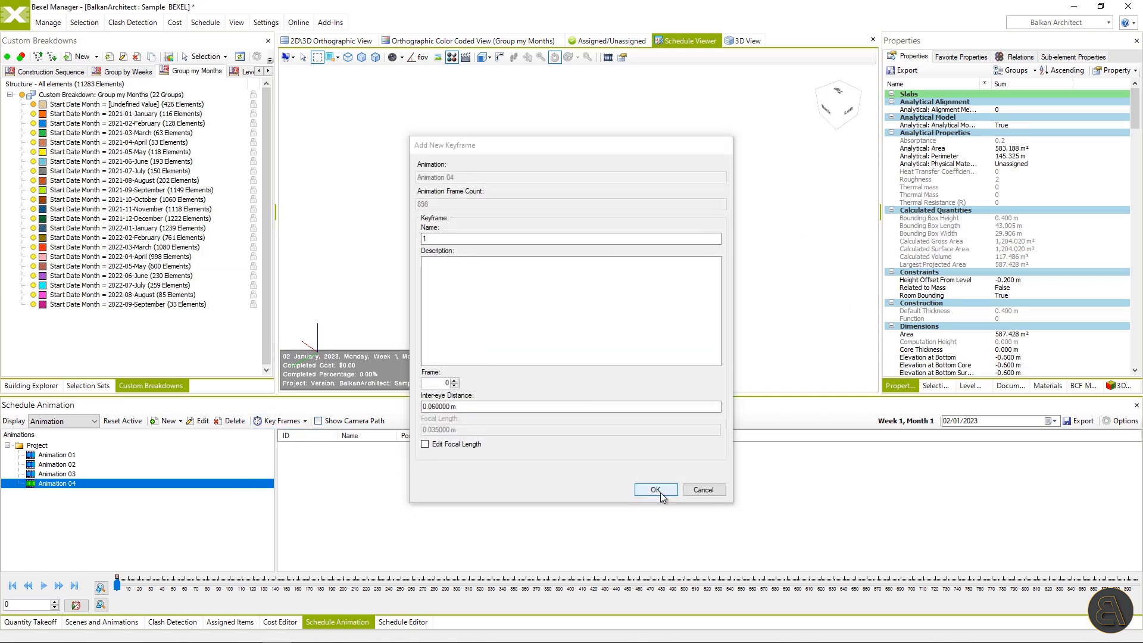
click(655, 489)
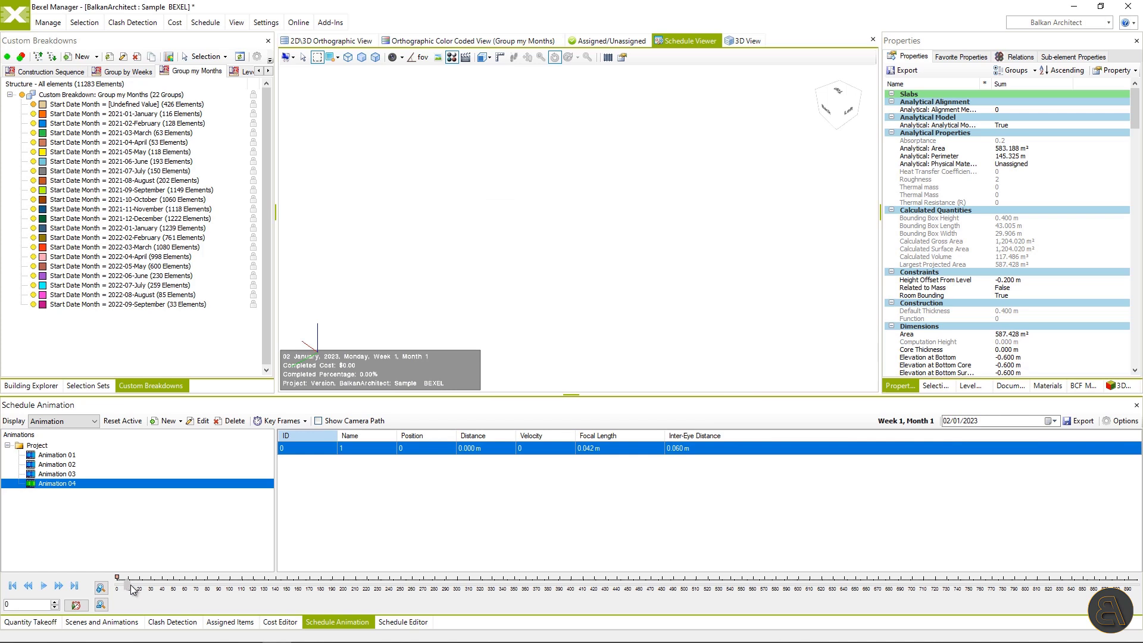
drag(131, 584, 298, 583)
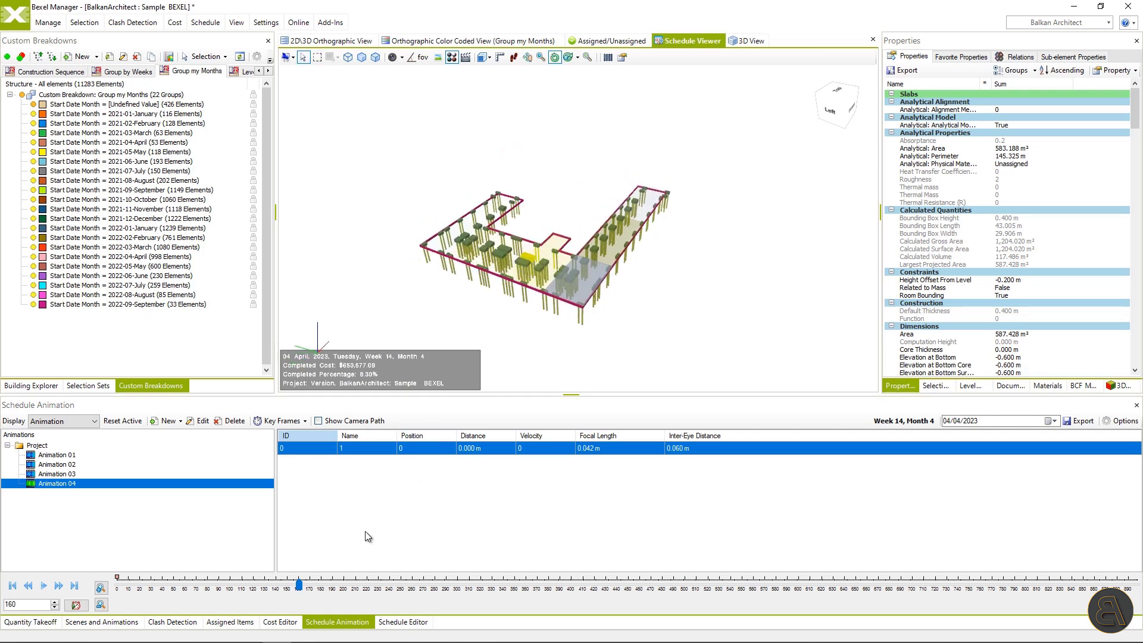
click(278, 420)
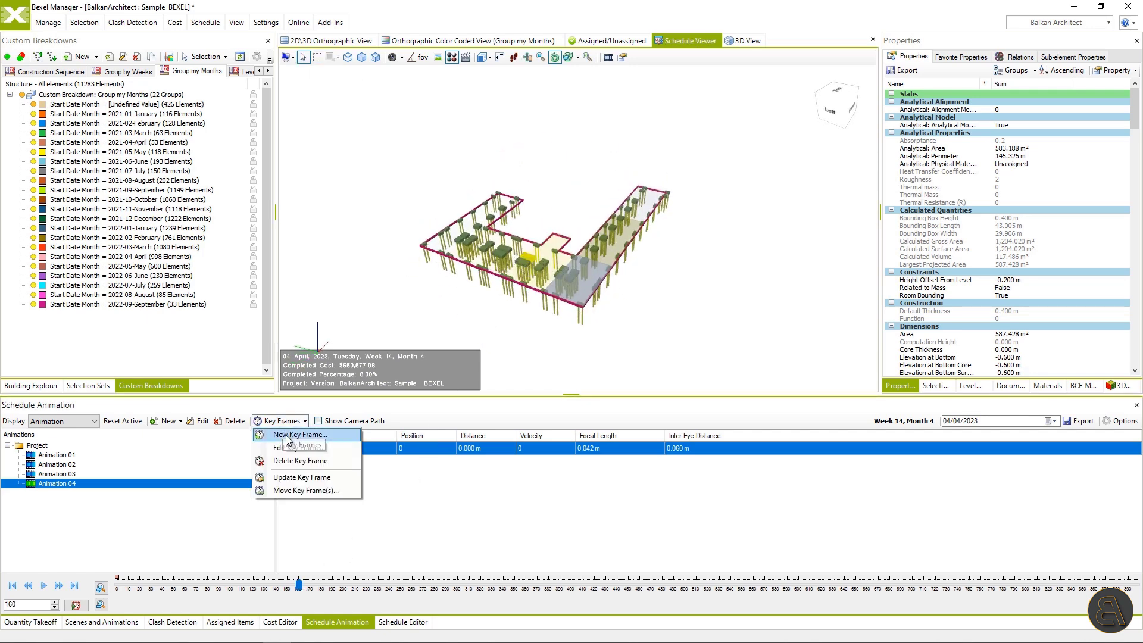
click(299, 434)
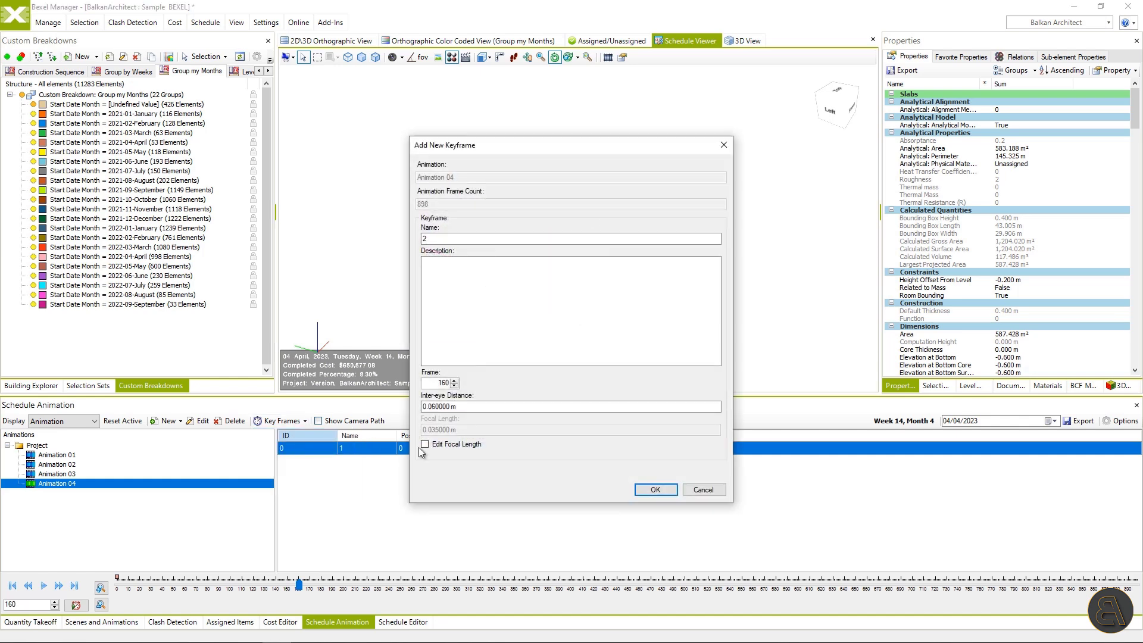
click(654, 489)
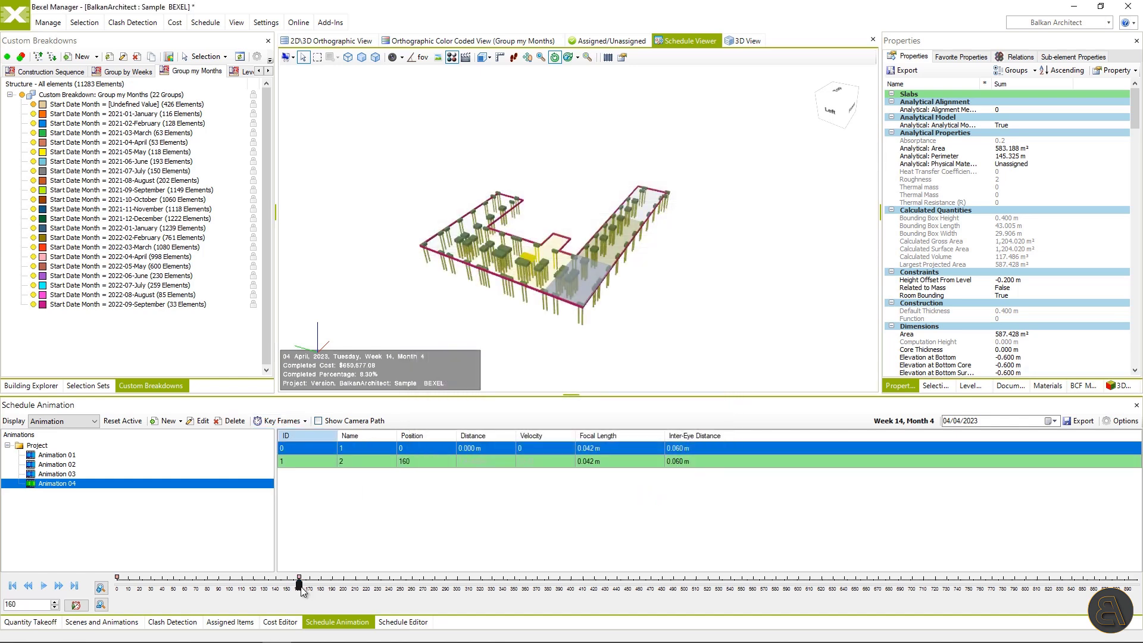
- Advance to frame 410 and add camera keyframe 3
drag(298, 583, 582, 583)
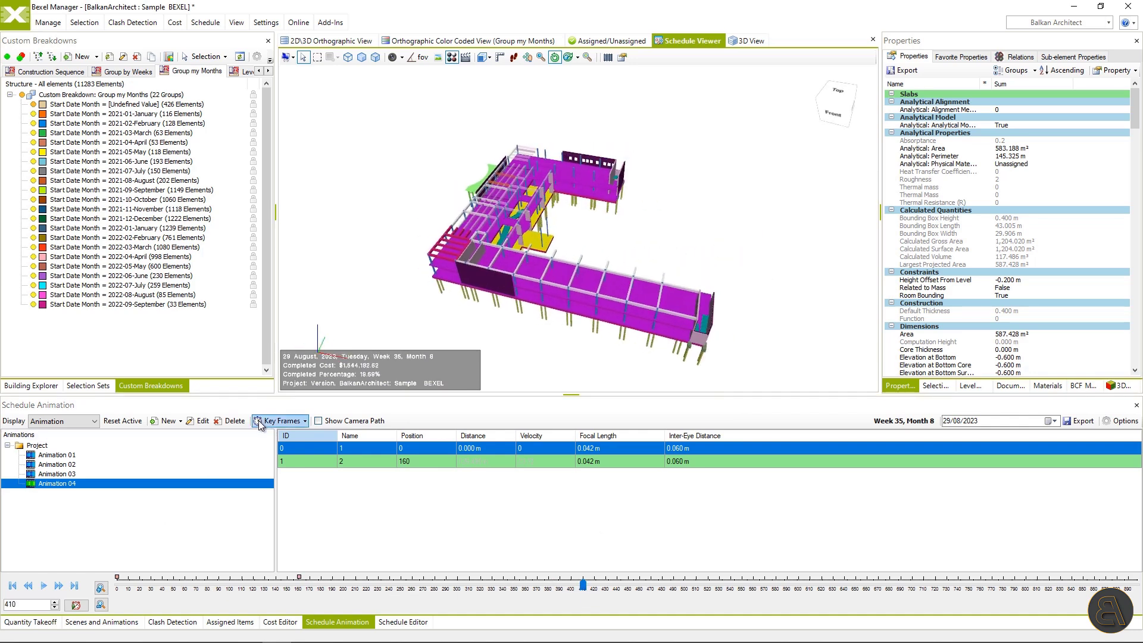
click(278, 422)
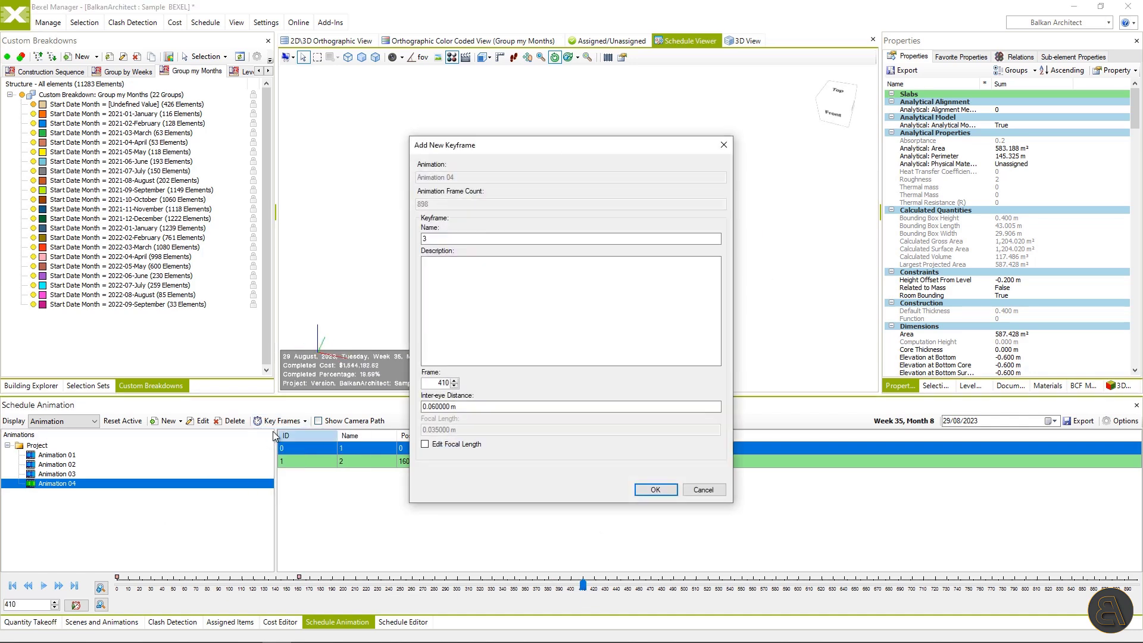
click(655, 490)
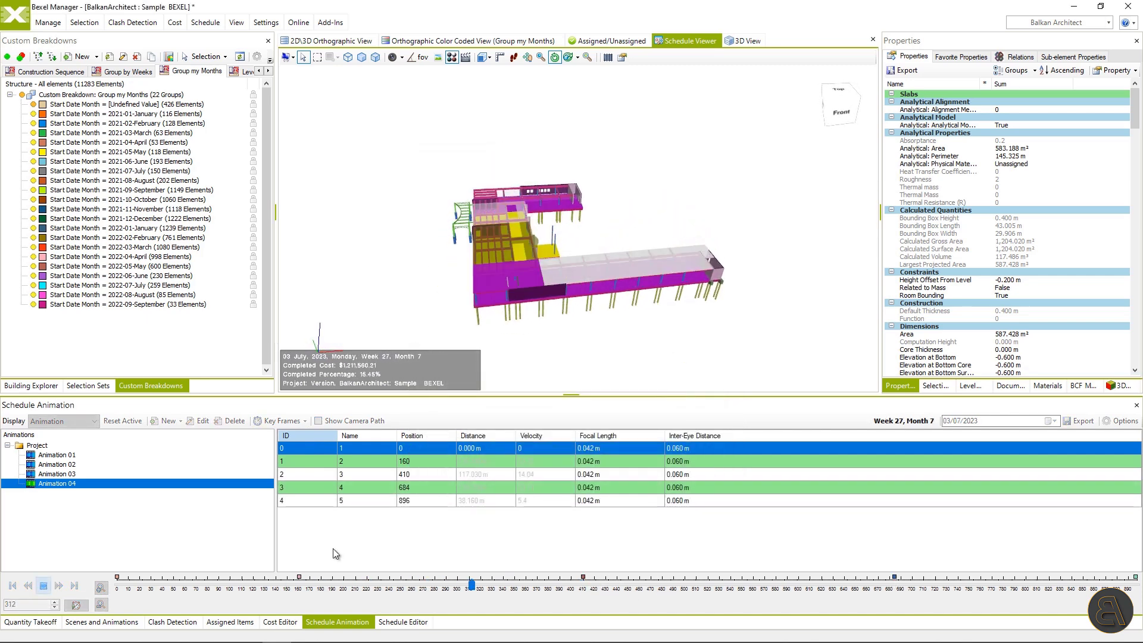
- Preview Animation 04, pause it, and start exporting its frames as 1920×1080 PNG images
click(45, 585)
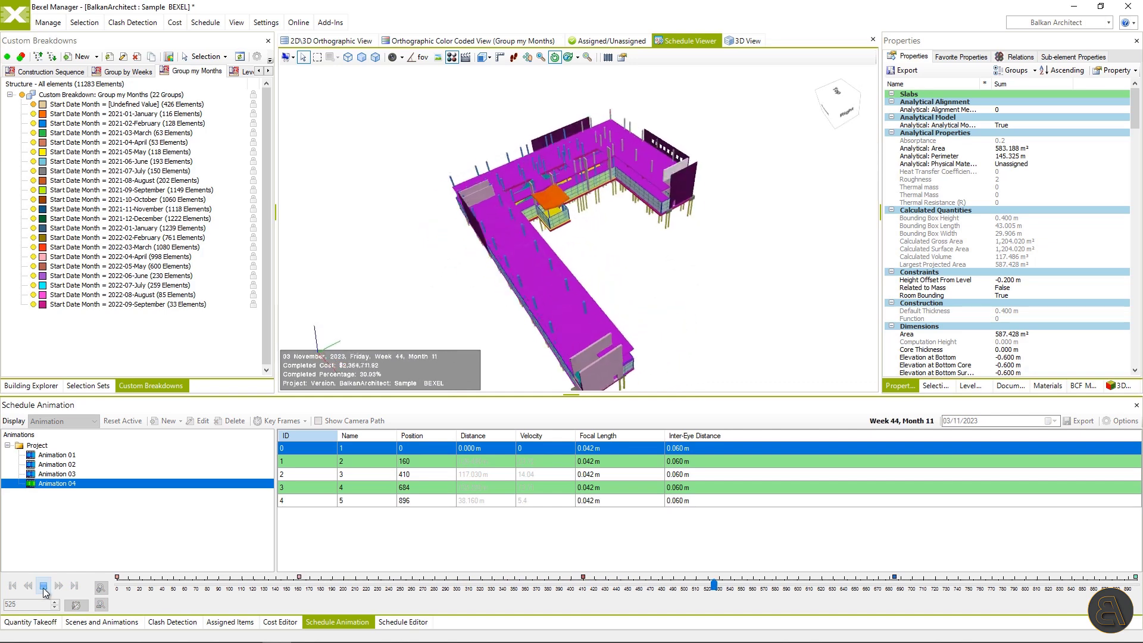
click(1079, 421)
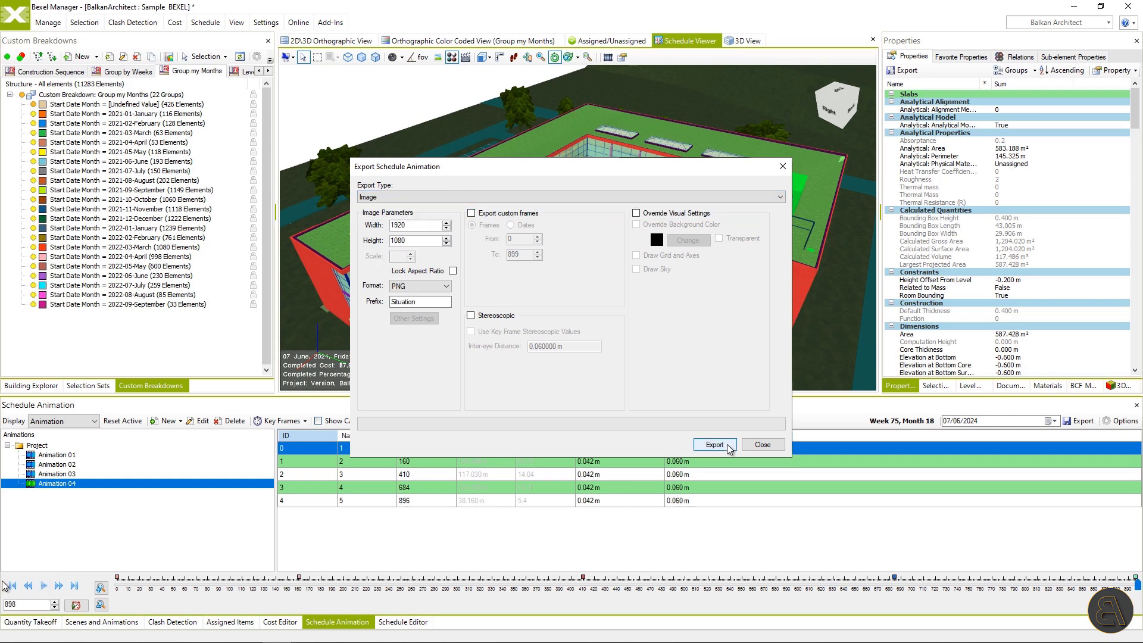
click(334, 22)
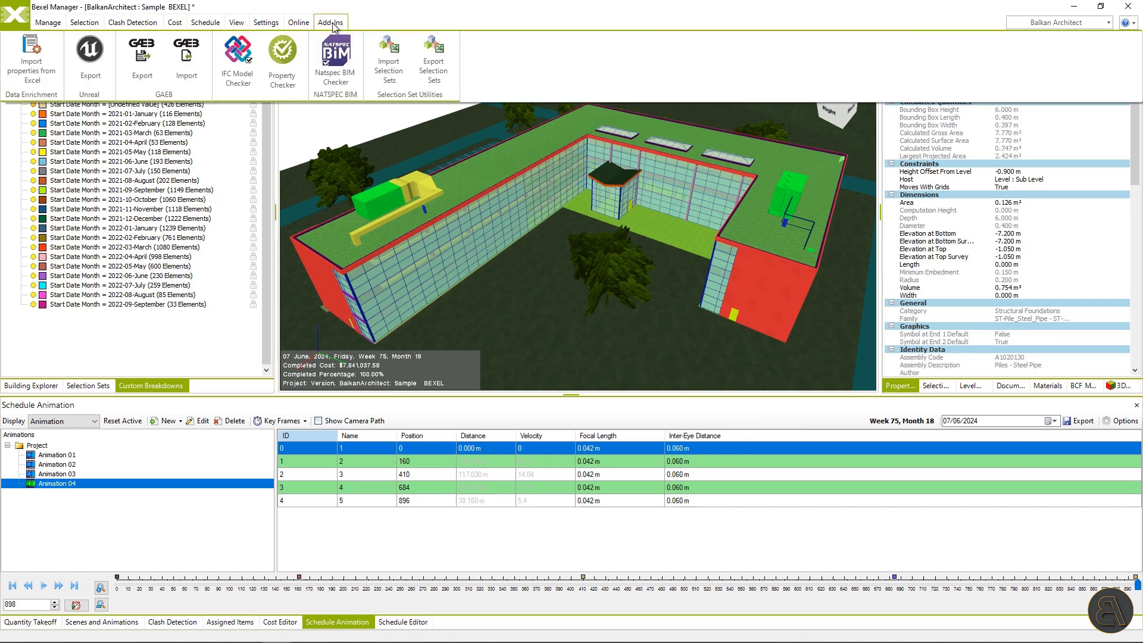